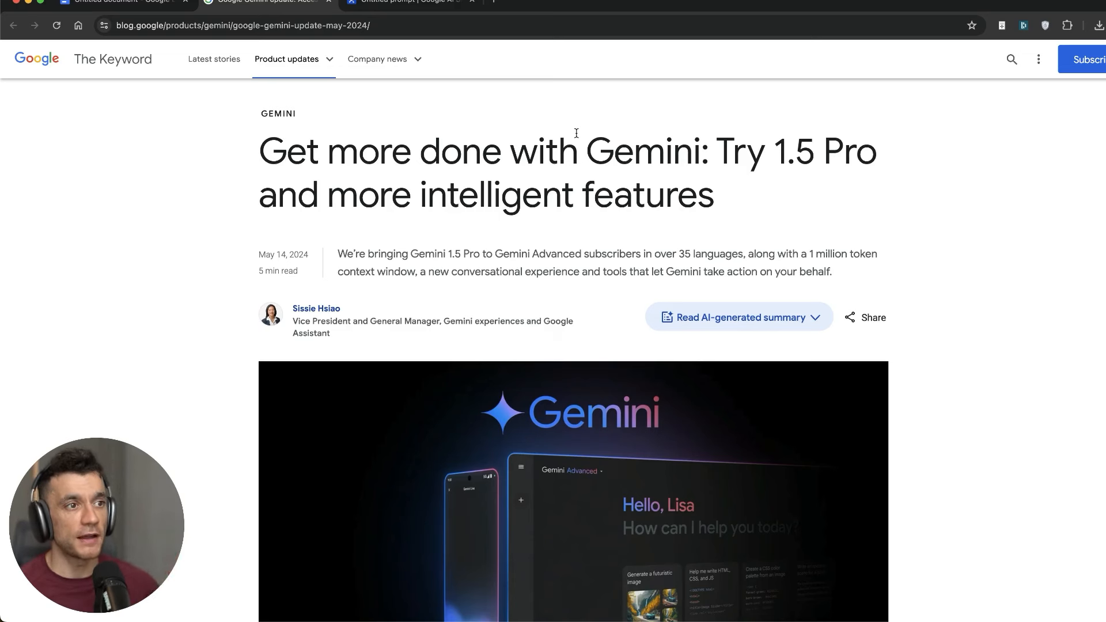
{"action": "mouse_move", "coordinate": [709, 103]}
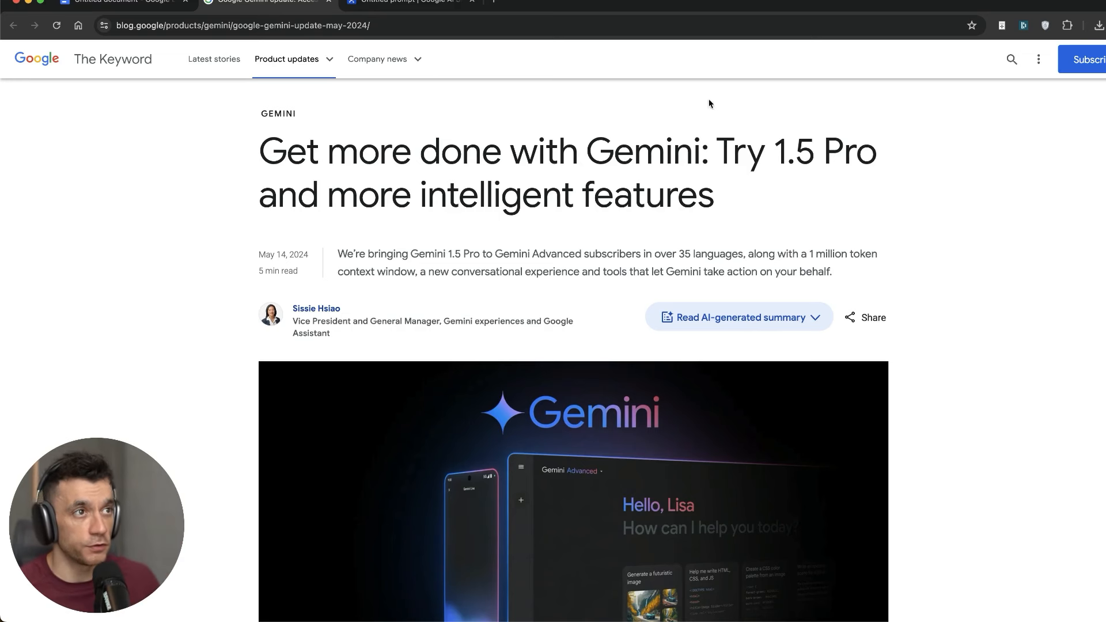
{"action": "mouse_move", "coordinate": [584, 146]}
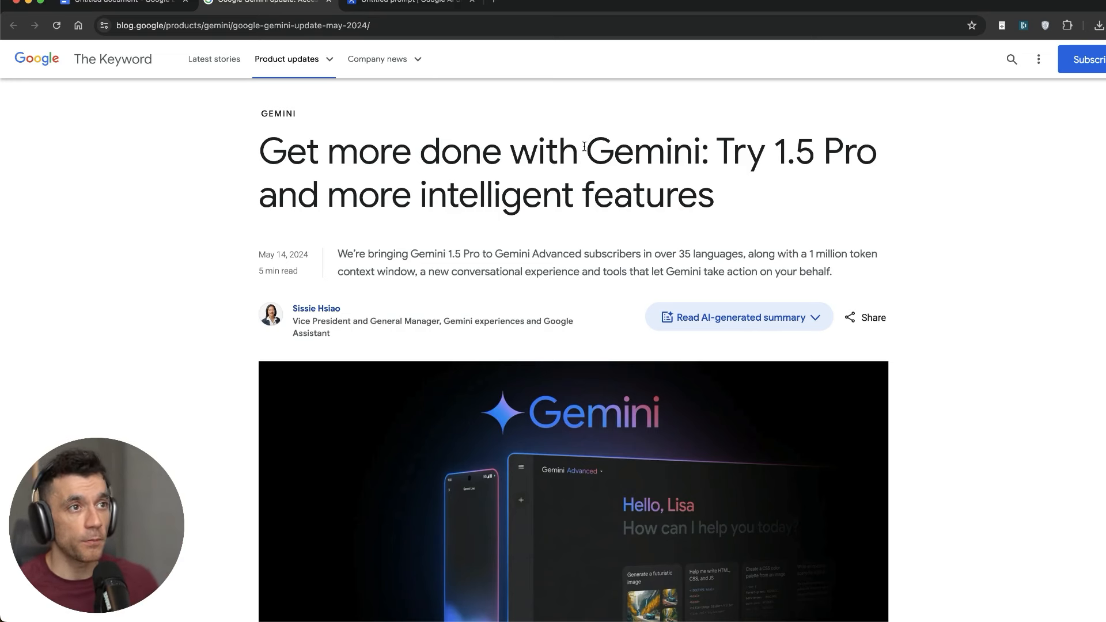
{"action": "mouse_move", "coordinate": [712, 125]}
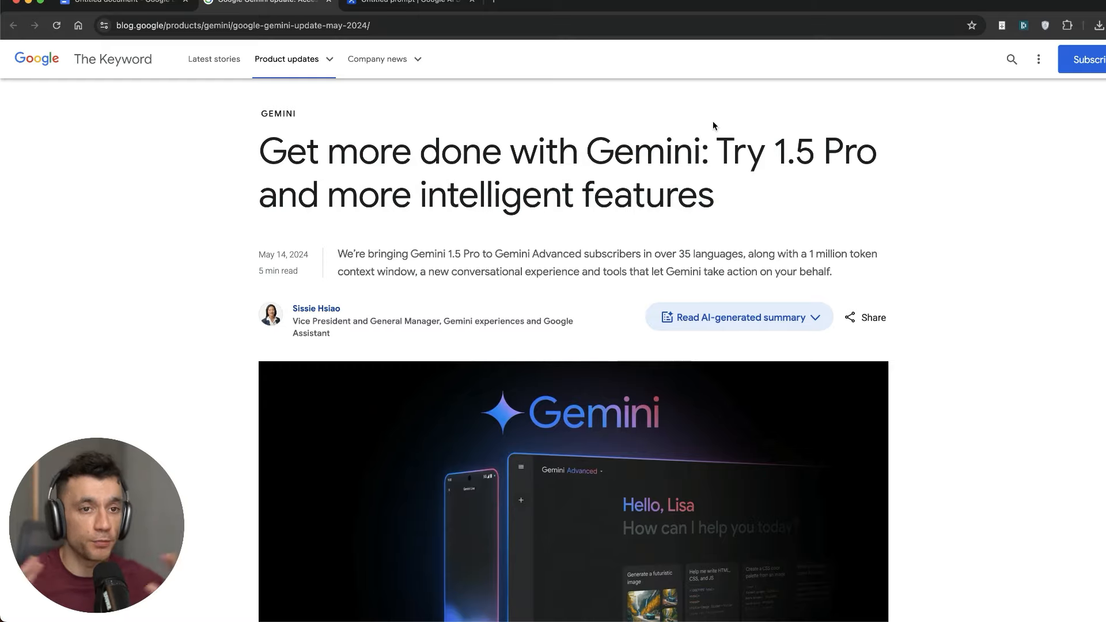
Step: Bring up the untitled prompt and list the available Gemini models (1.0 Pro, 1.5 Flash, 1.5 Pro)
{"action": "scroll", "scroll_direction": "down", "scroll_amount": 3}
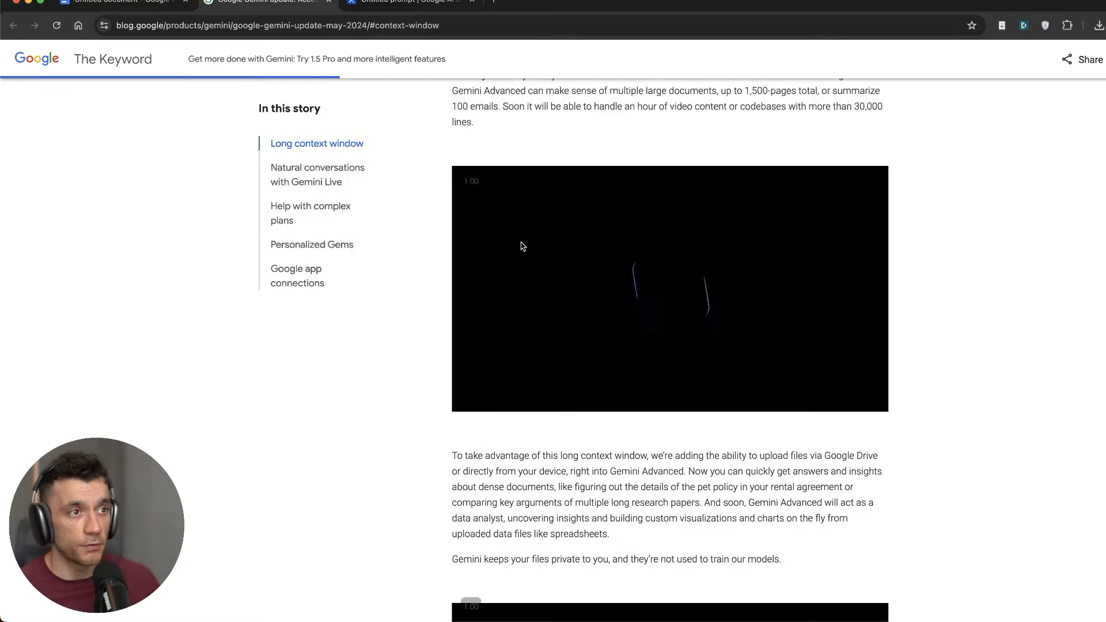
{"action": "scroll", "scroll_direction": "up", "scroll_amount": 3}
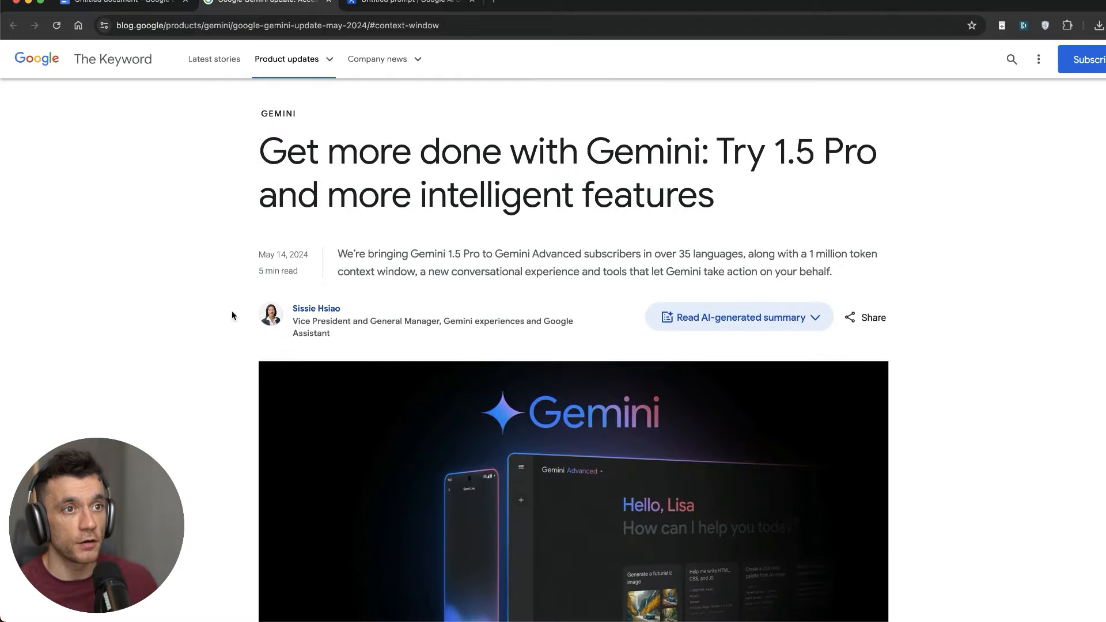
{"action": "mouse_move", "coordinate": [497, 271]}
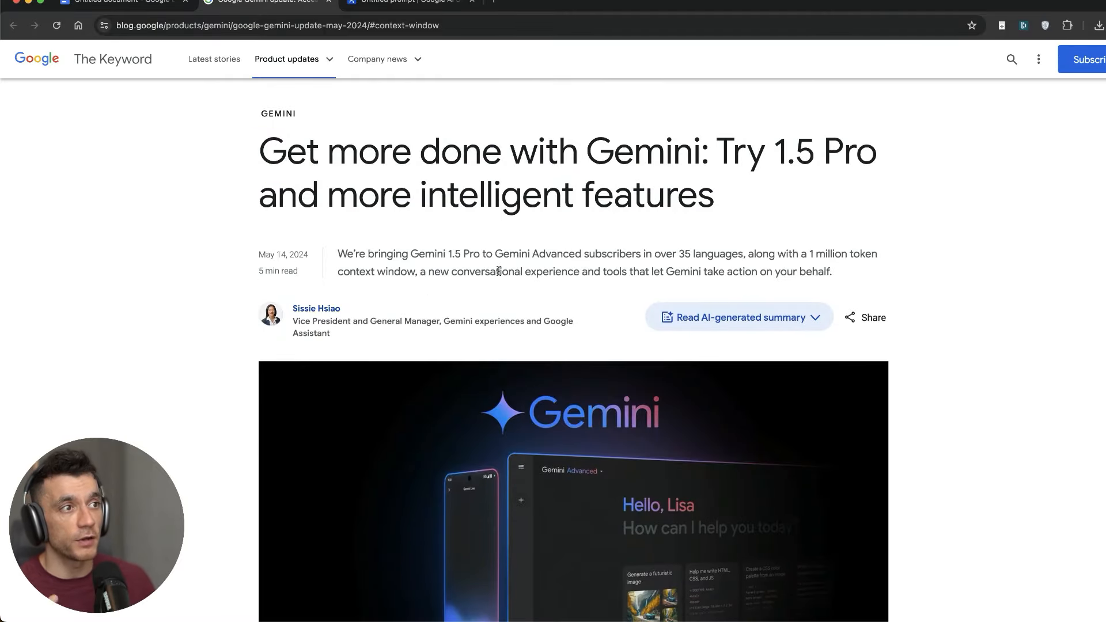
{"action": "mouse_move", "coordinate": [528, 226]}
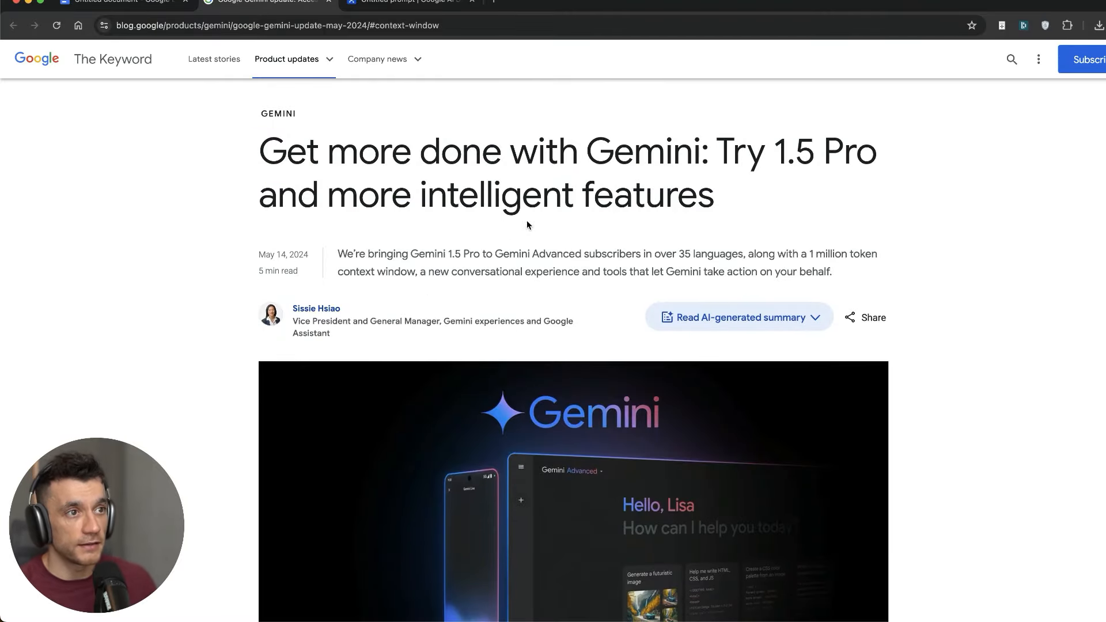
{"action": "scroll", "scroll_direction": "down", "scroll_amount": 3}
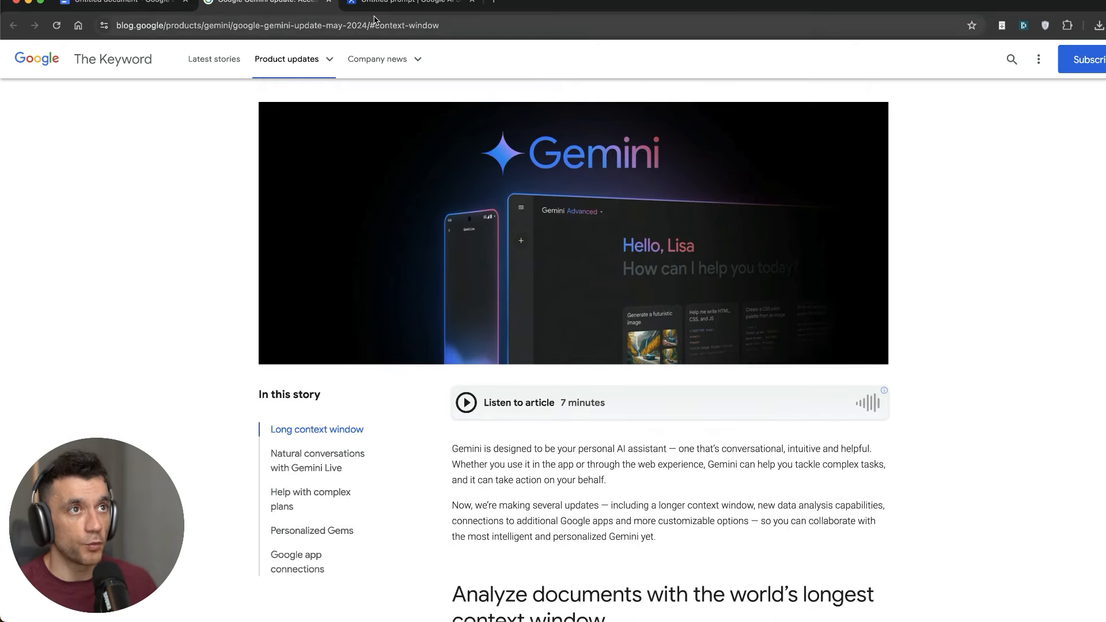
{"action": "left_click", "coordinate": [406, 1]}
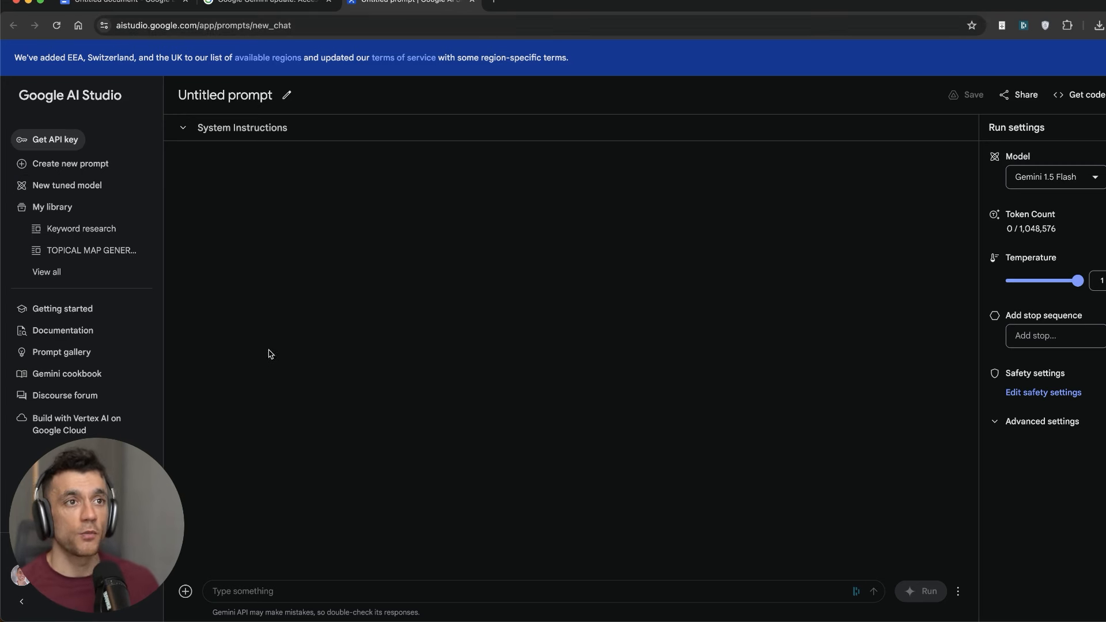
{"action": "mouse_move", "coordinate": [177, 186]}
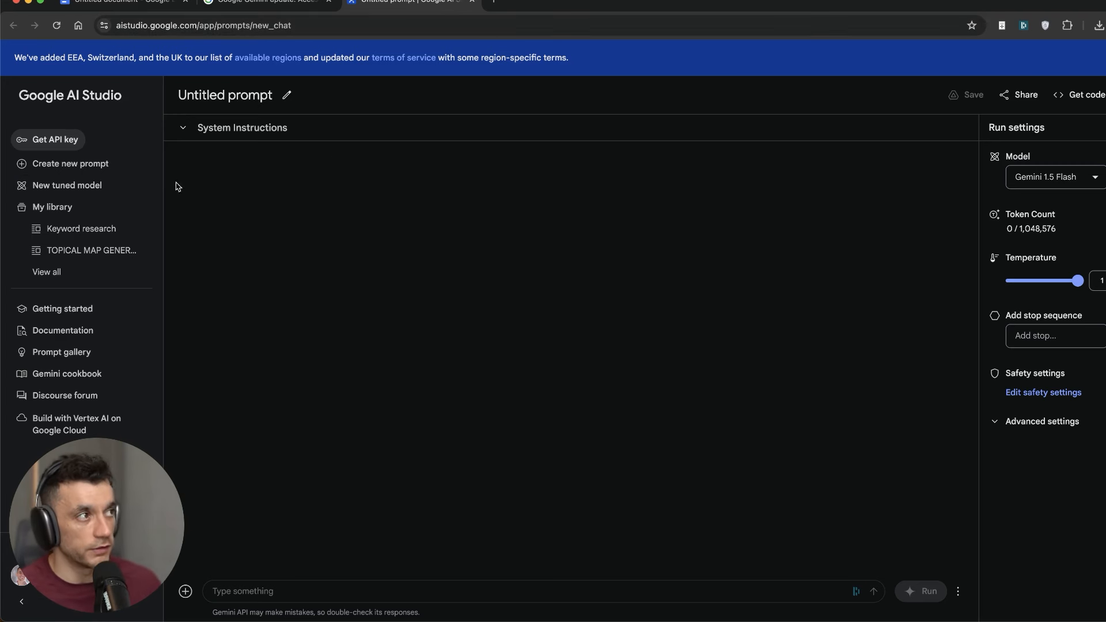
{"action": "mouse_move", "coordinate": [112, 135]}
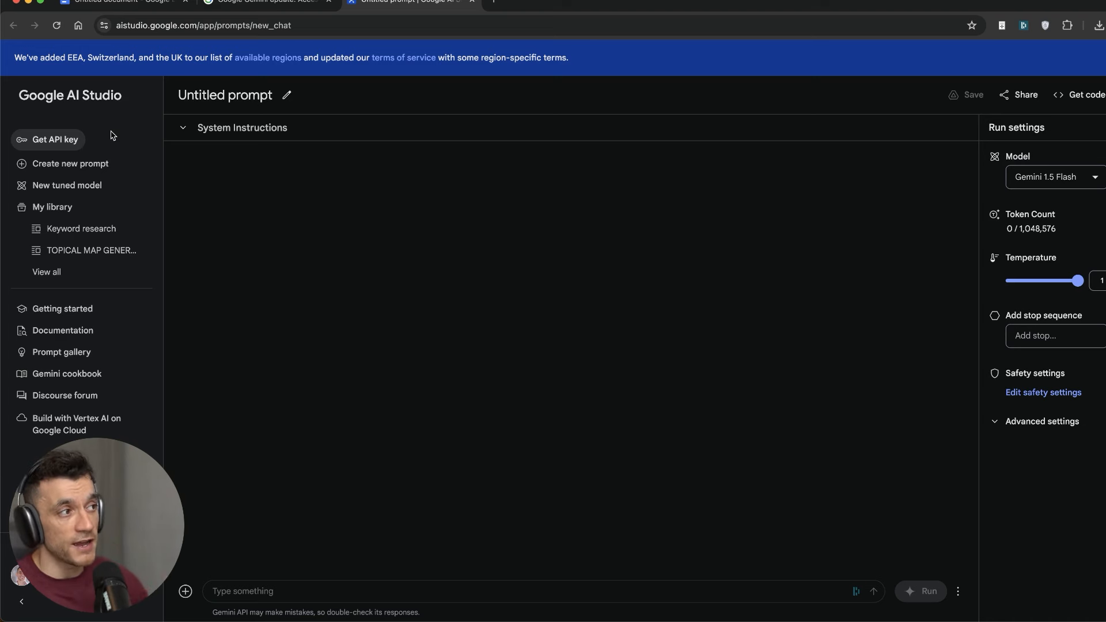
{"action": "mouse_move", "coordinate": [365, 316]}
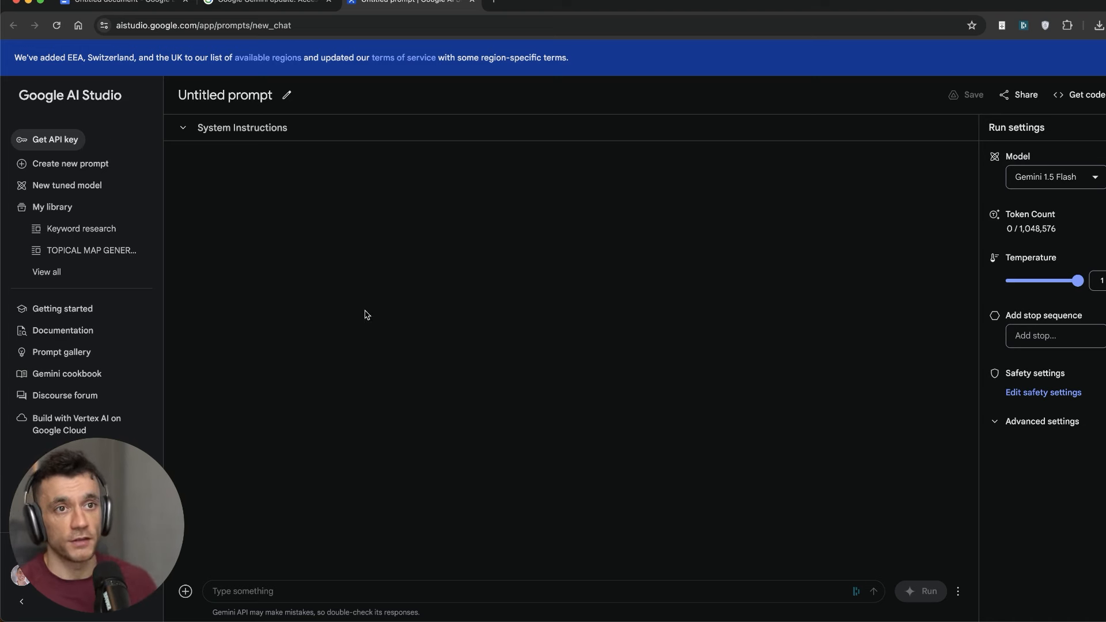
{"action": "mouse_move", "coordinate": [52, 185]}
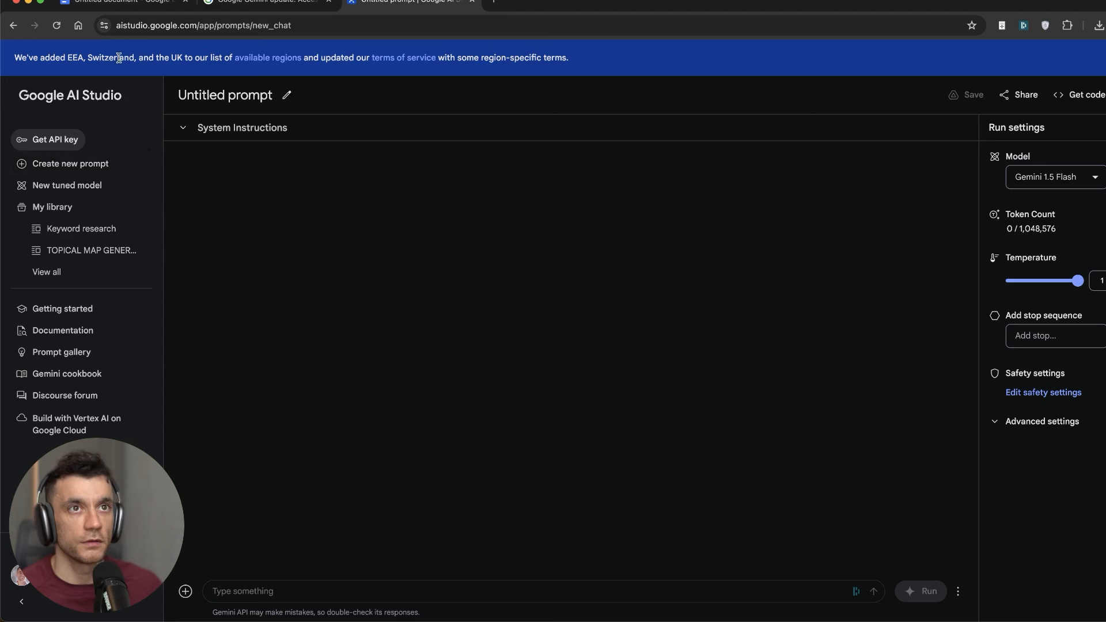
{"action": "left_click", "coordinate": [203, 24]}
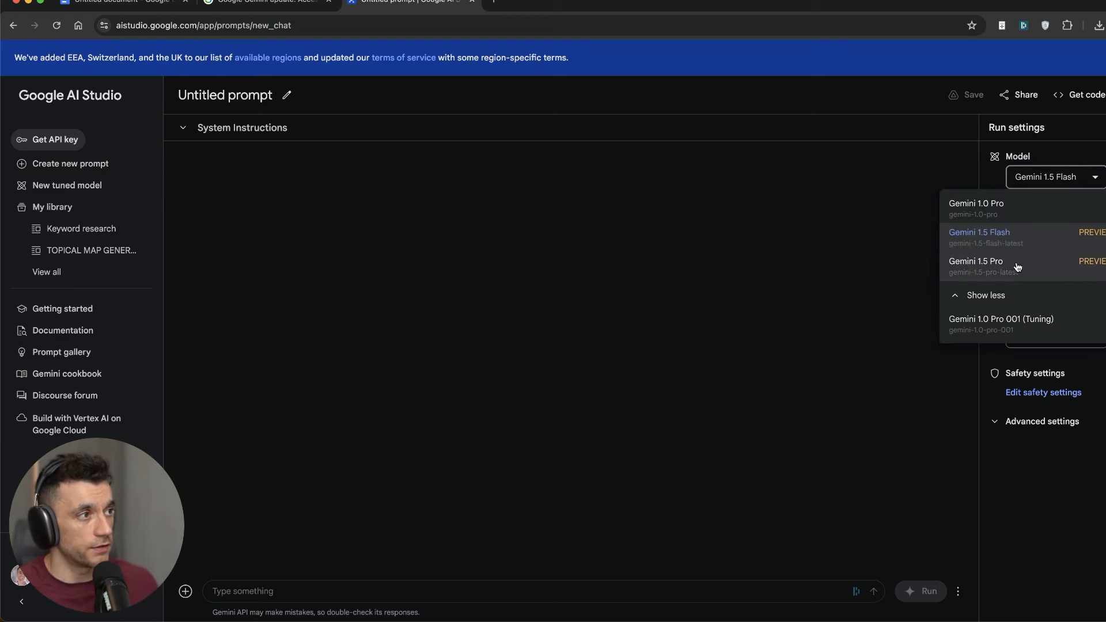
Step: Choose Gemini 1.5 Pro, review safety settings unchanged, and expand the advanced run settings
{"action": "left_click", "coordinate": [976, 261]}
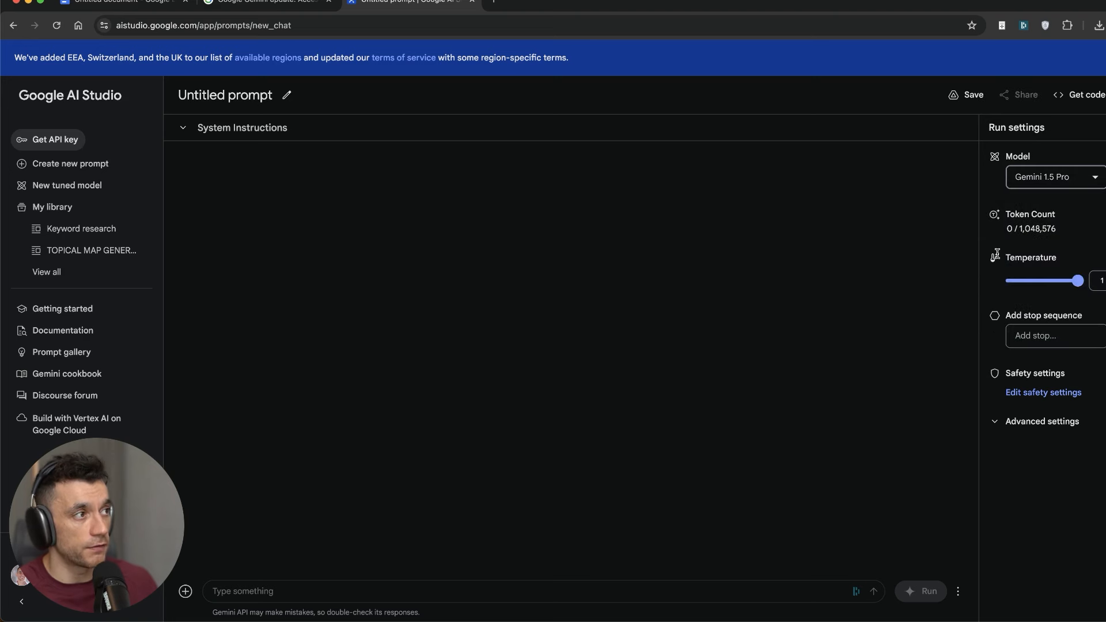
{"action": "mouse_move", "coordinate": [1046, 232]}
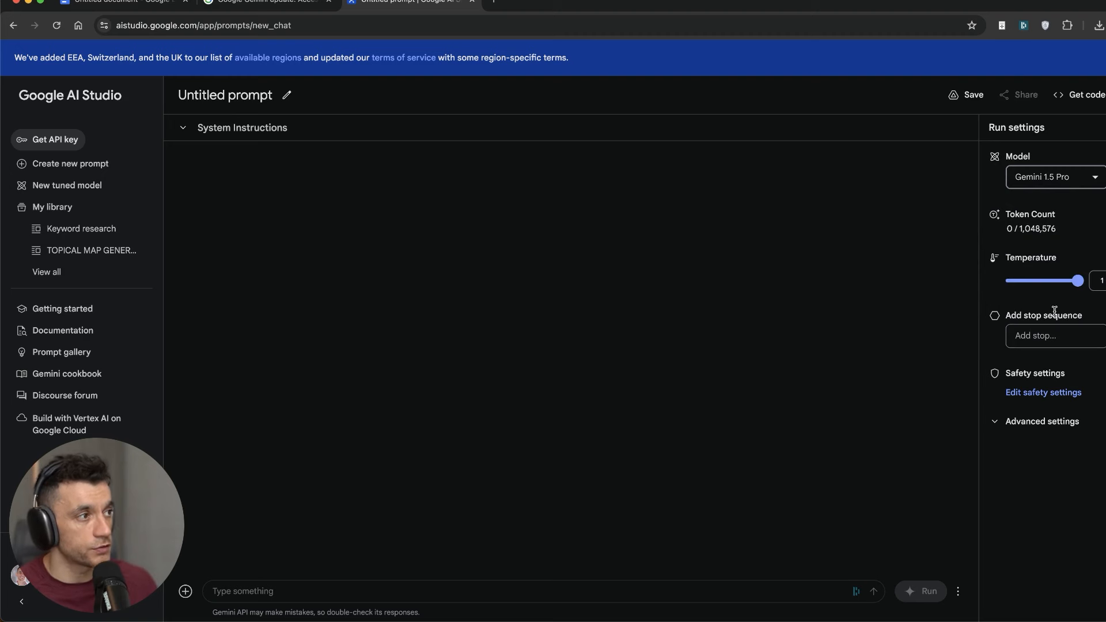
{"action": "mouse_move", "coordinate": [1043, 391]}
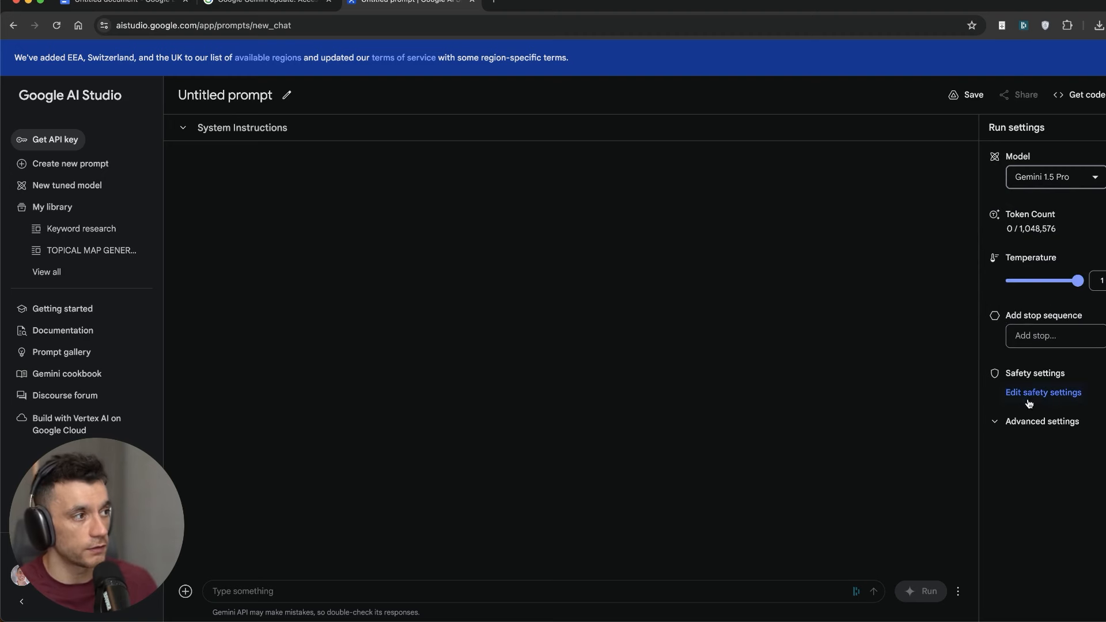
{"action": "left_click", "coordinate": [1043, 392]}
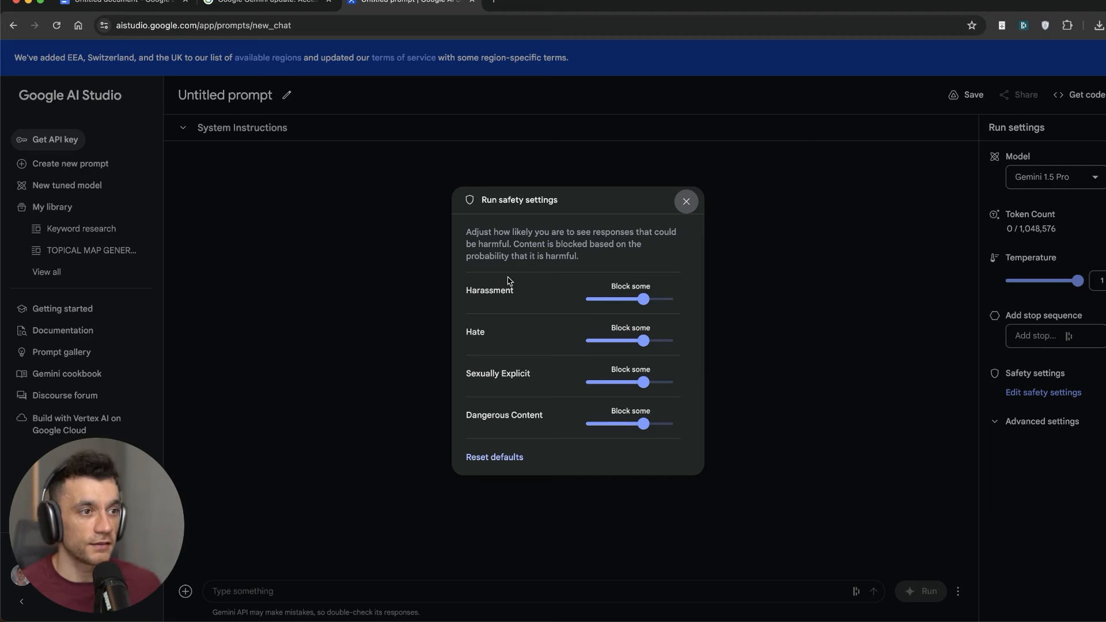
{"action": "left_click", "coordinate": [684, 200]}
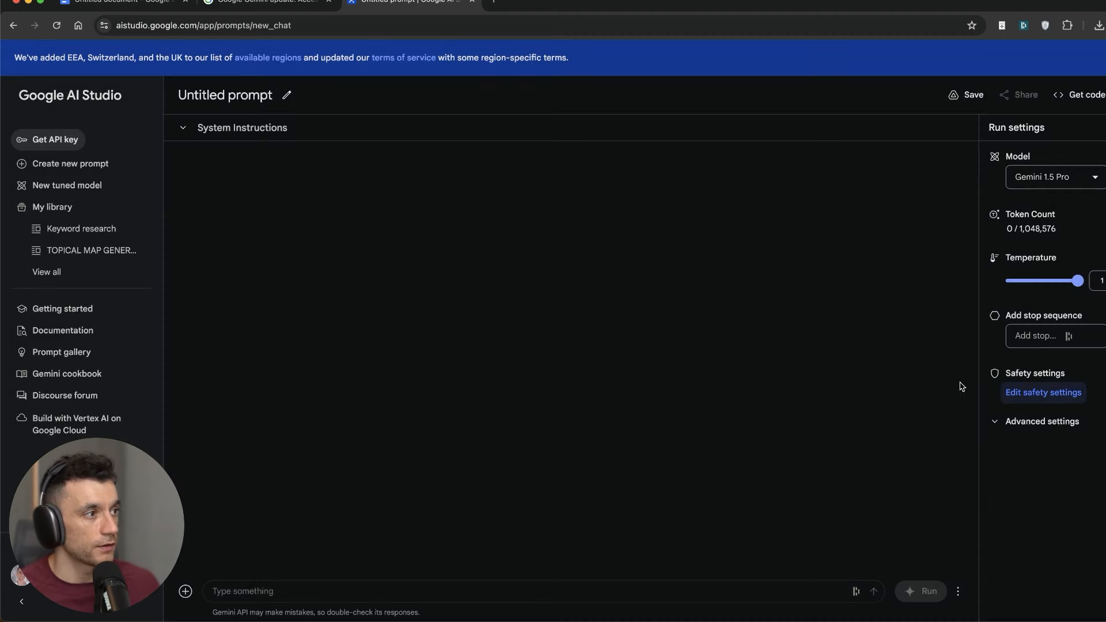
{"action": "left_click", "coordinate": [1040, 422]}
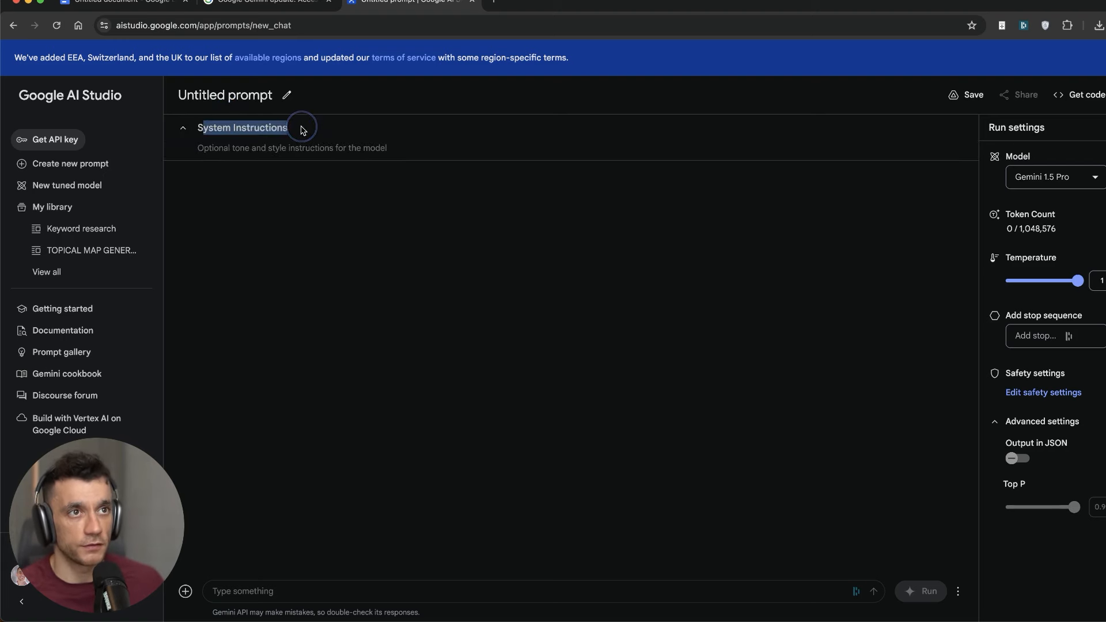
Step: Name the prompt '1 Click AI SEO Tool' with description 'Tool for creating AI SEO content in 1 Click'
{"action": "left_click", "coordinate": [972, 95]}
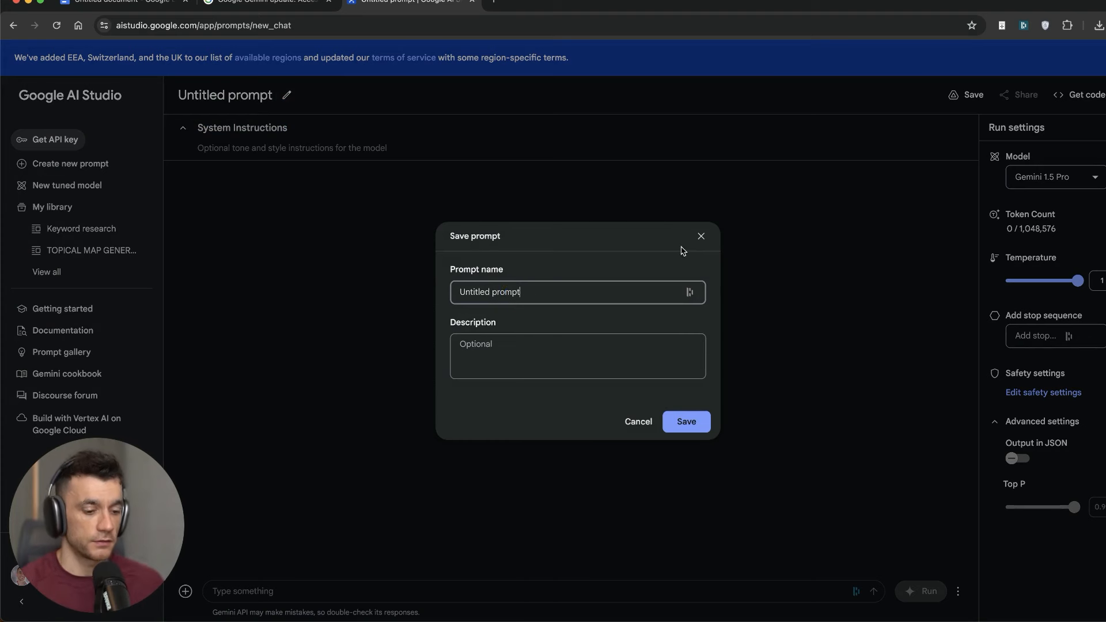
{"action": "type", "text": "1 Click"}
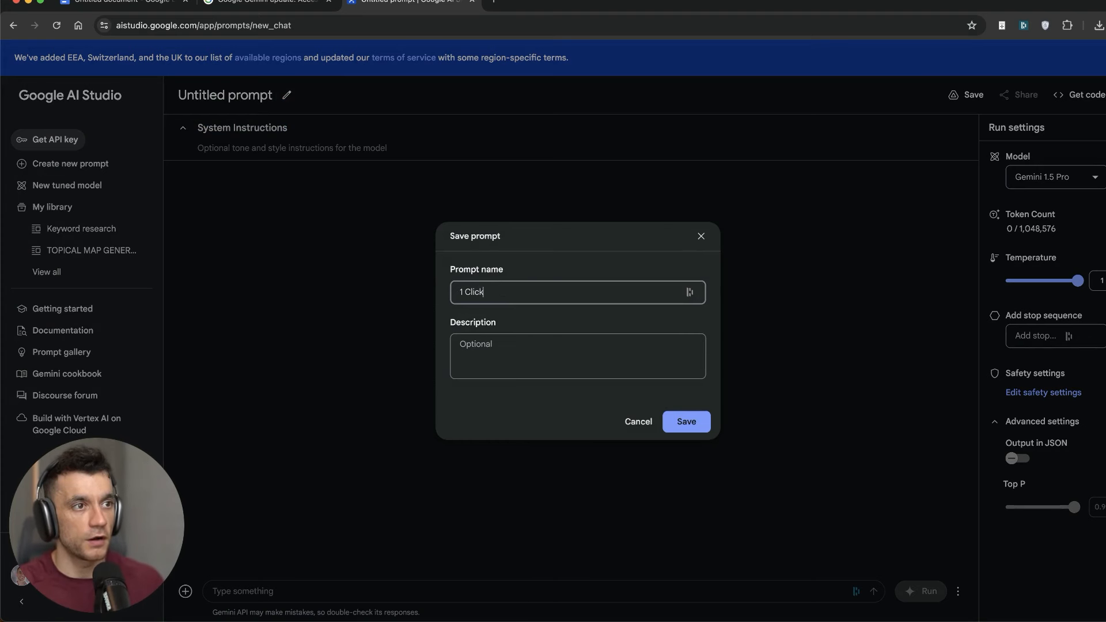
{"action": "type", "text": "AI SEO Tool"}
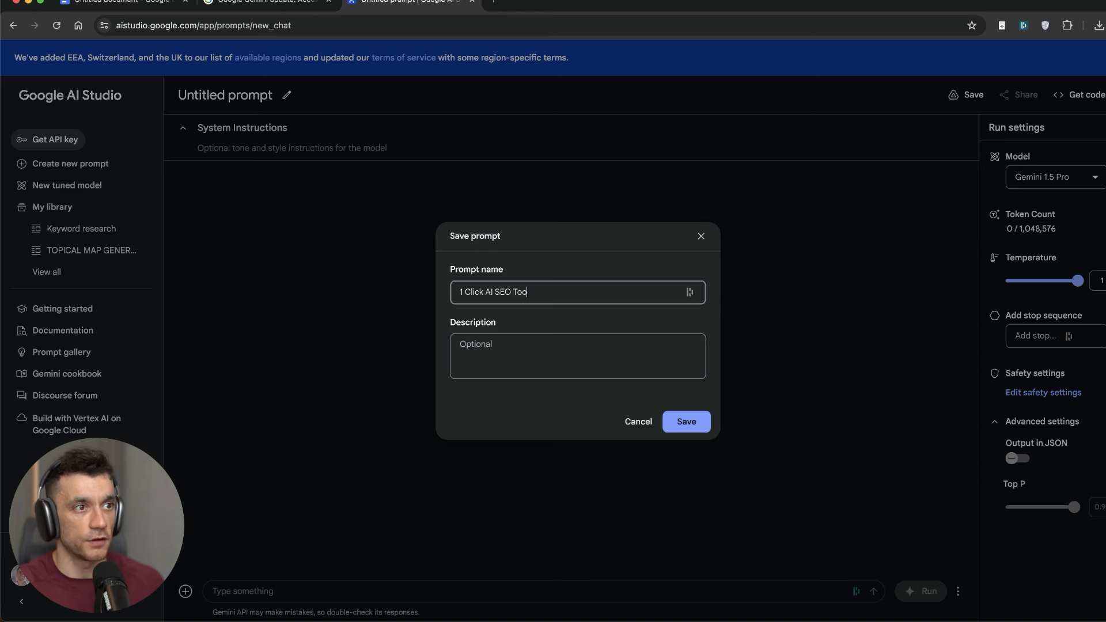
{"action": "type", "text": "Tool for cre"}
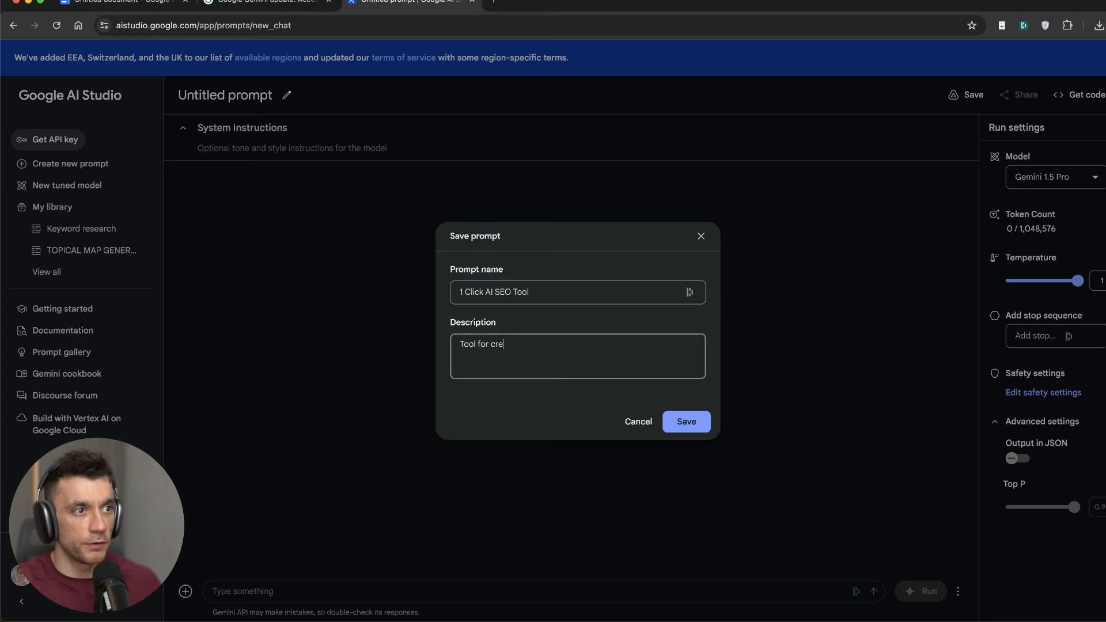
{"action": "type", "text": "ating"}
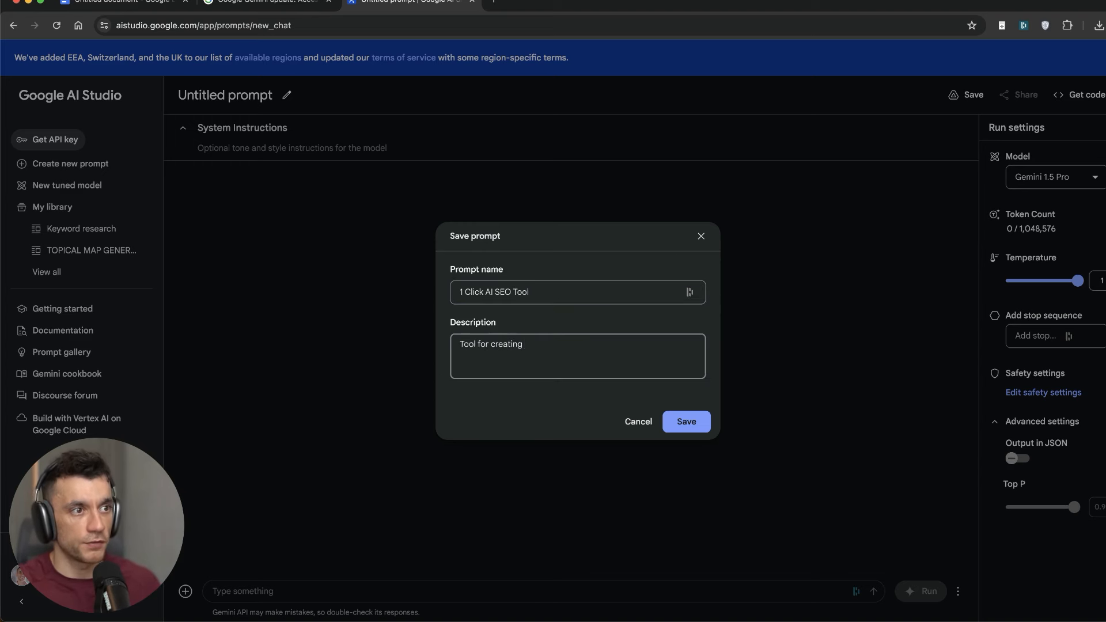
{"action": "type", "text": "AI SEO c"}
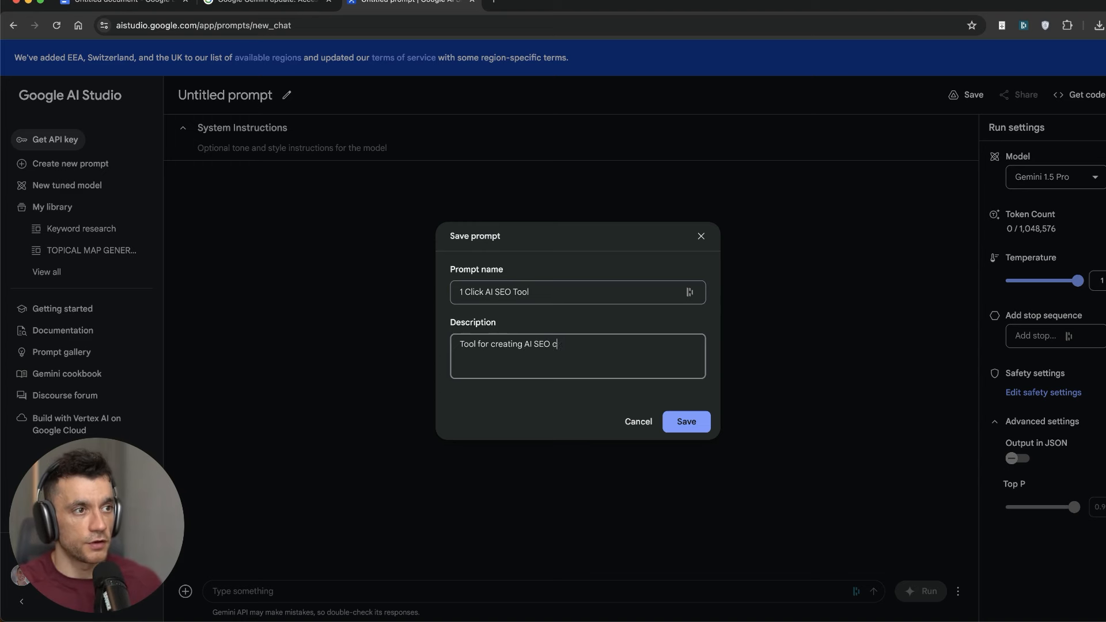
{"action": "type", "text": "ontent in 1 Clic"}
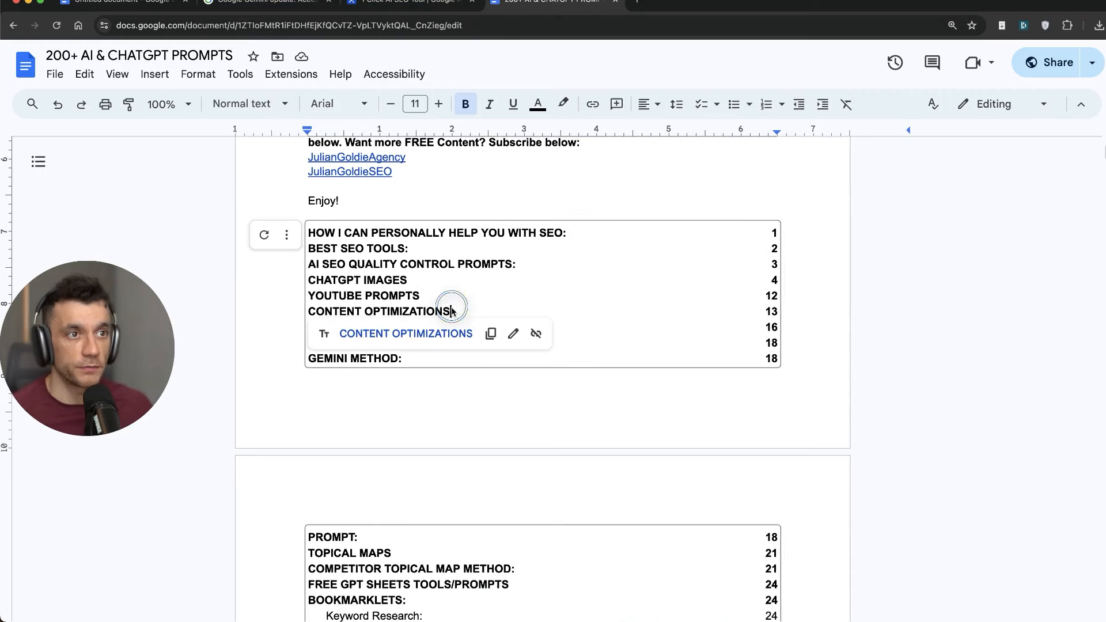
Step: Locate and select the whole GPT4o Assistants Prompt text in the prompts document
{"action": "scroll", "scroll_direction": "down", "scroll_amount": 3}
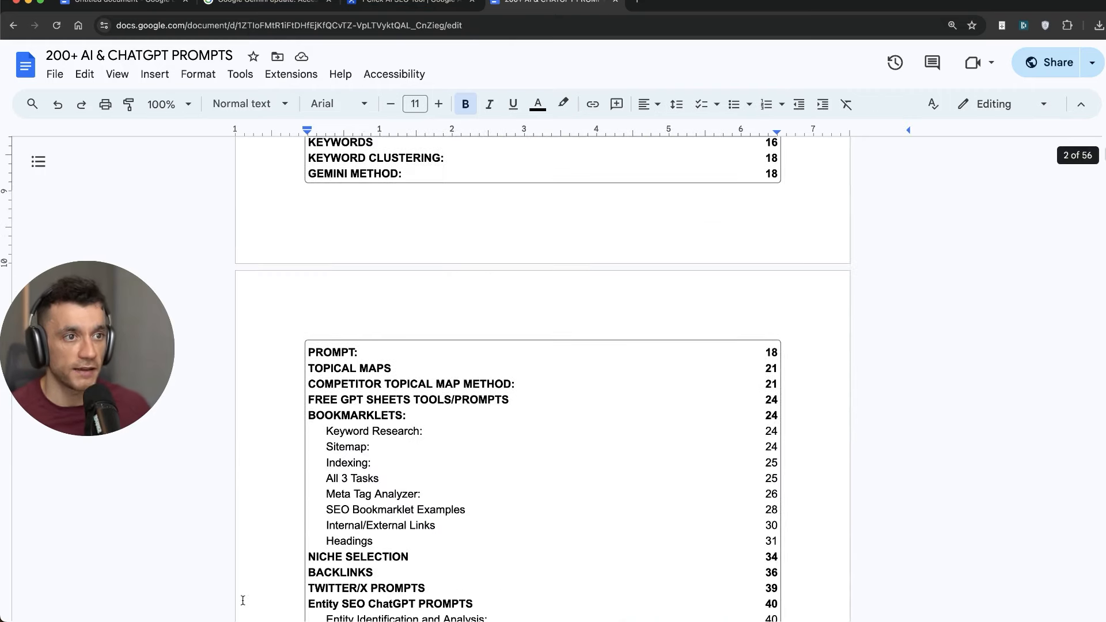
{"action": "scroll", "scroll_direction": "down", "scroll_amount": 3}
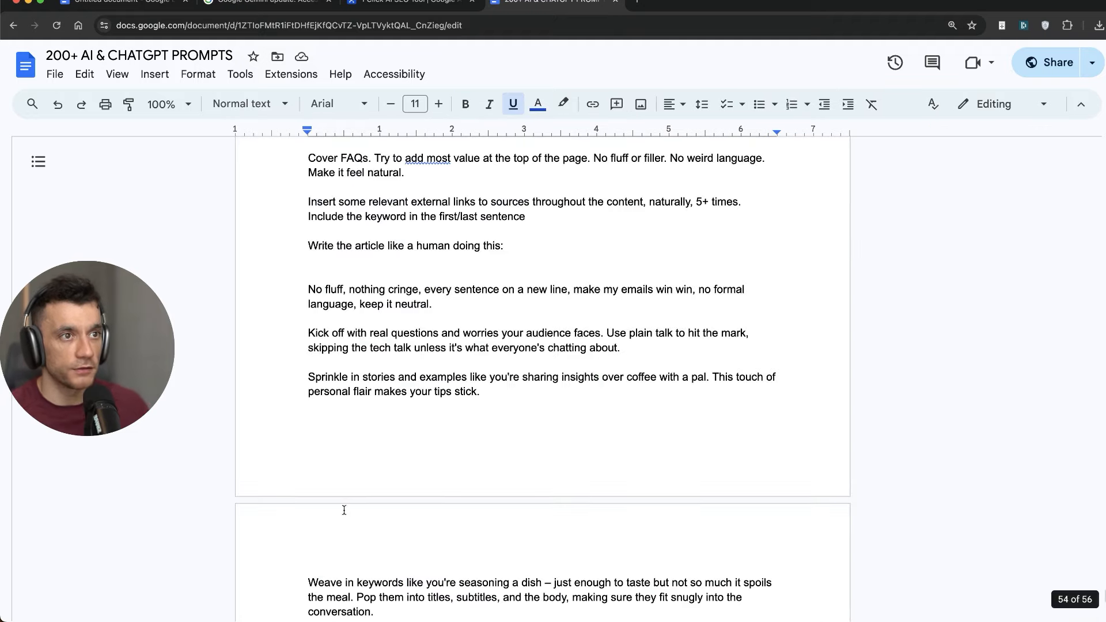
{"action": "scroll", "scroll_direction": "up", "scroll_amount": 3}
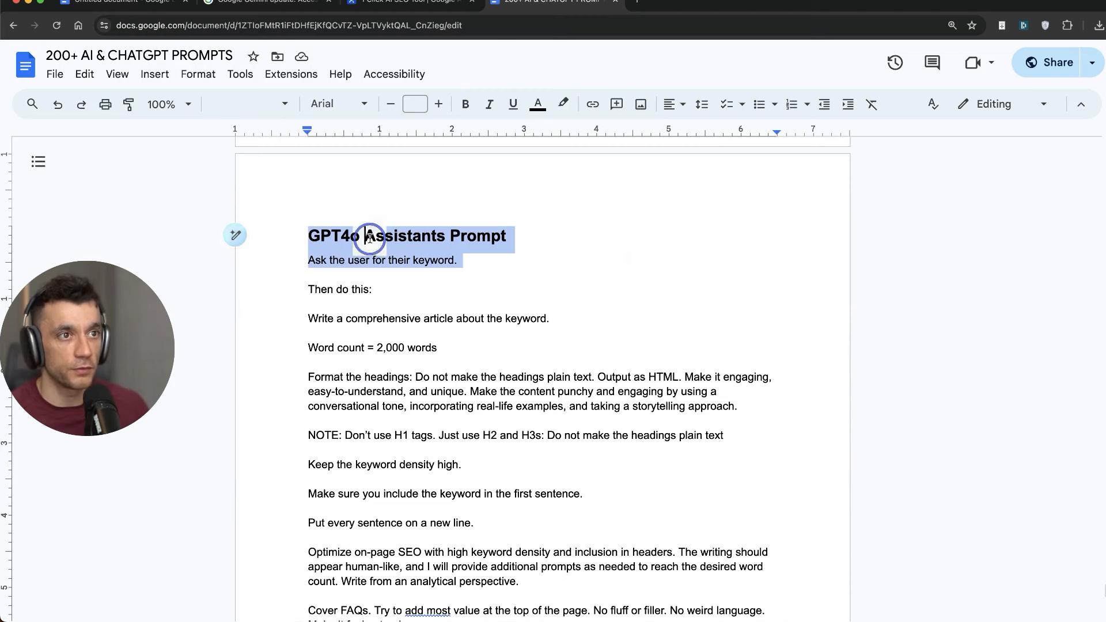
{"action": "left_click", "coordinate": [334, 267]}
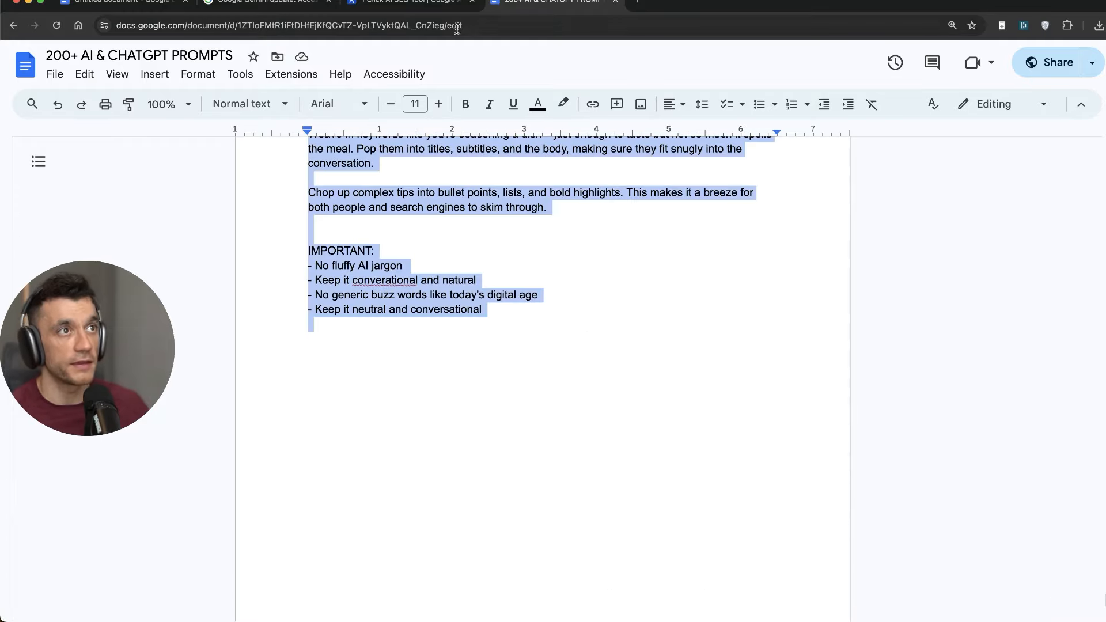
Step: Copy the SEO article prompt from the document into the tool's System Instructions box
{"action": "left_click", "coordinate": [406, 2]}
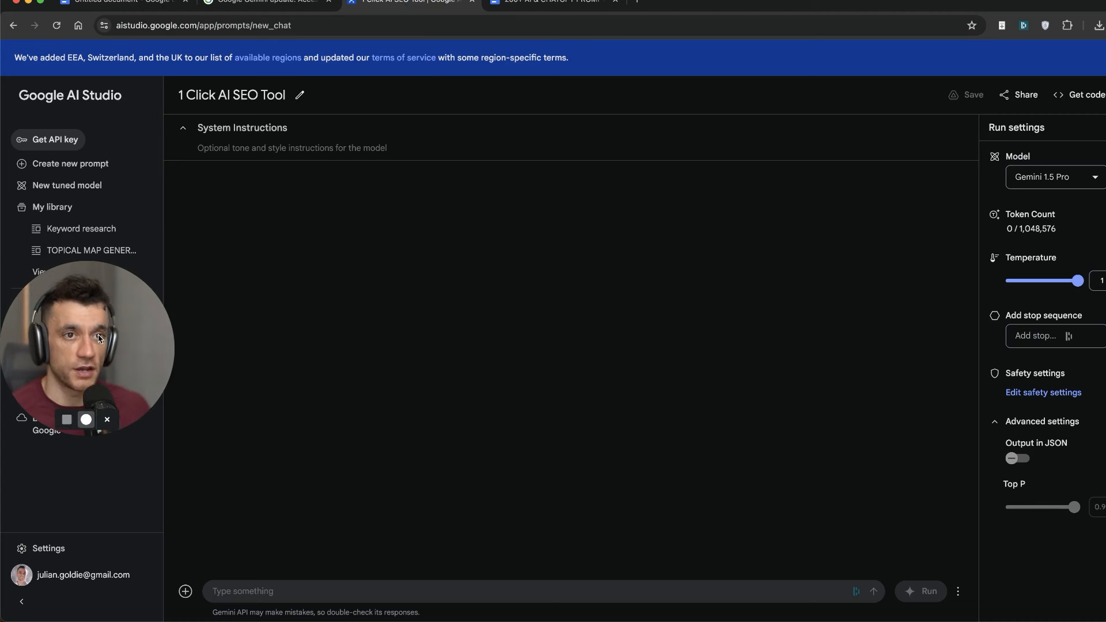
{"action": "left_click", "coordinate": [927, 591]}
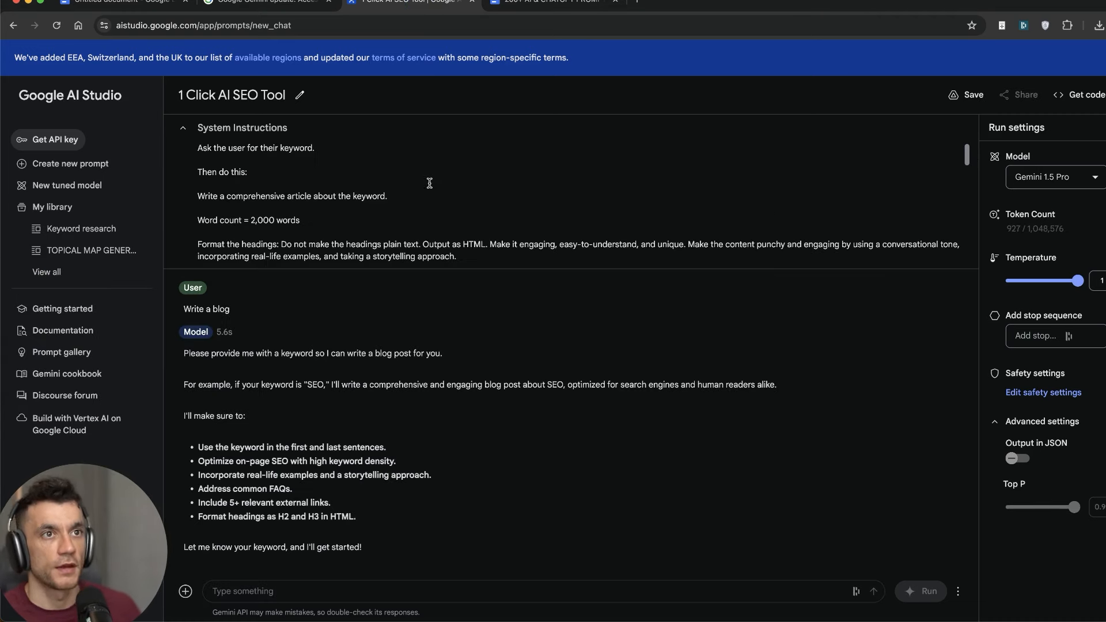
{"action": "left_click", "coordinate": [554, 3]}
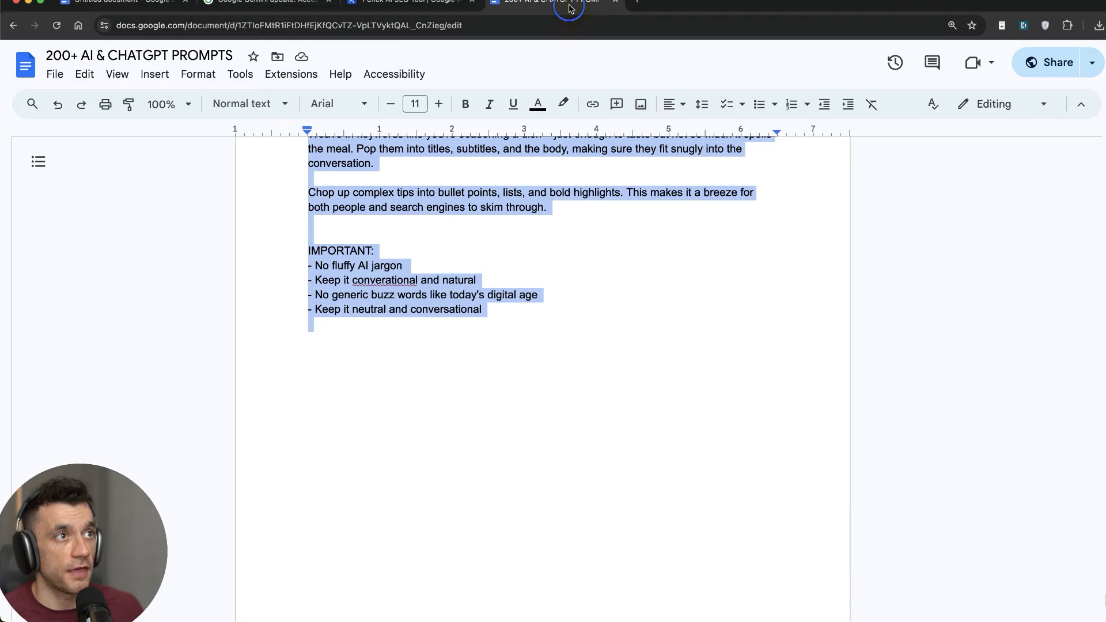
{"action": "left_click", "coordinate": [409, 2]}
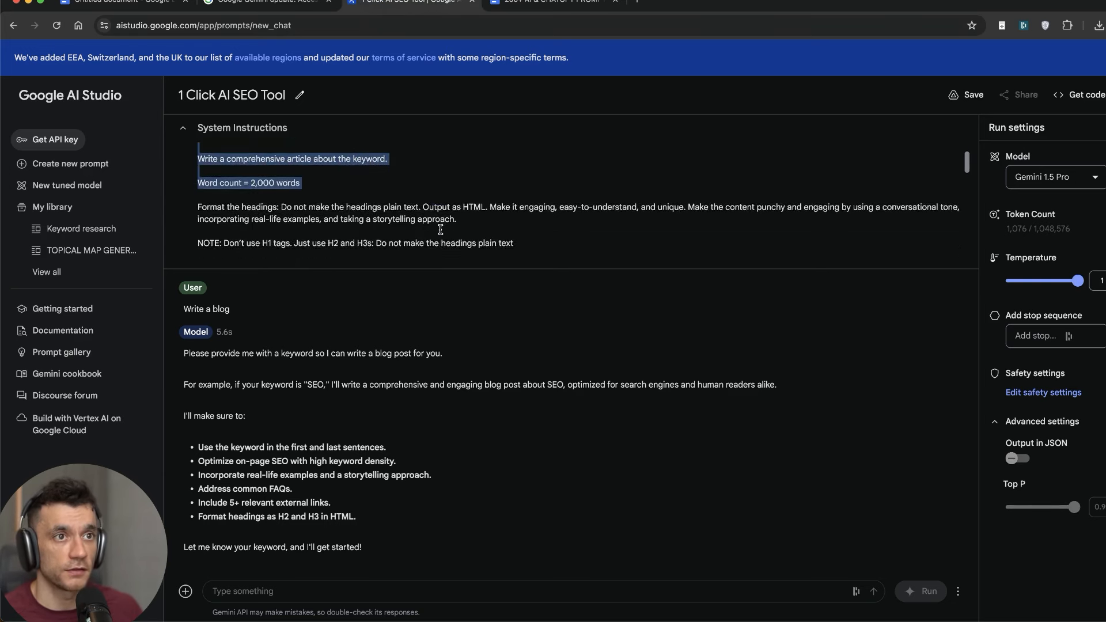
Step: Check the prompt's word count in the document and return to the AI Studio prompt
{"action": "left_click", "coordinate": [554, 1]}
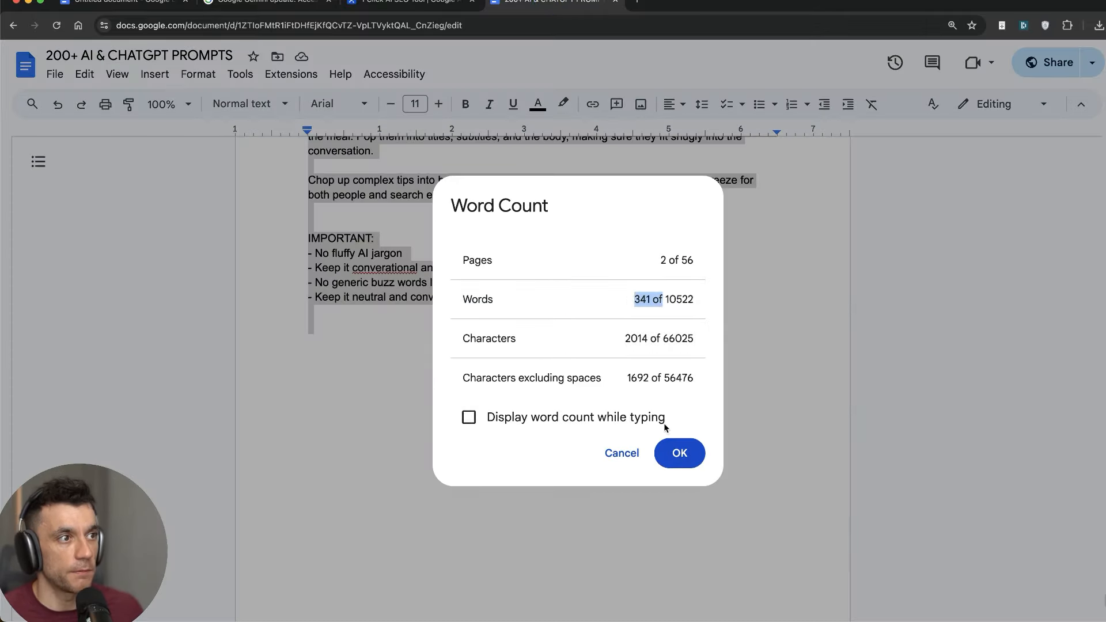
{"action": "left_click", "coordinate": [678, 453]}
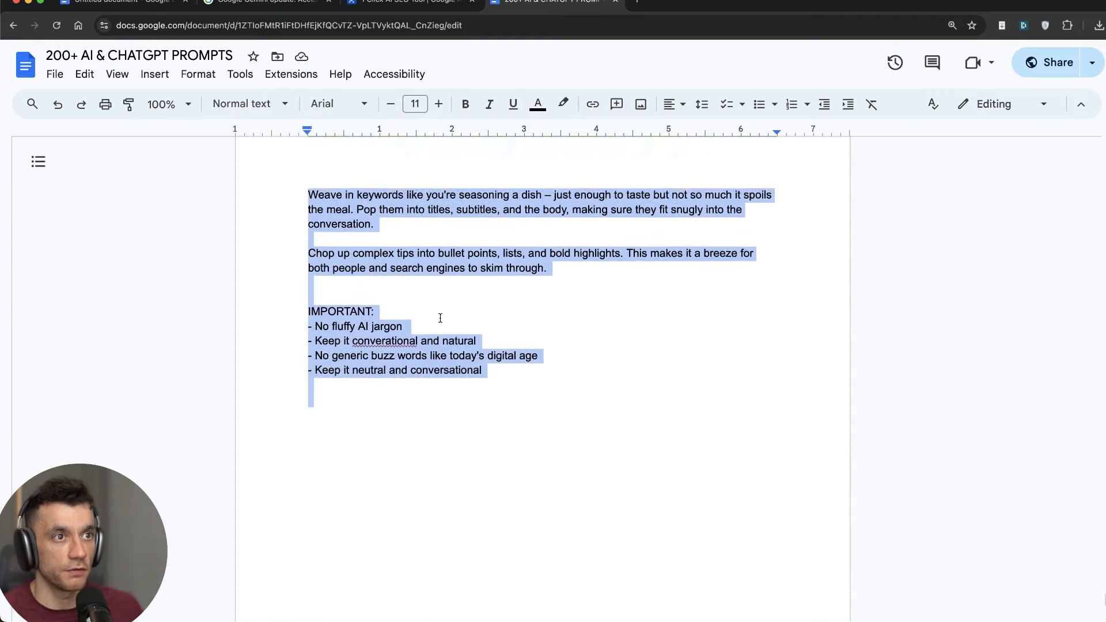
{"action": "scroll", "scroll_direction": "up", "scroll_amount": 3}
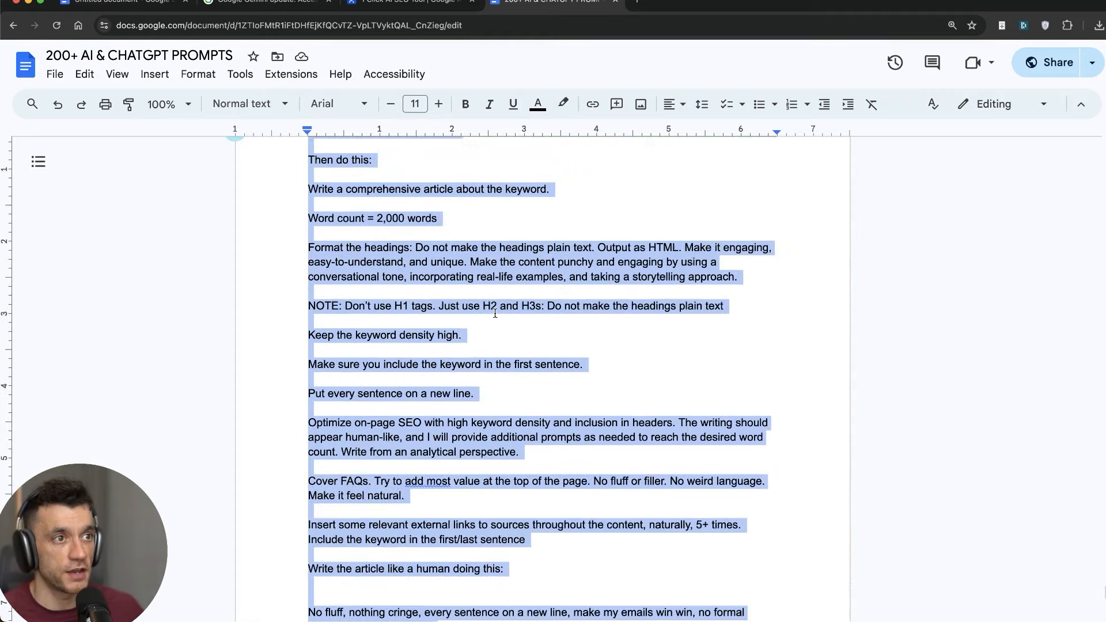
{"action": "left_click", "coordinate": [405, 2]}
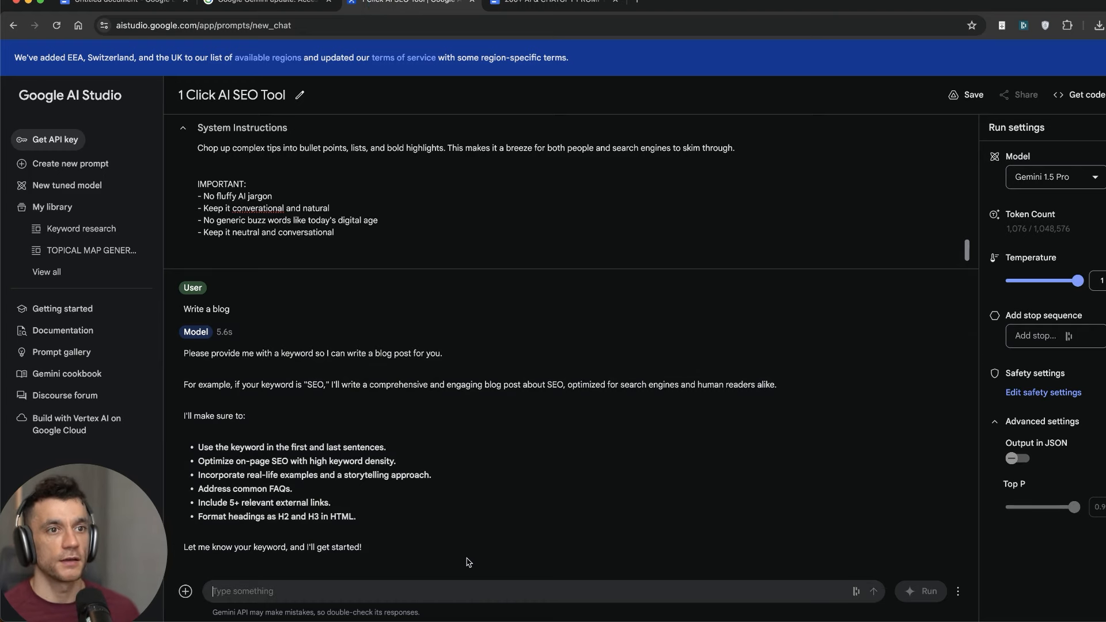
{"action": "mouse_move", "coordinate": [209, 269]}
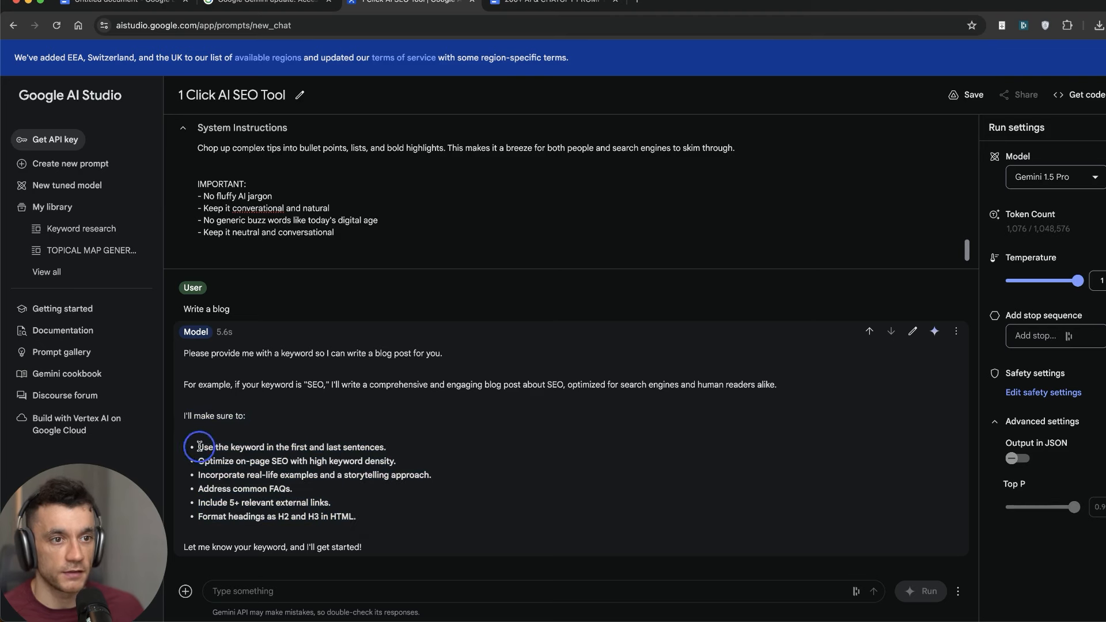
{"action": "mouse_move", "coordinate": [367, 579]}
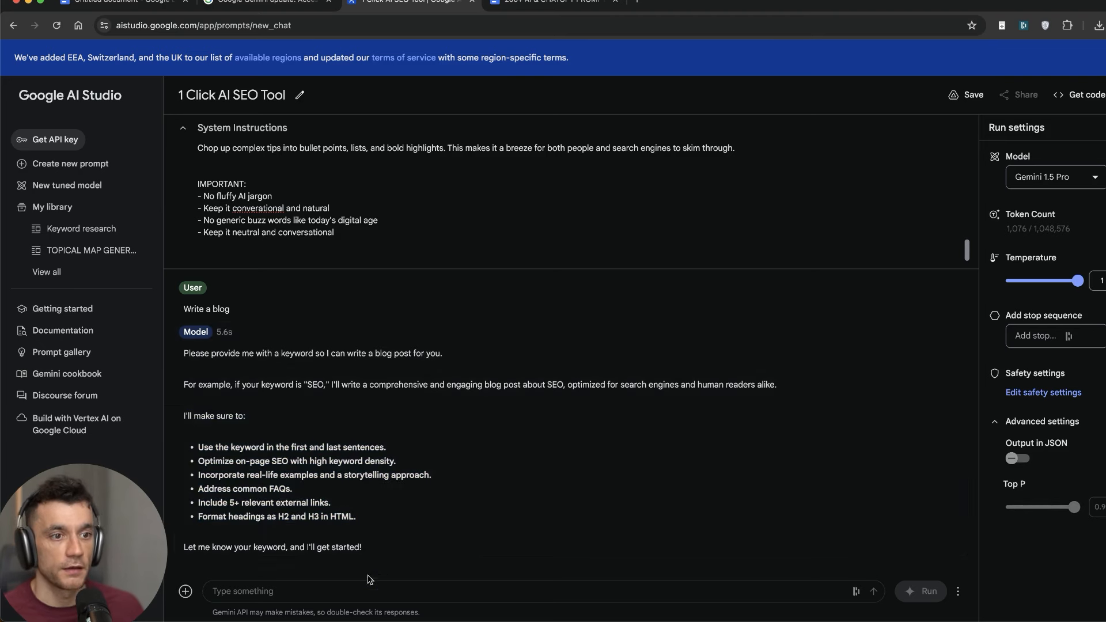
Step: Send the keyword 'SEO Expert in Dubai' and get Gemini's generated blog
{"action": "type", "text": "so"}
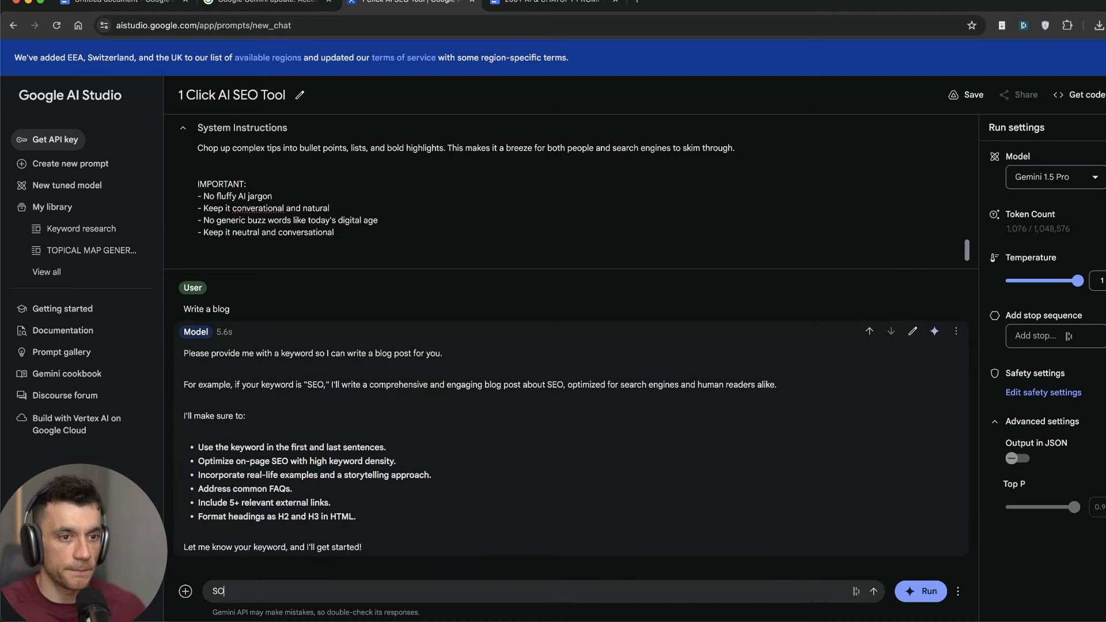
{"action": "type", "text": "SEO Expert in"}
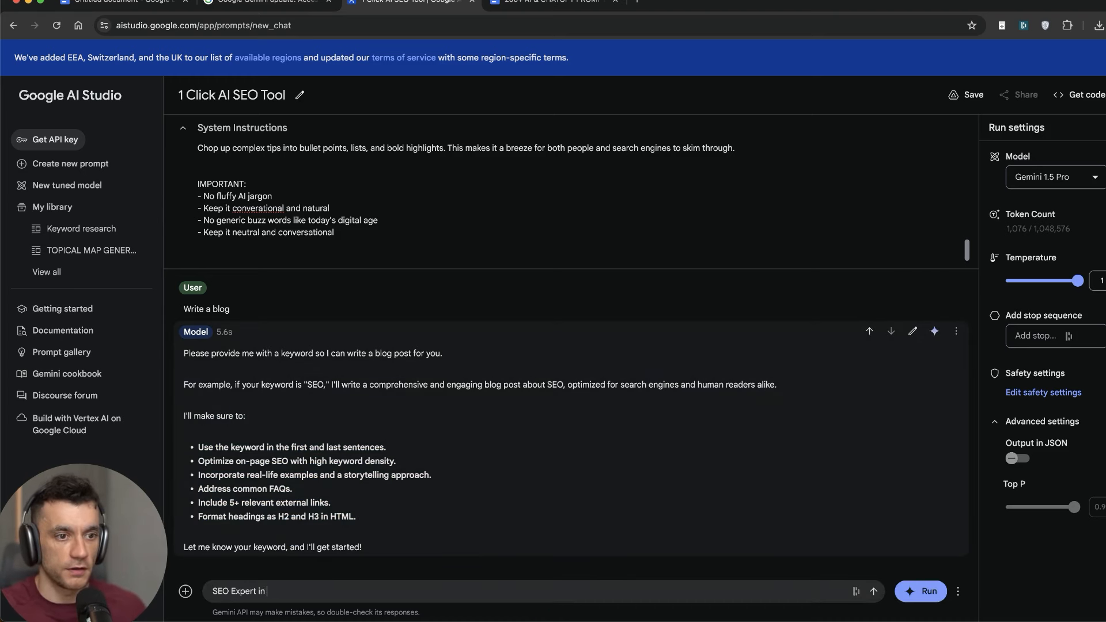
{"action": "left_click", "coordinate": [928, 591]}
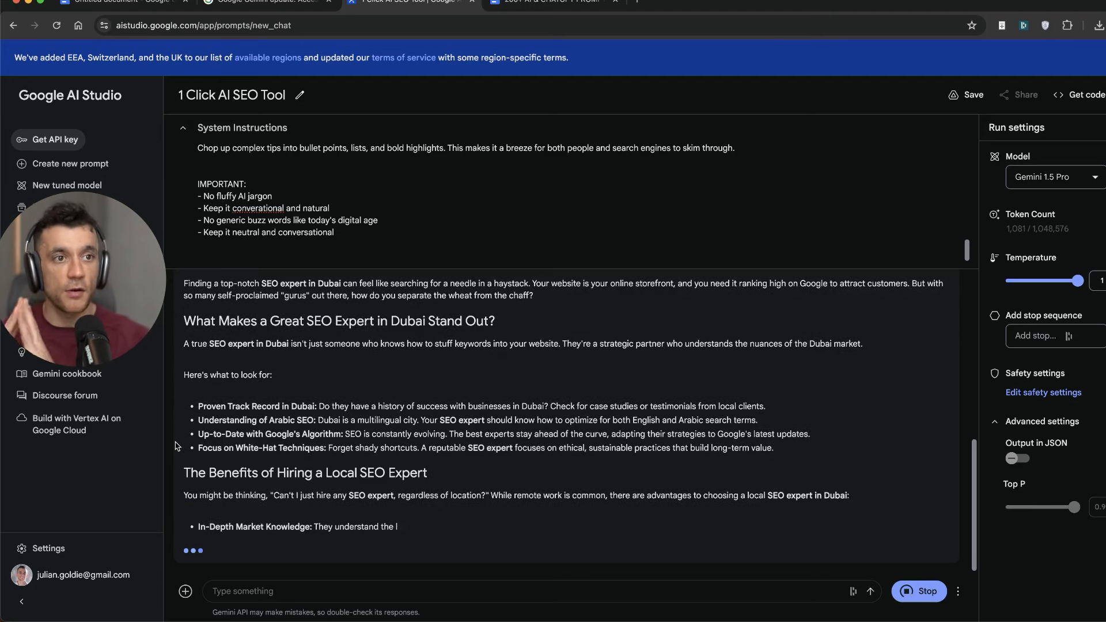
{"action": "scroll", "scroll_direction": "down", "scroll_amount": 3}
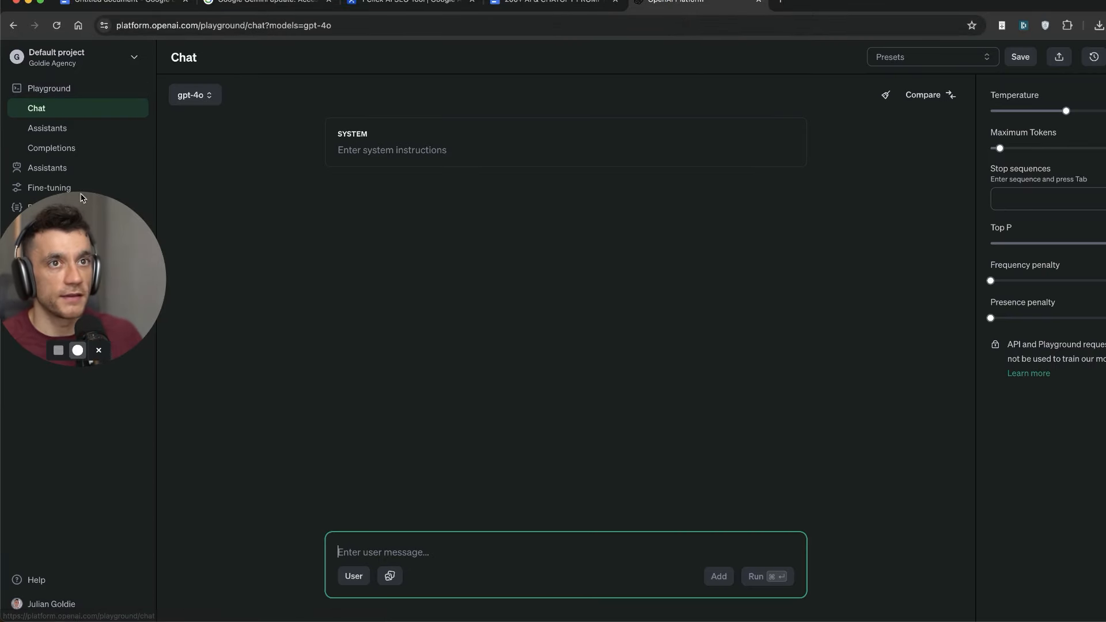
Step: Ask the HappyClapperSEO assistant 'Write a blog for me' in the Assistants playground
{"action": "left_click", "coordinate": [52, 148]}
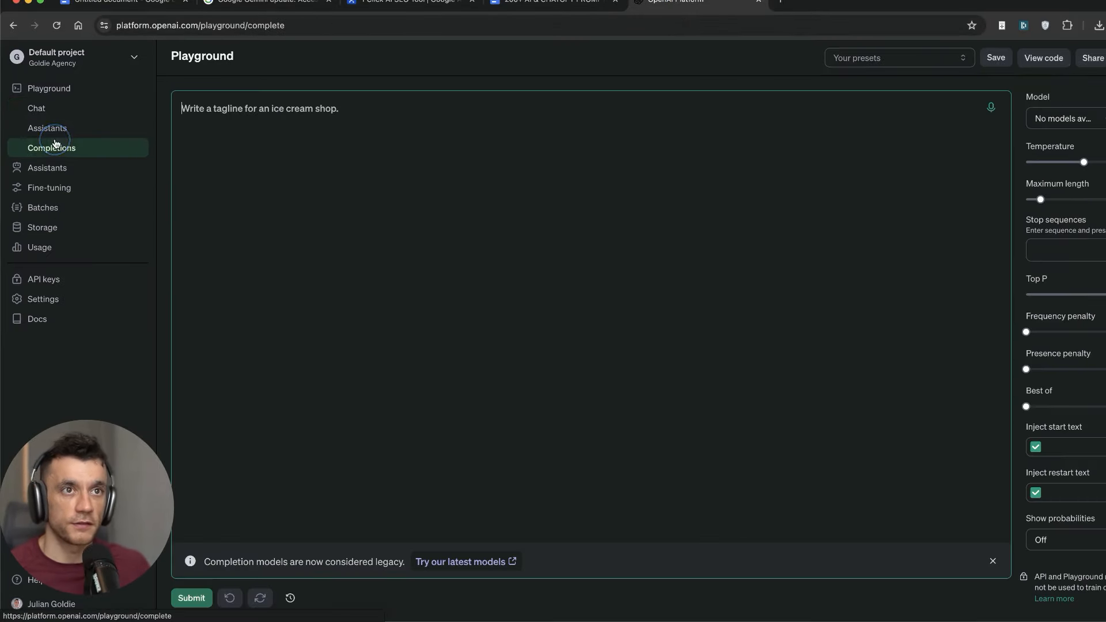
{"action": "left_click", "coordinate": [47, 128]}
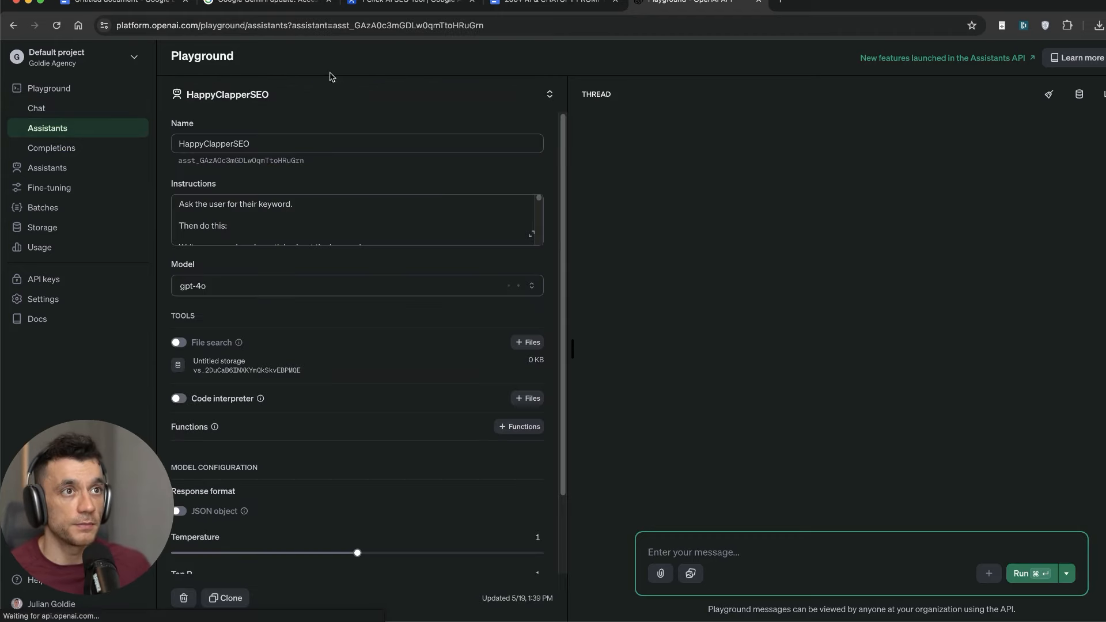
{"action": "left_click", "coordinate": [179, 343]}
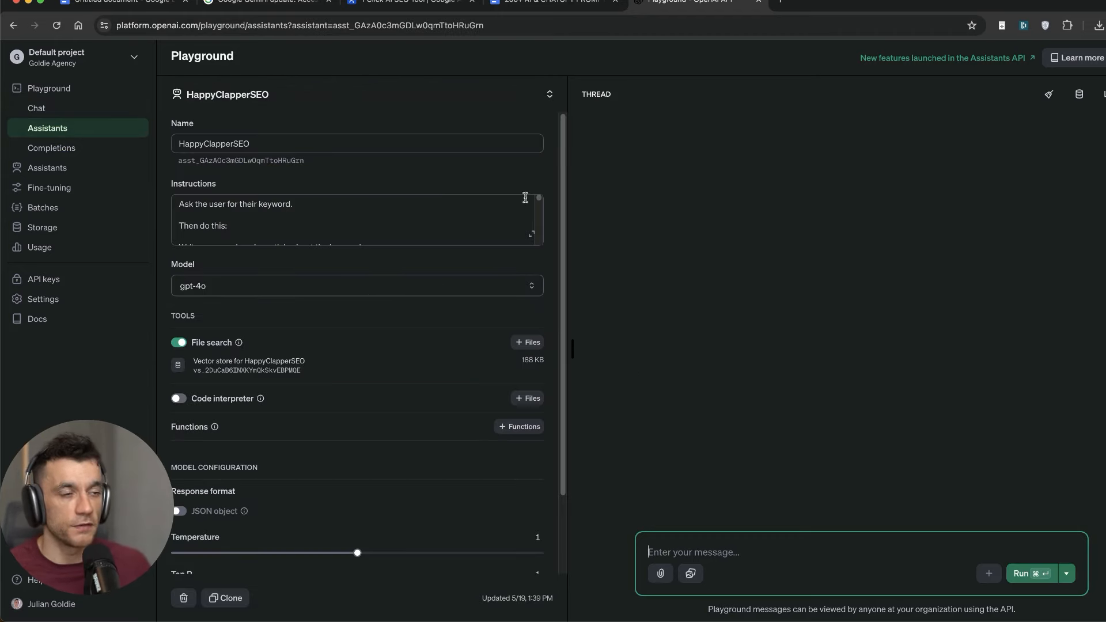
{"action": "mouse_move", "coordinate": [761, 430]}
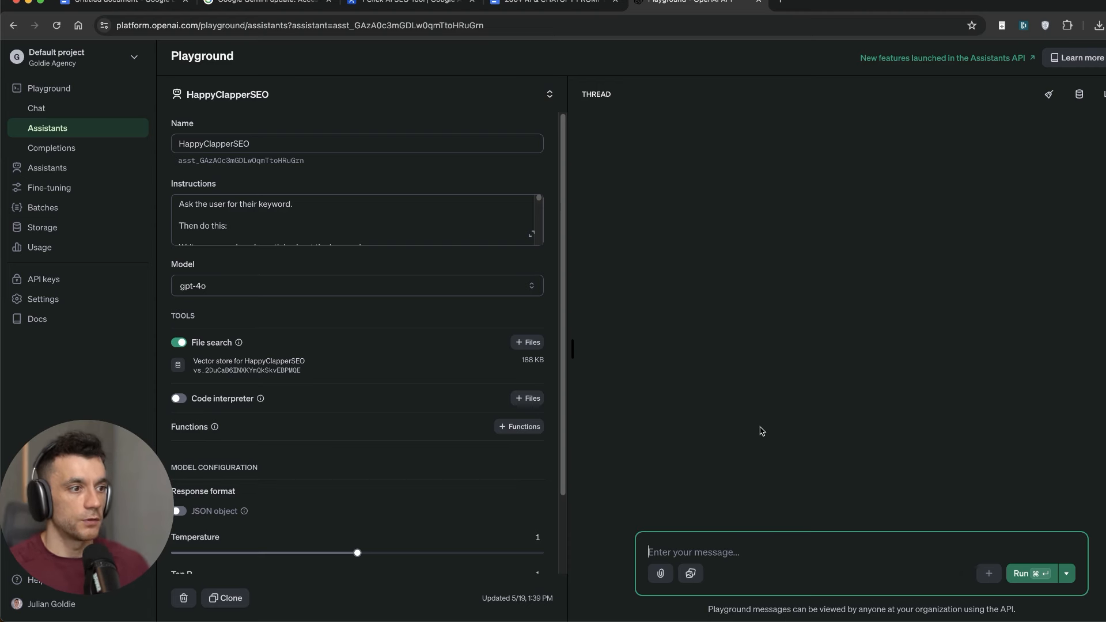
{"action": "type", "text": "Write a blog for"}
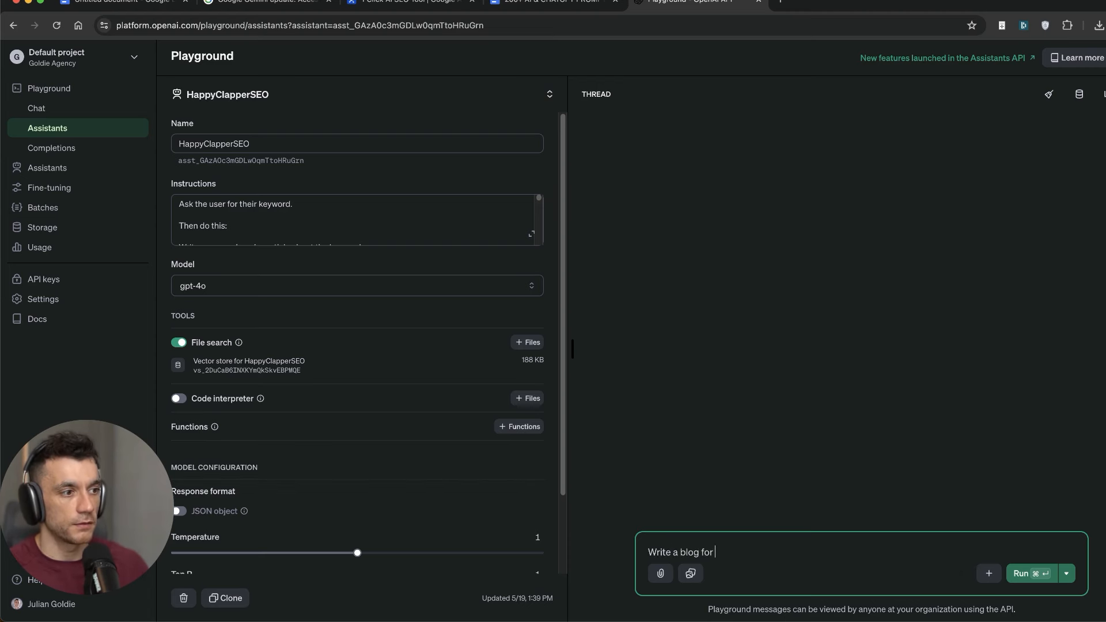
{"action": "left_click", "coordinate": [1019, 572]}
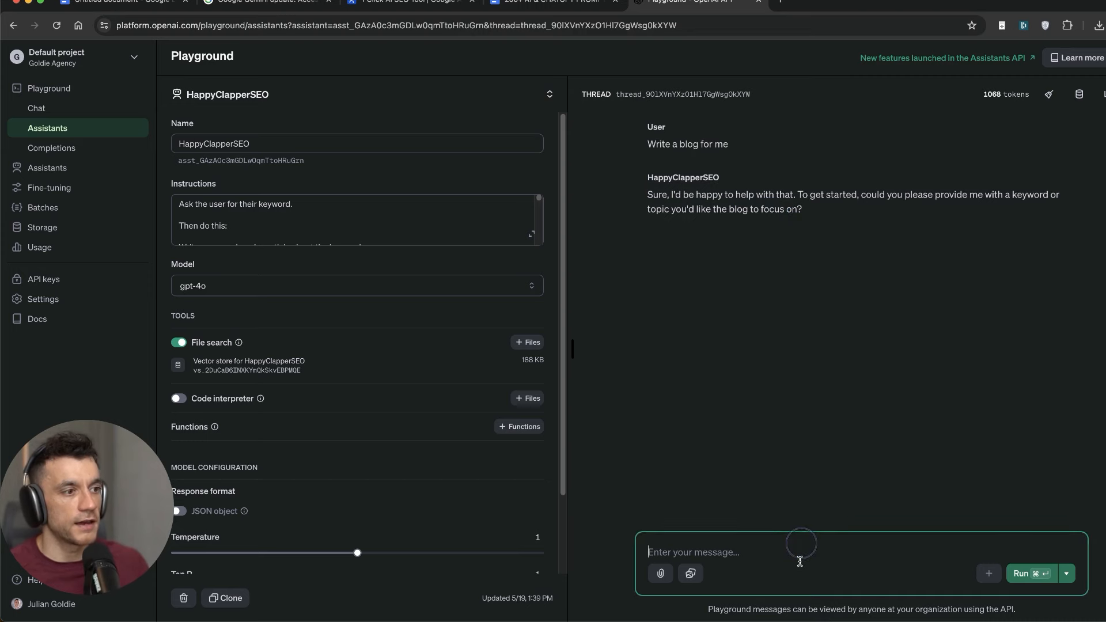
Step: Supply the keyword 'SEO Expert in Dubai' to the assistant
{"action": "type", "text": "SOE"}
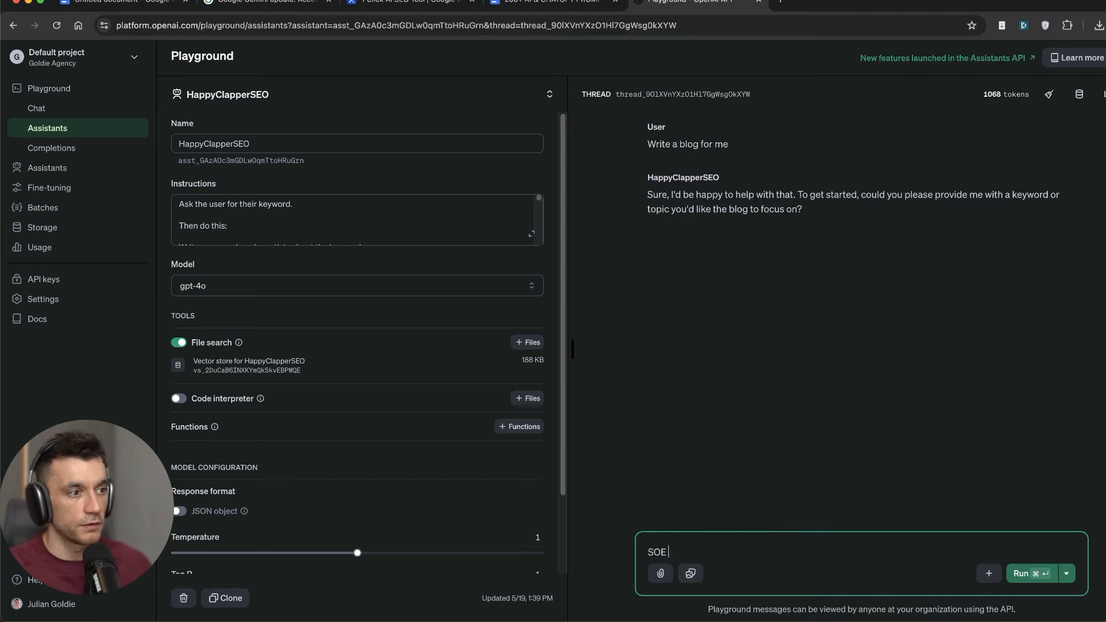
{"action": "type", "text": "SEO Expert in Dubai"}
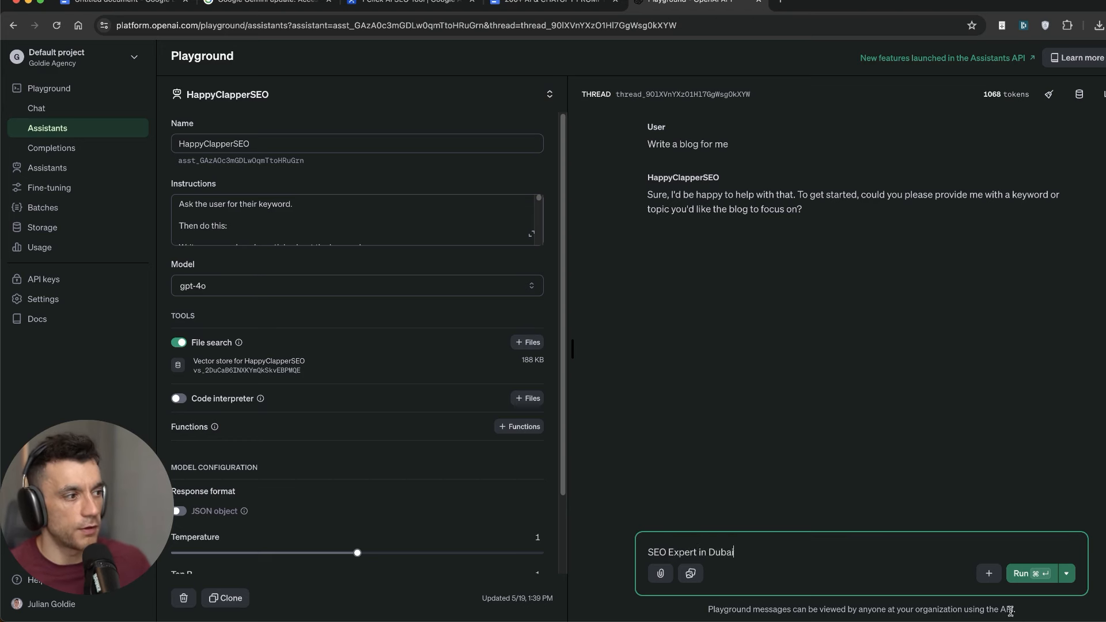
{"action": "left_click", "coordinate": [551, 1]}
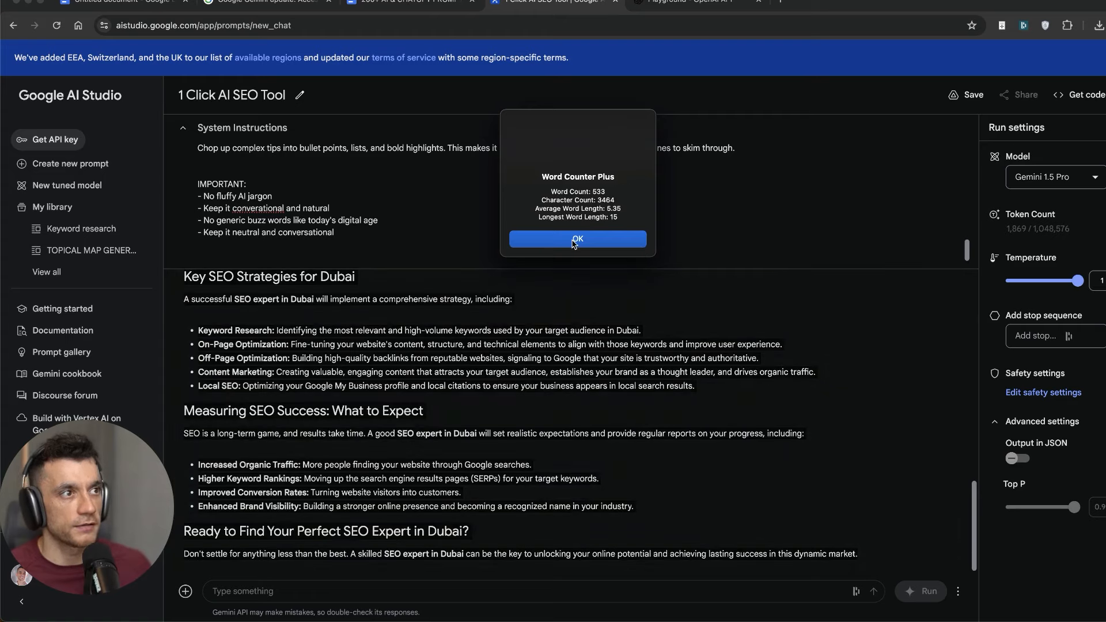
Step: Scroll through the assistant's generated article, then return to the Gemini article
{"action": "left_click", "coordinate": [664, 1]}
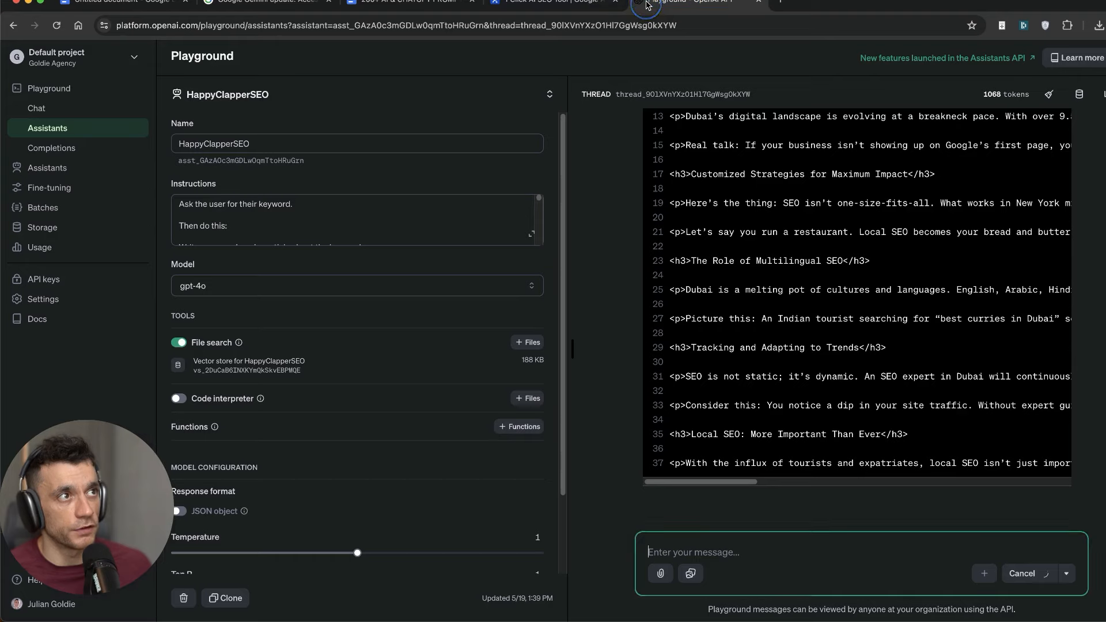
{"action": "scroll", "scroll_direction": "down", "scroll_amount": 3}
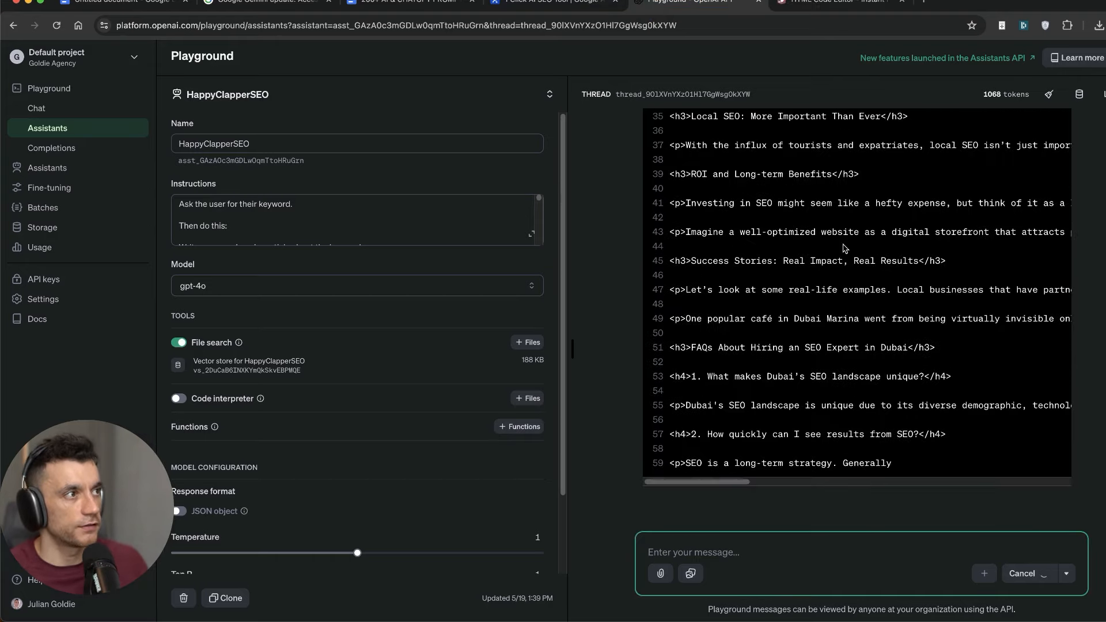
{"action": "scroll", "scroll_direction": "down", "scroll_amount": 3}
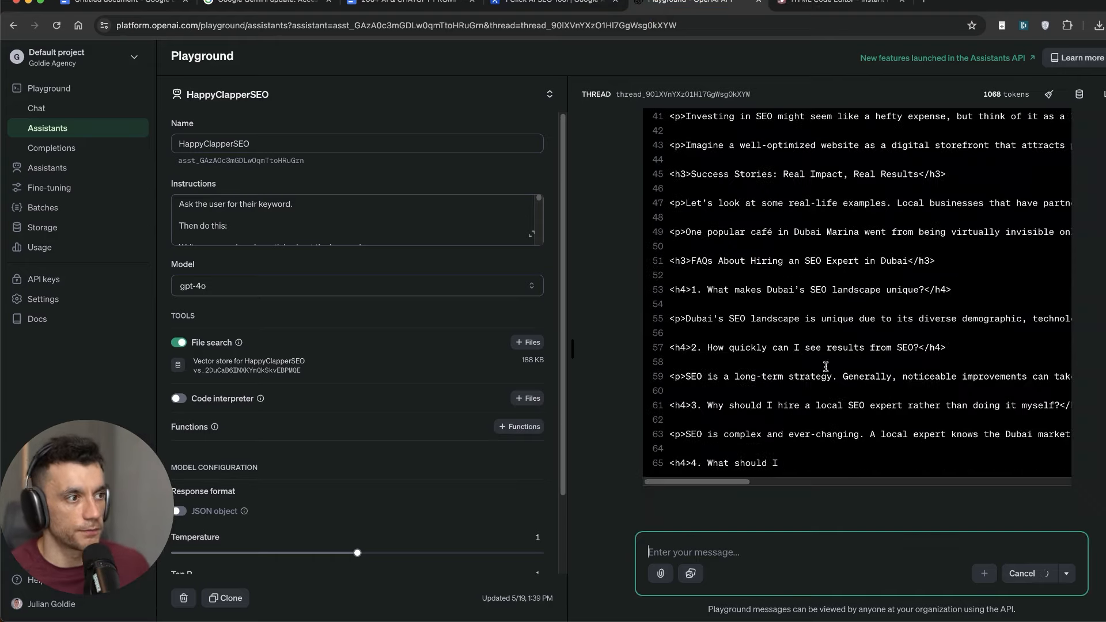
{"action": "scroll", "scroll_direction": "down", "scroll_amount": 3}
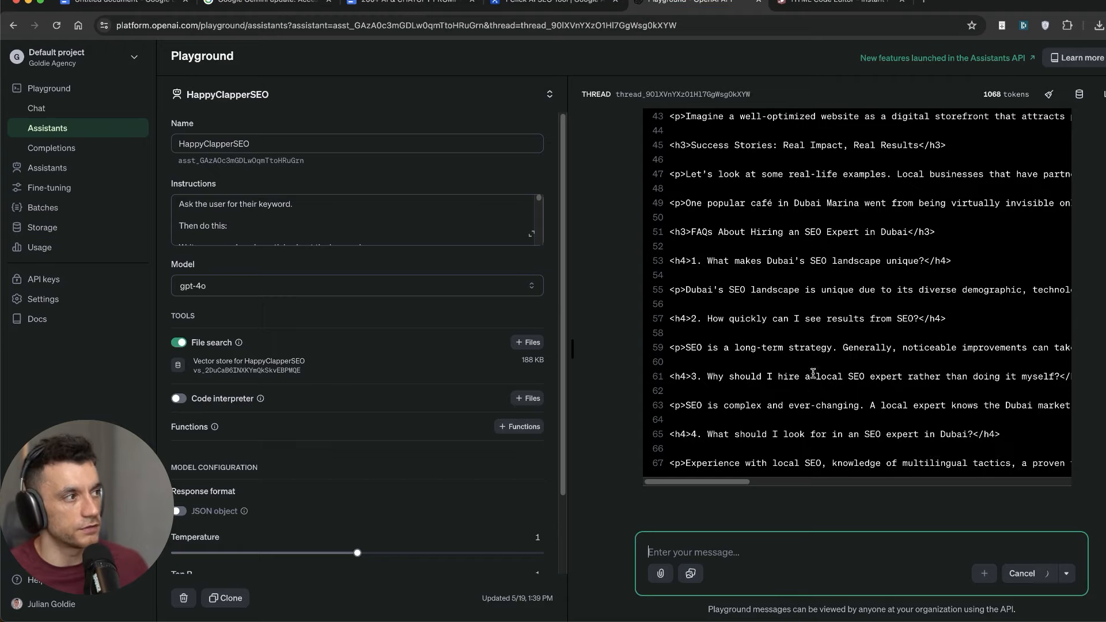
{"action": "left_click", "coordinate": [551, 2]}
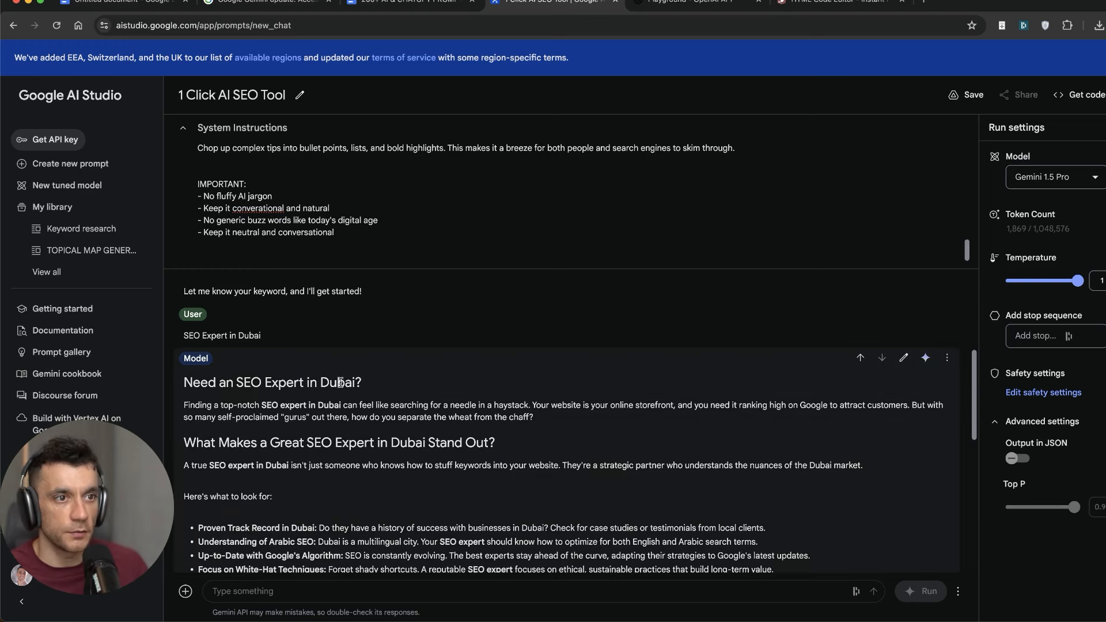
{"action": "mouse_move", "coordinate": [446, 381]}
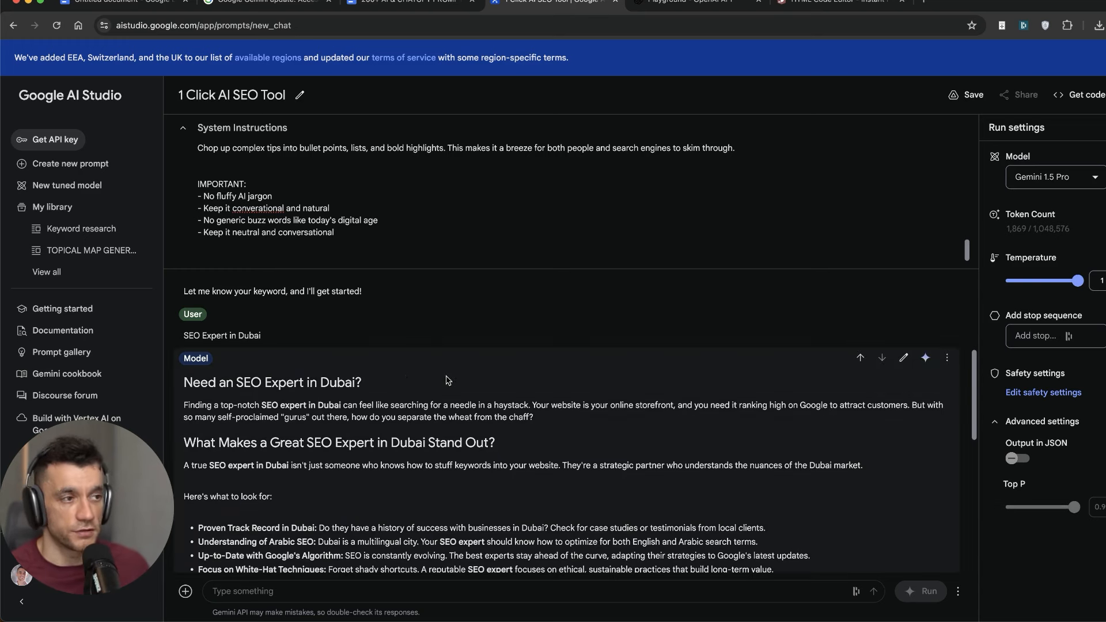
Step: Bring Gemini's blog into view through its closing Dubai heading and call to action
{"action": "scroll", "scroll_direction": "down", "scroll_amount": 3}
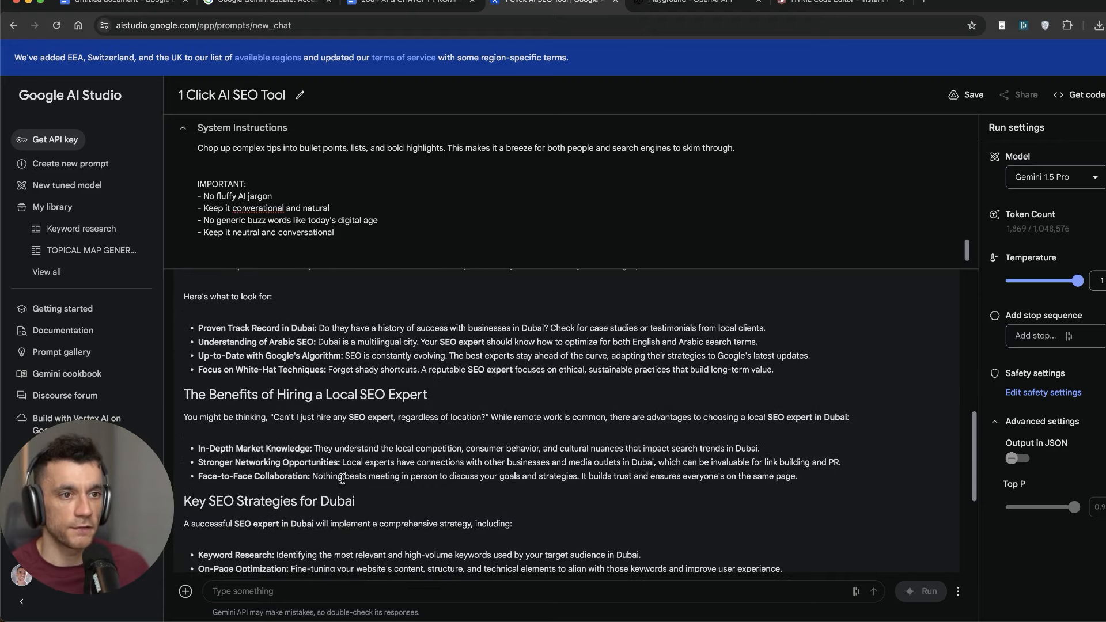
{"action": "scroll", "scroll_direction": "down", "scroll_amount": 3}
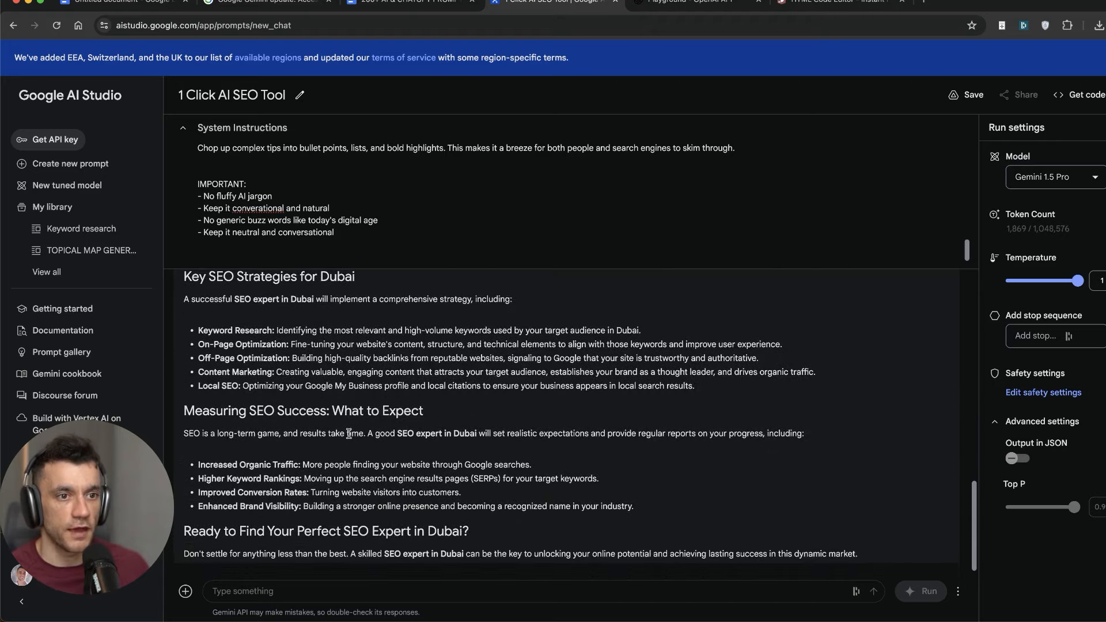
{"action": "left_click", "coordinate": [334, 231]}
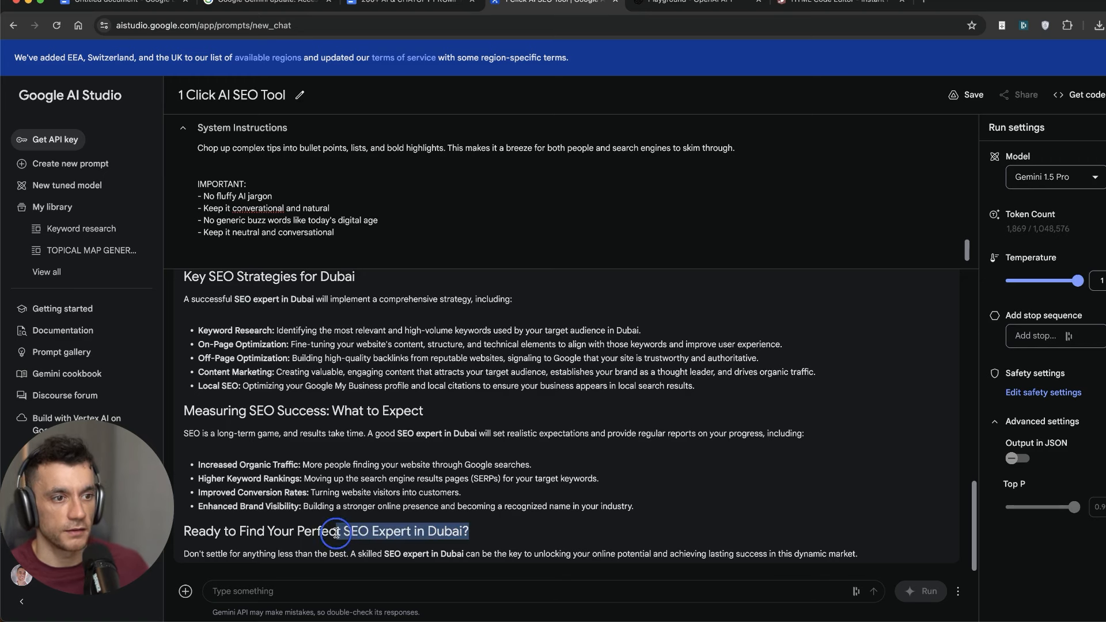
{"action": "mouse_move", "coordinate": [511, 542]}
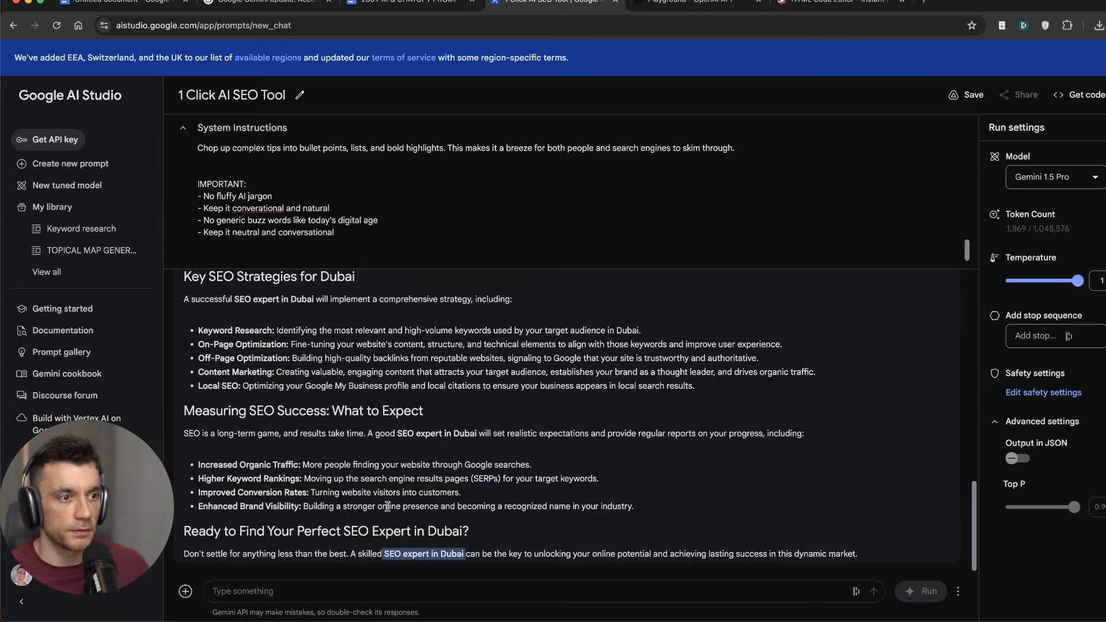
{"action": "left_click", "coordinate": [832, 3]}
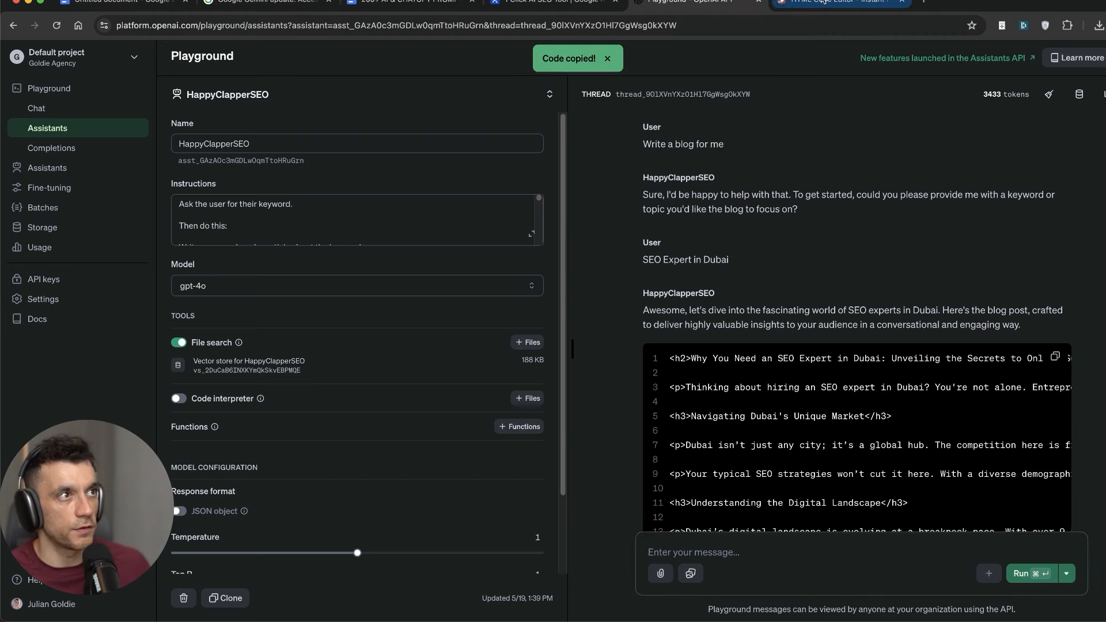
Step: Render the assistant's HTML blog in the editor and count it at 844 words with Word Counter Plus
{"action": "left_click", "coordinate": [836, 1]}
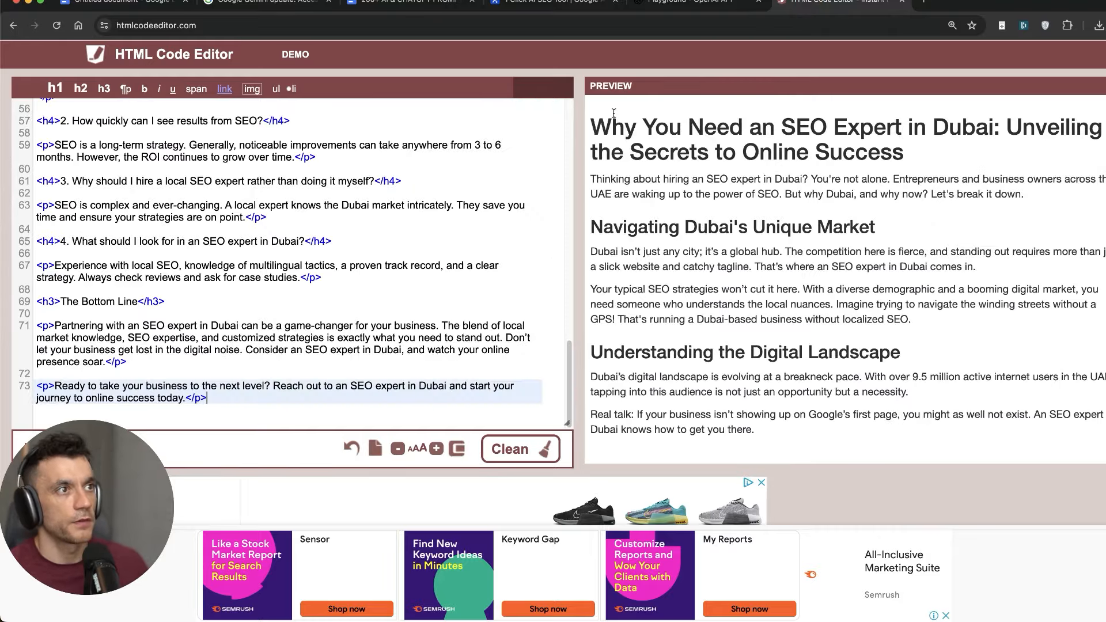
{"action": "scroll", "scroll_direction": "down", "scroll_amount": 3}
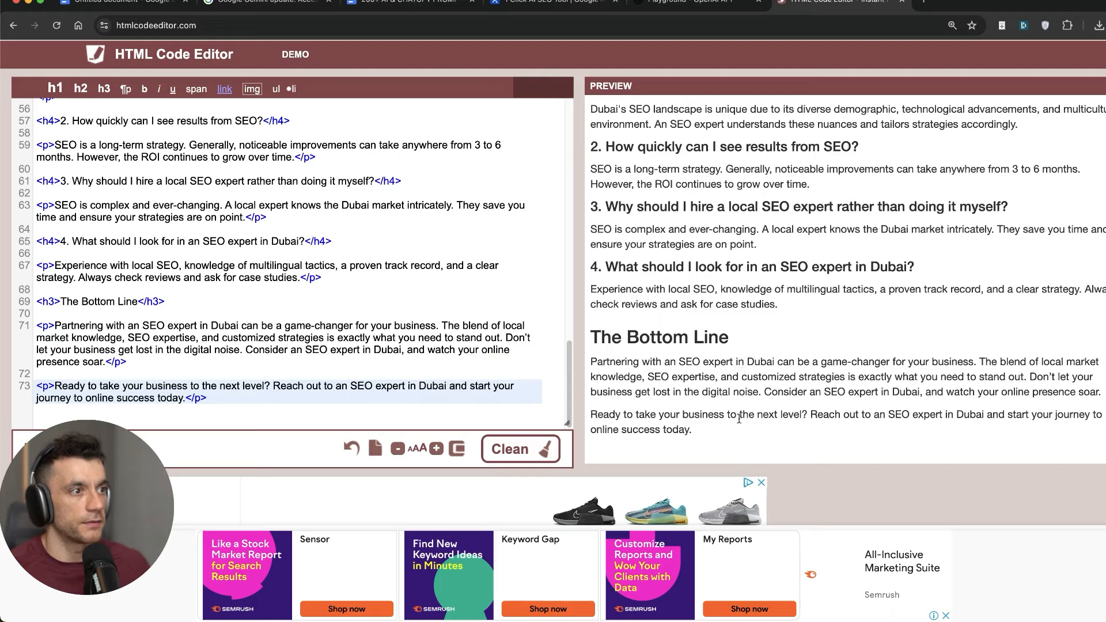
{"action": "left_click", "coordinate": [417, 448]}
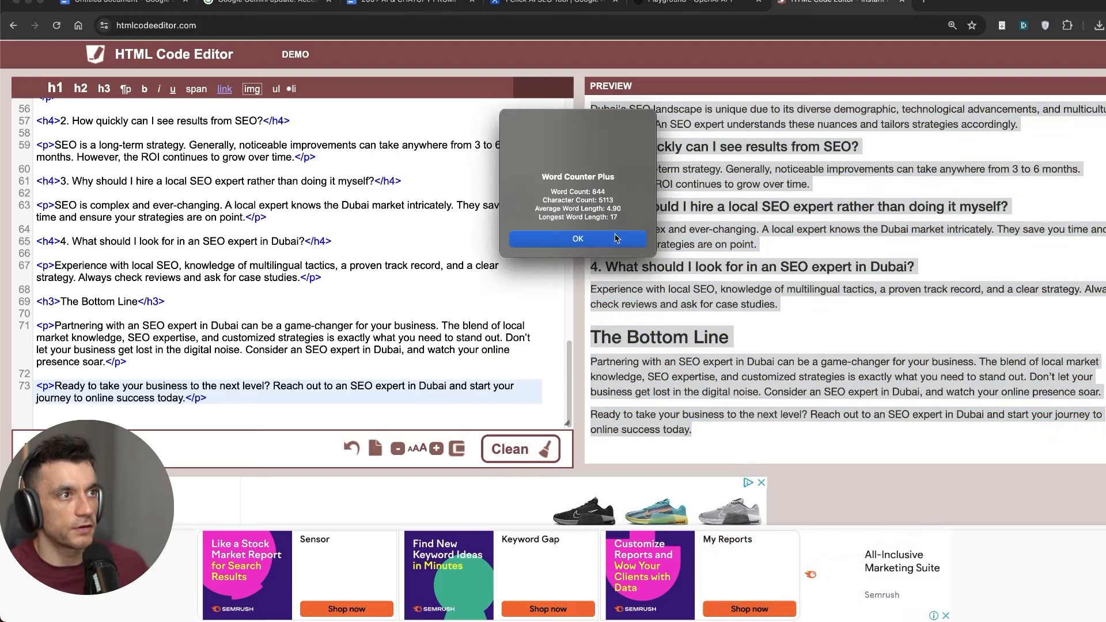
{"action": "left_click", "coordinate": [832, 1]}
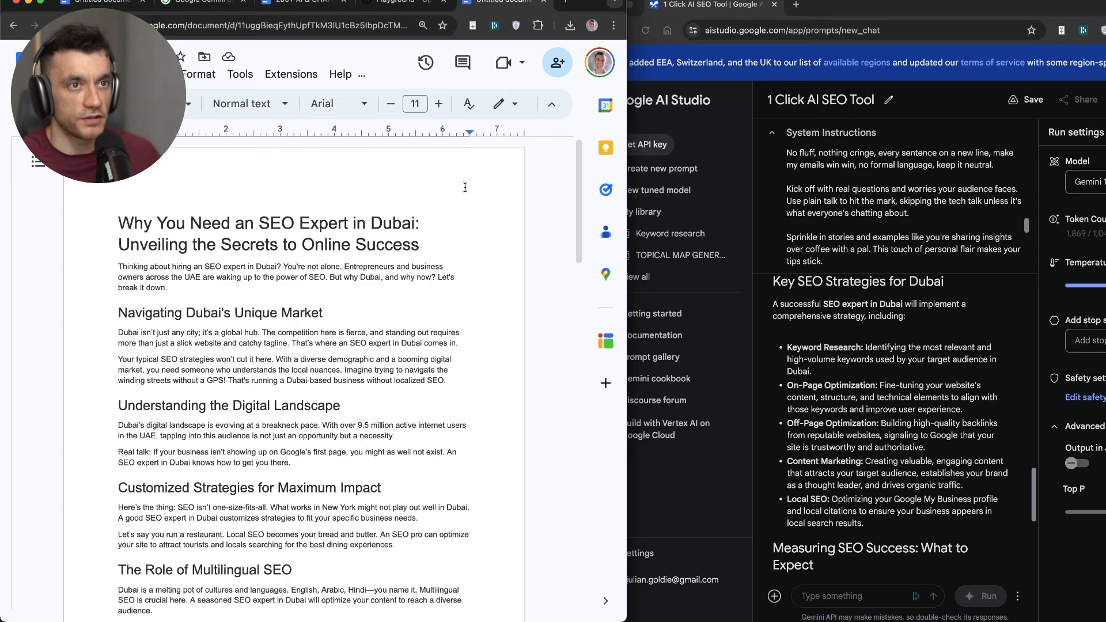
Step: Inspect the Dubai blog's main title and a section heading to check their styles
{"action": "scroll", "scroll_direction": "down", "scroll_amount": 3}
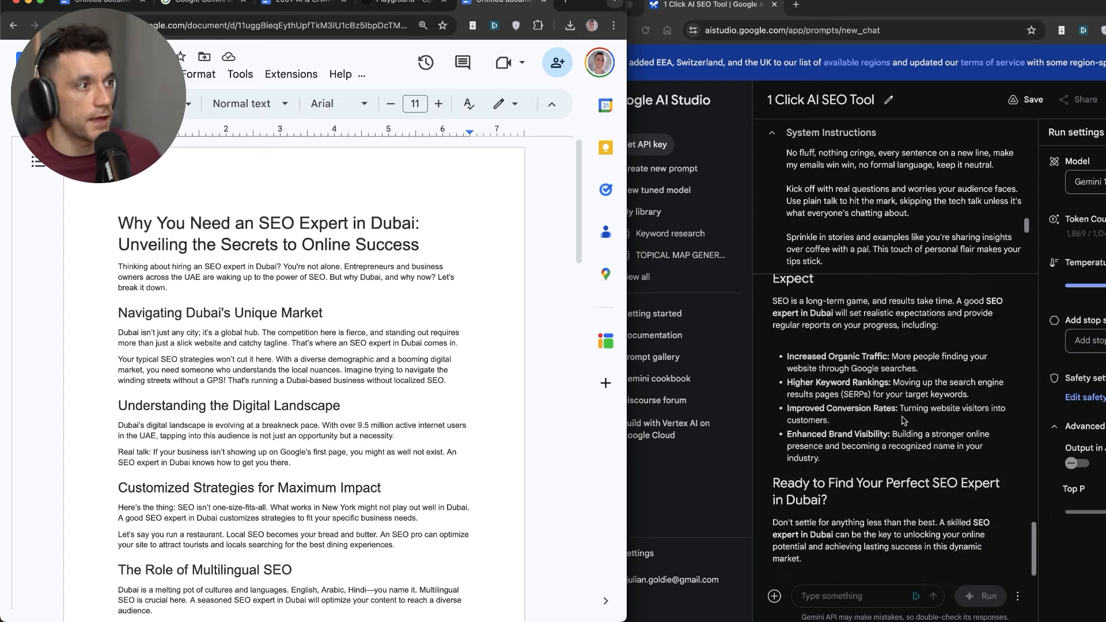
{"action": "scroll", "scroll_direction": "down", "scroll_amount": 3}
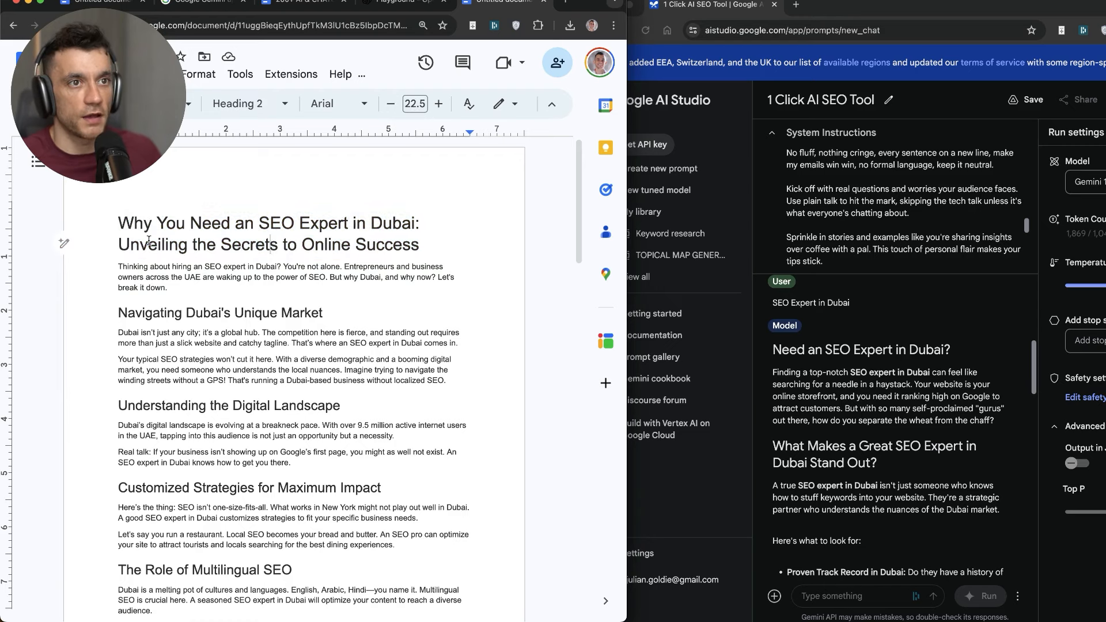
{"action": "double_click", "coordinate": [269, 244]}
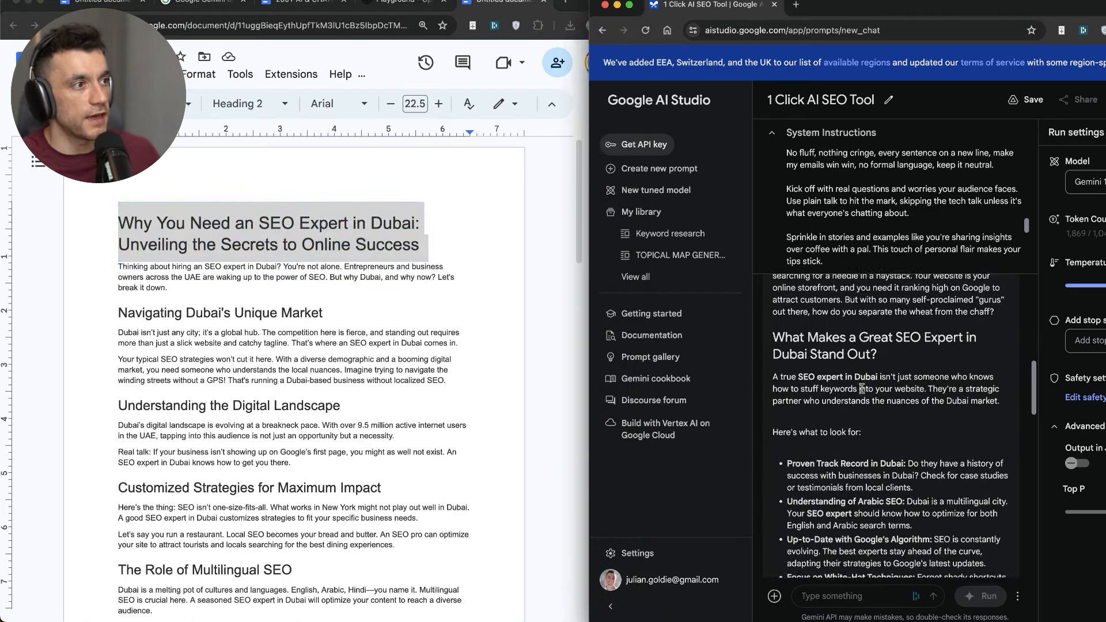
{"action": "scroll", "scroll_direction": "up", "scroll_amount": 3}
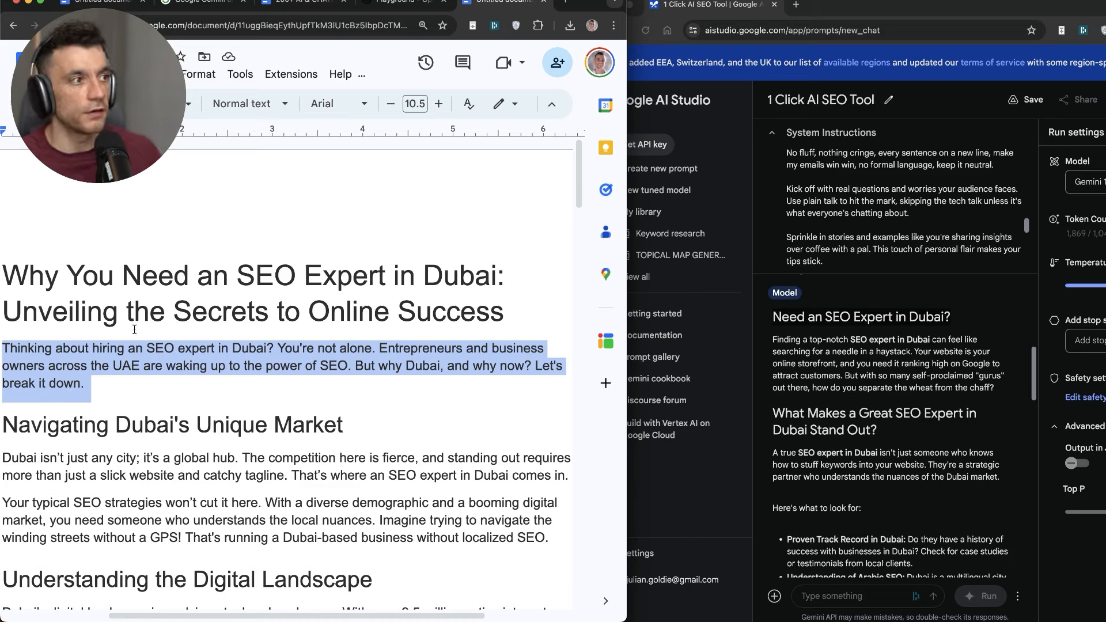
{"action": "mouse_move", "coordinate": [815, 360]}
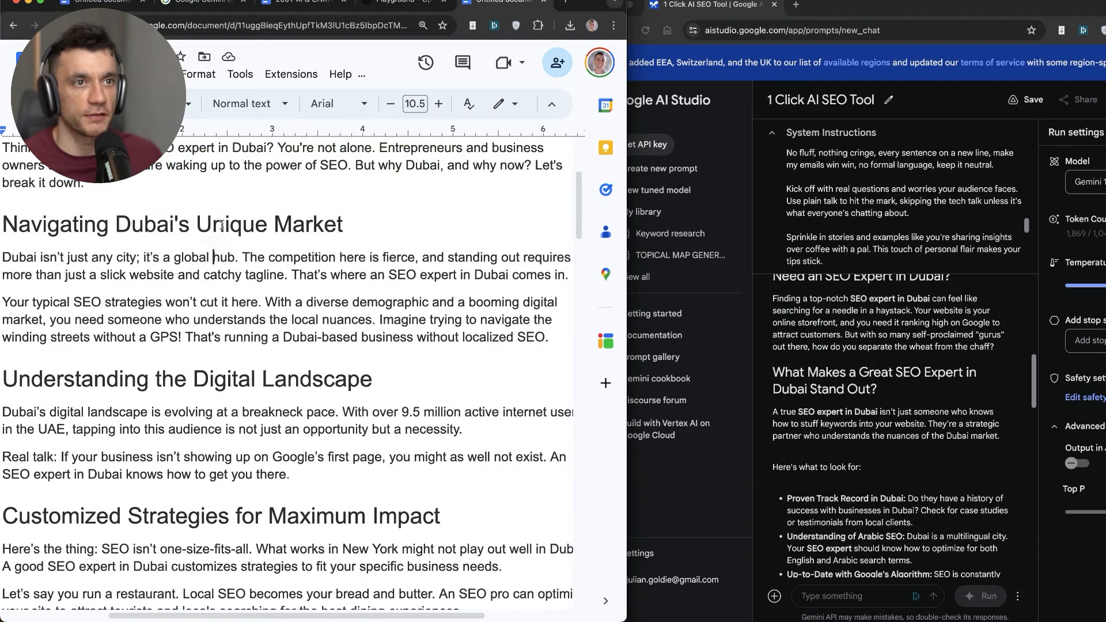
{"action": "double_click", "coordinate": [55, 224]}
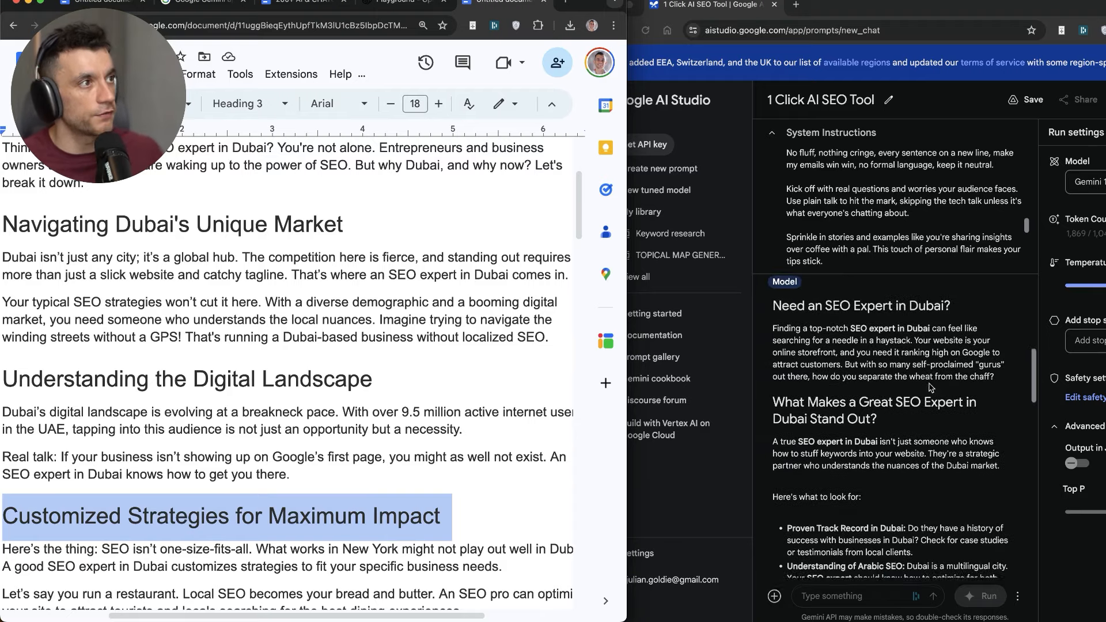
Step: Scroll through the rest of the blog document comparing it with Gemini's output
{"action": "scroll", "scroll_direction": "down", "scroll_amount": 3}
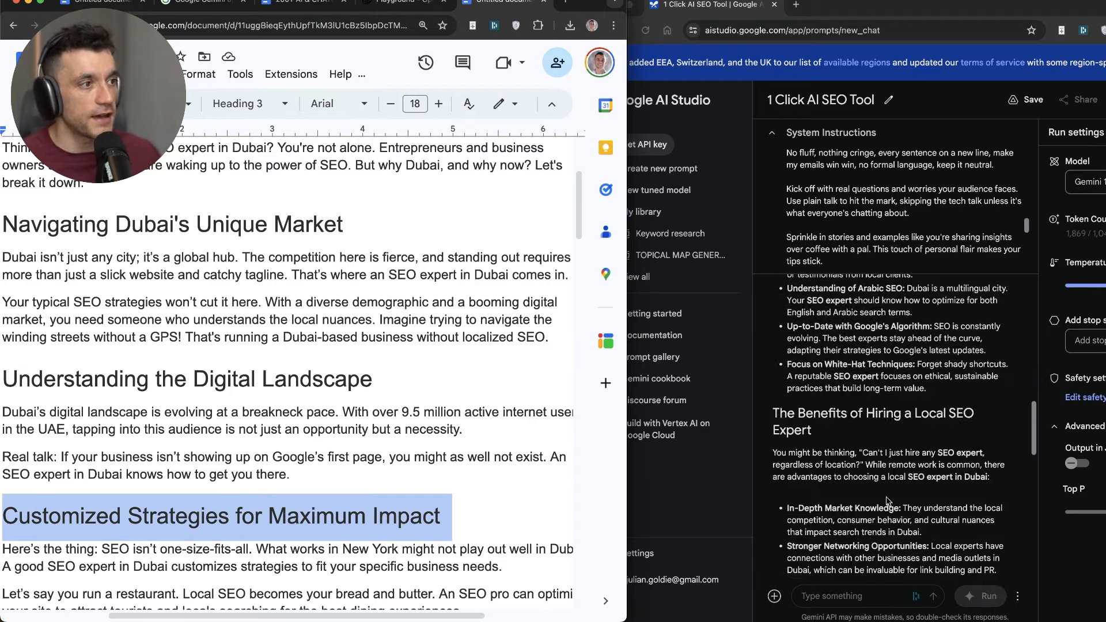
{"action": "scroll", "scroll_direction": "down", "scroll_amount": 3}
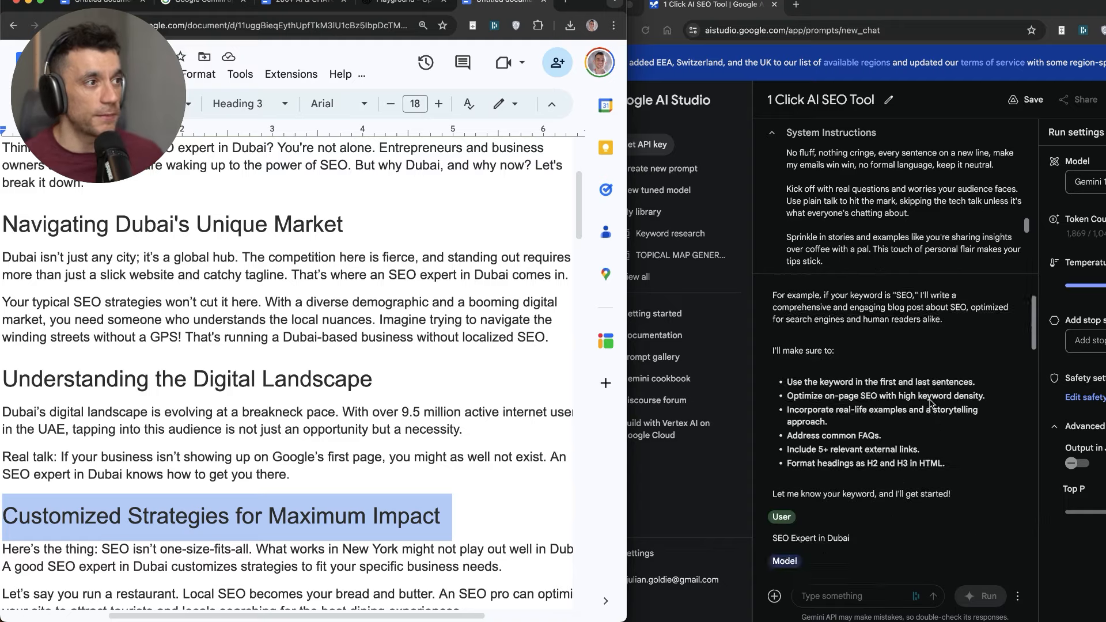
{"action": "scroll", "scroll_direction": "down", "scroll_amount": 3}
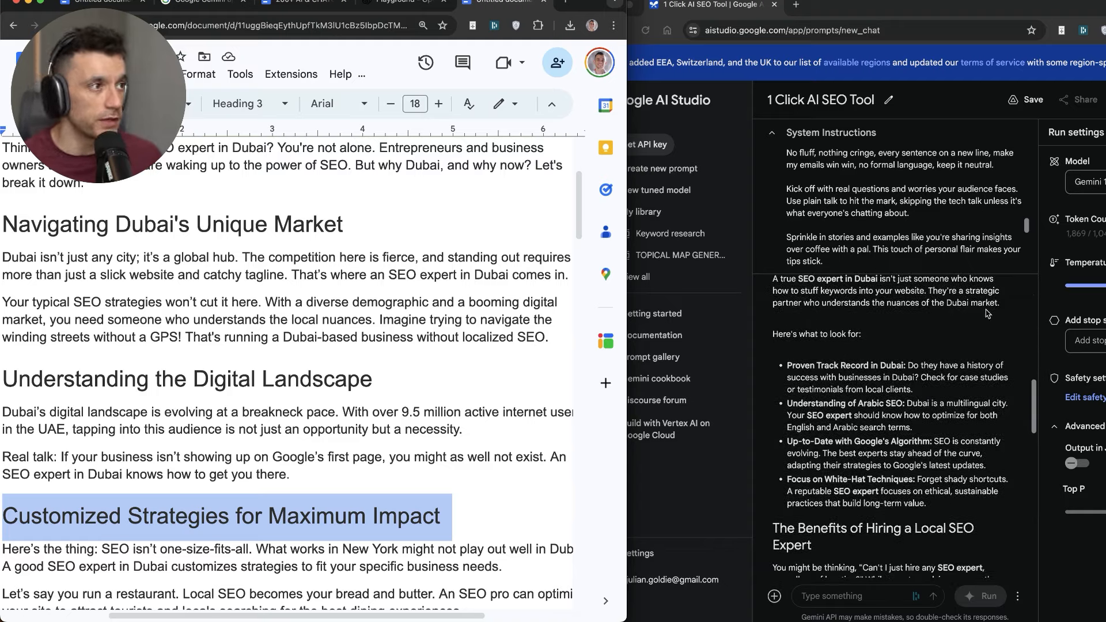
{"action": "scroll", "scroll_direction": "down", "scroll_amount": 3}
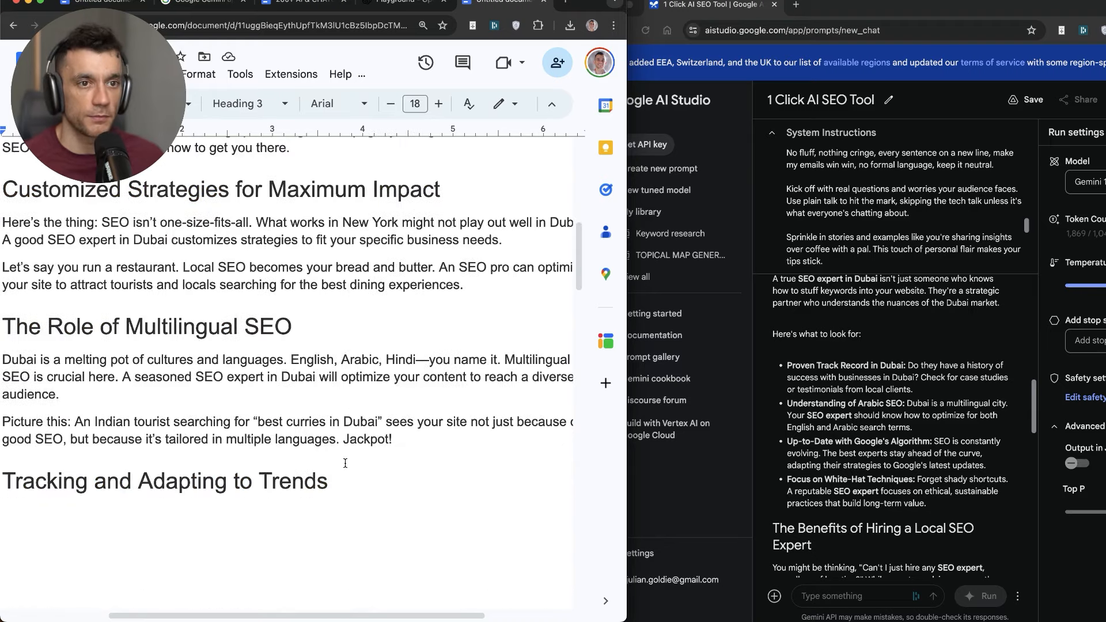
{"action": "scroll", "scroll_direction": "up", "scroll_amount": 3}
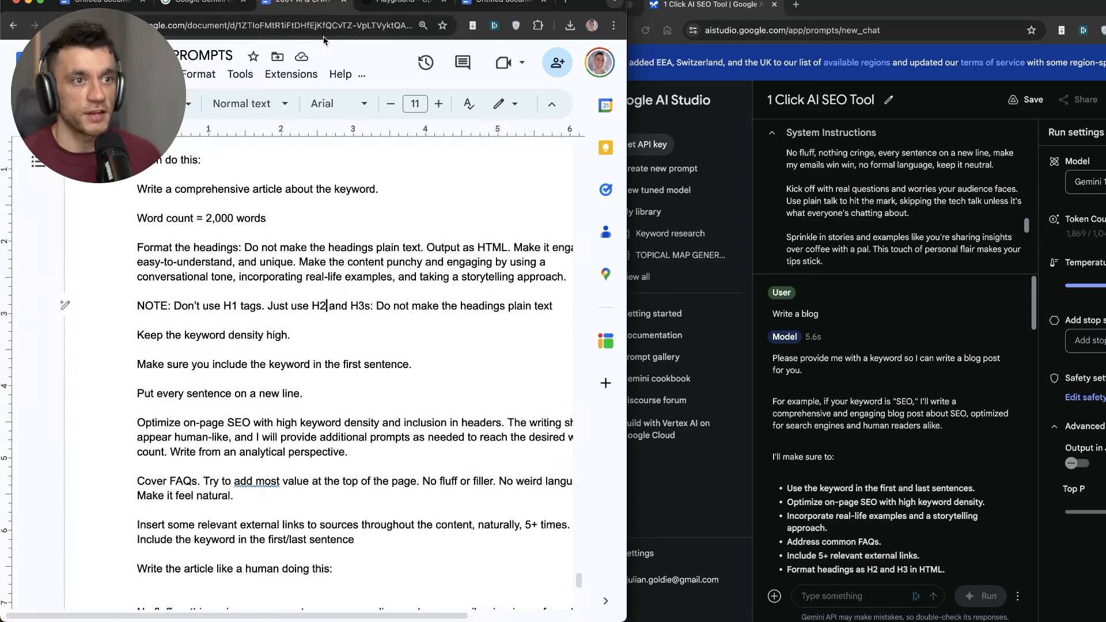
{"action": "scroll", "scroll_direction": "up", "scroll_amount": 3}
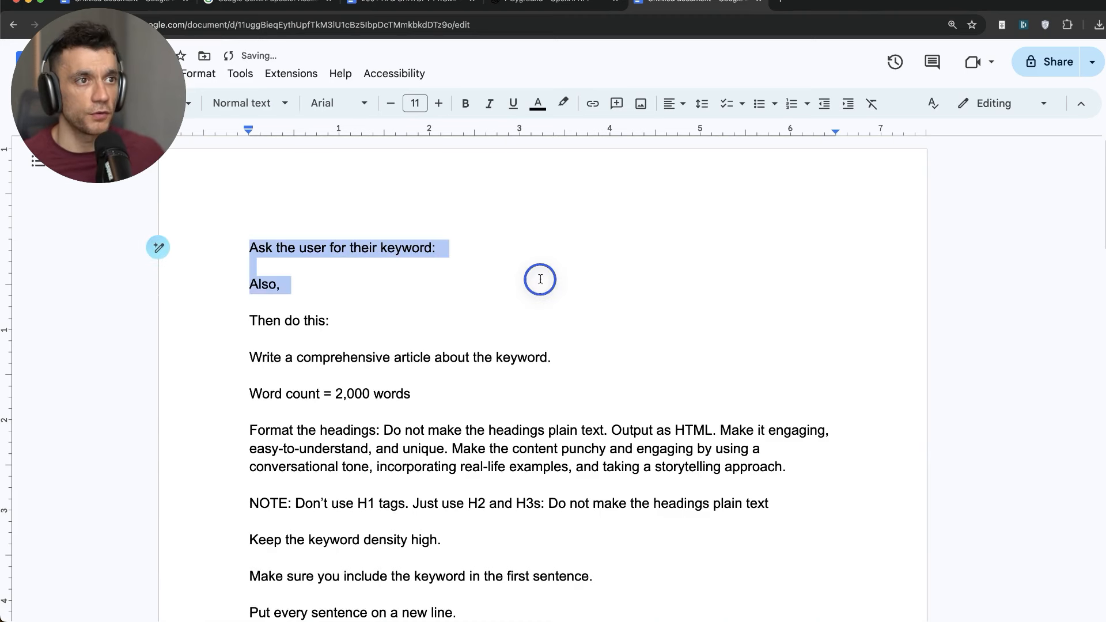
Step: Add 'but also, ask them for the source context AKA:' with a dash line about business, uniqueness and article goal
{"action": "left_click", "coordinate": [264, 284]}
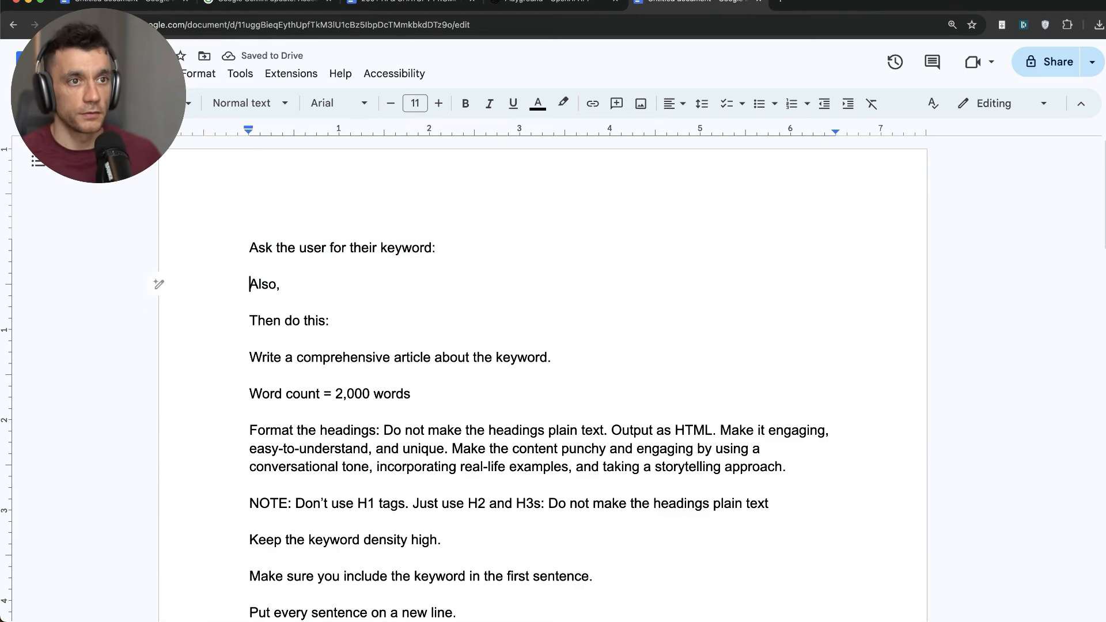
{"action": "type", "text": "but also, ask them for the source context AKA:"}
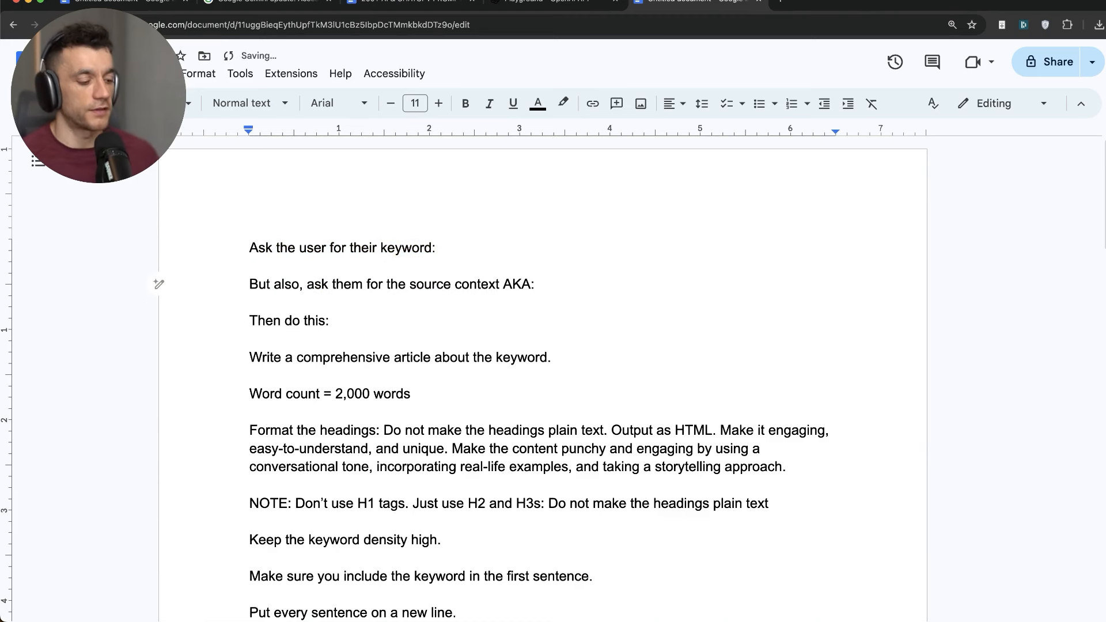
{"action": "type", "text": "-"}
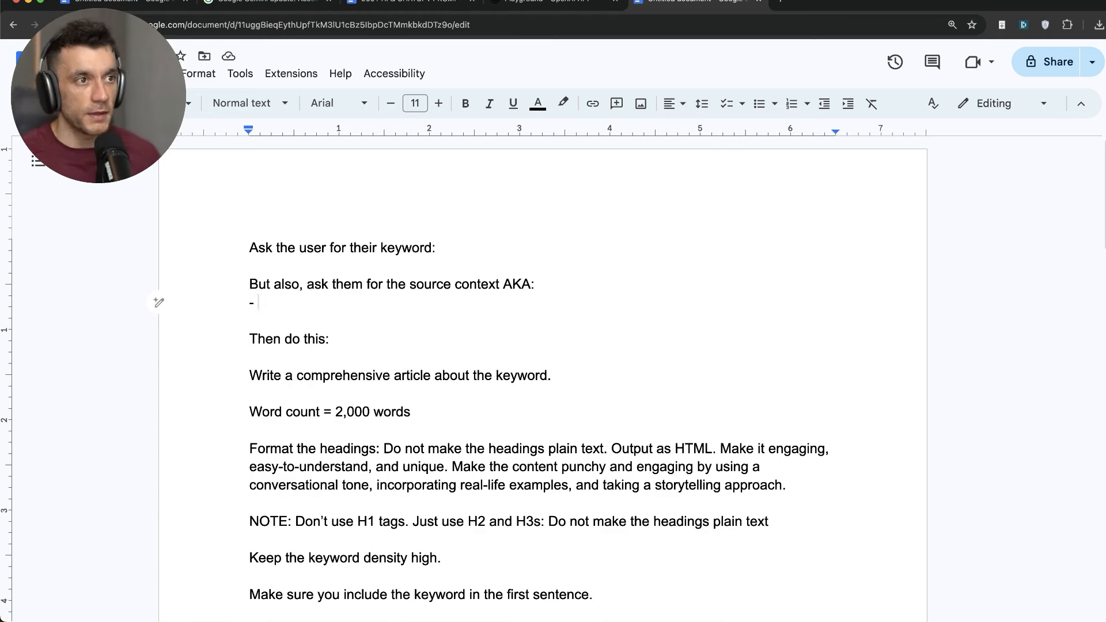
{"action": "type", "text": "Ask"}
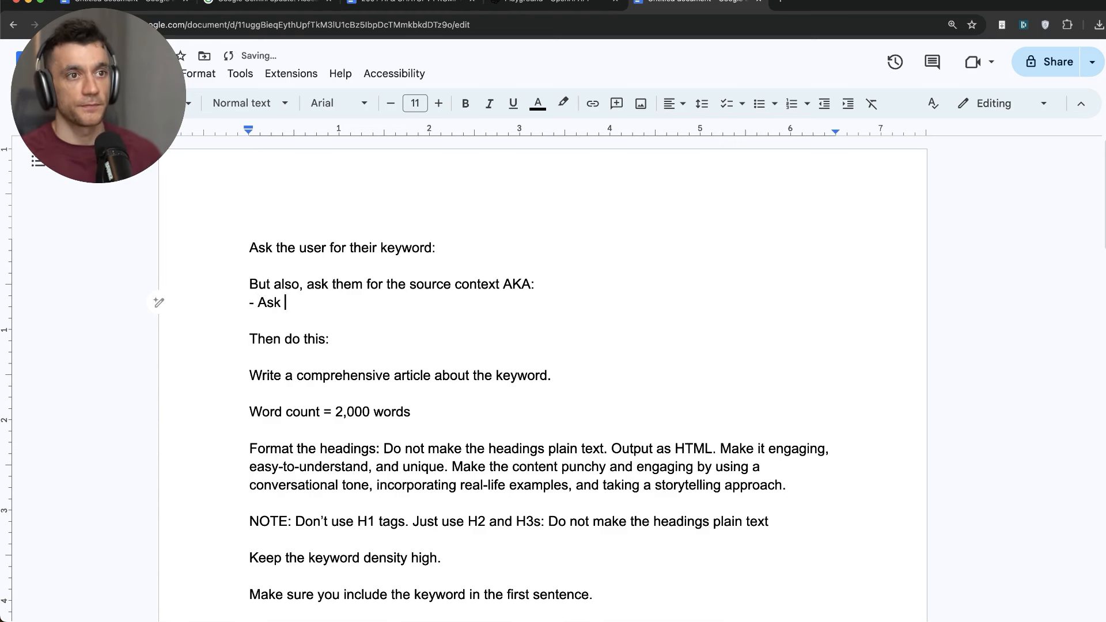
{"action": "type", "text": "about their business, what makes them unique, what the goal of the article is so that you can tailor the content around that"}
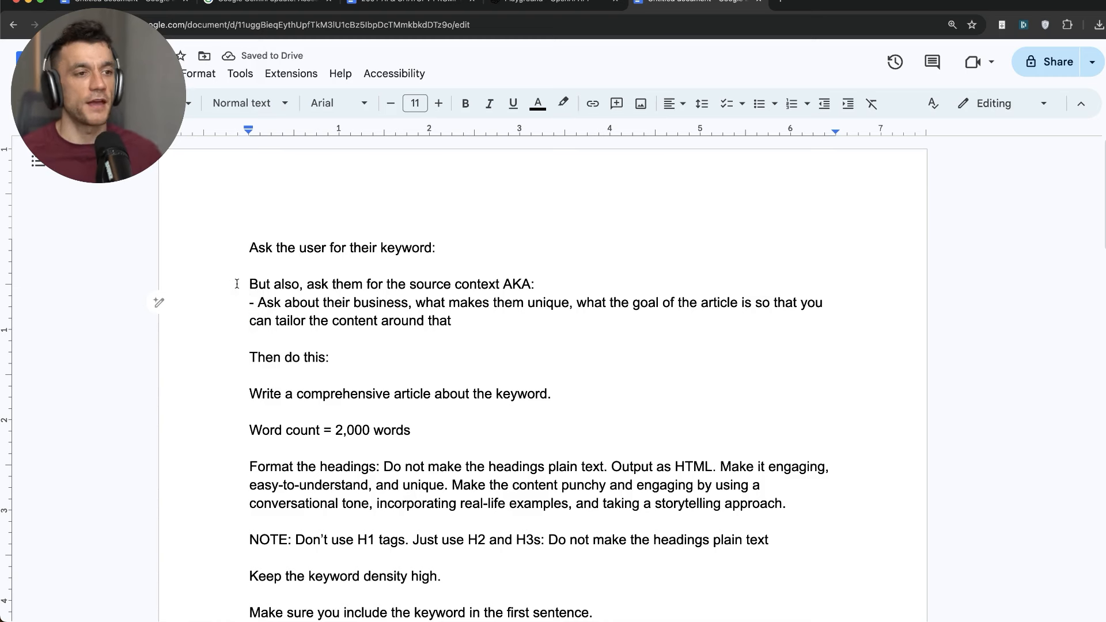
{"action": "left_click", "coordinate": [250, 302]}
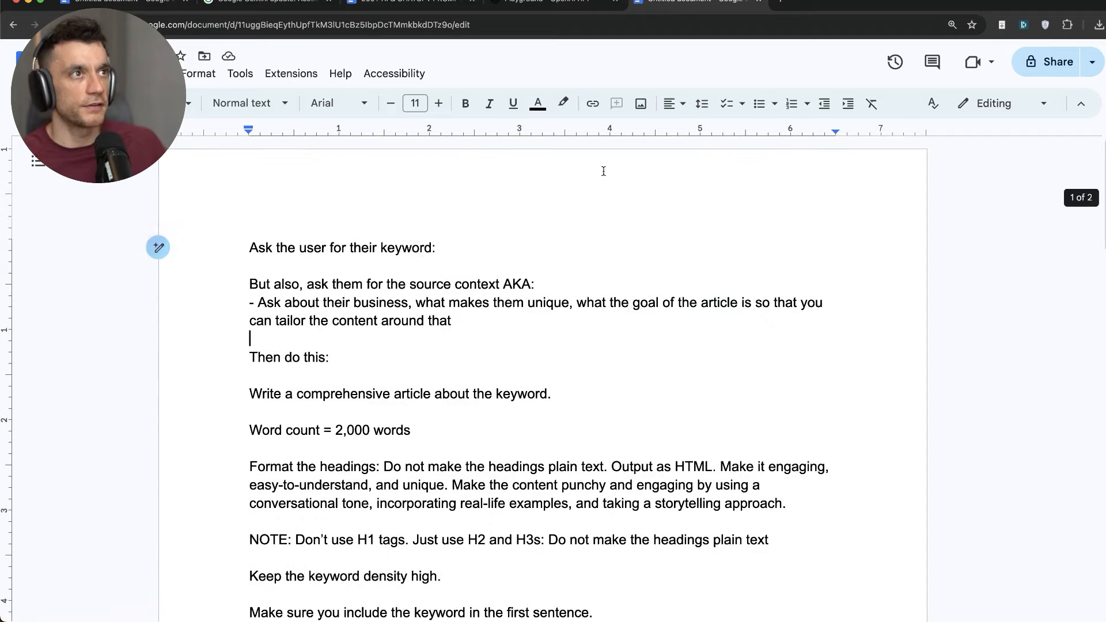
Step: Review the revised system instructions against the document and save the 1 Click AI SEO Tool prompt
{"action": "left_click", "coordinate": [551, 2]}
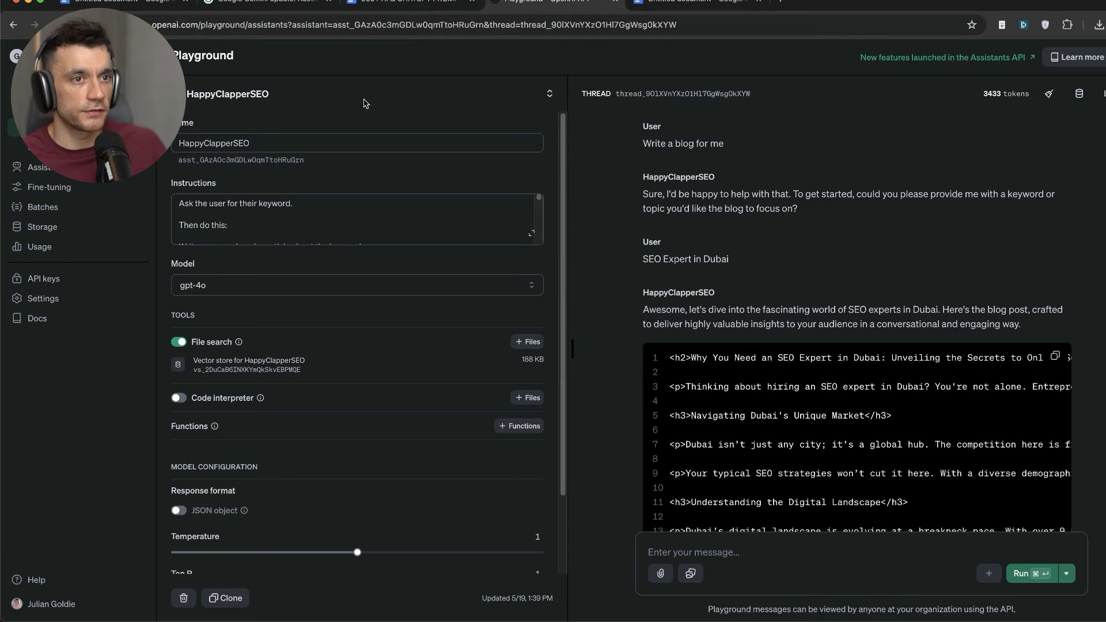
{"action": "left_click", "coordinate": [695, 1]}
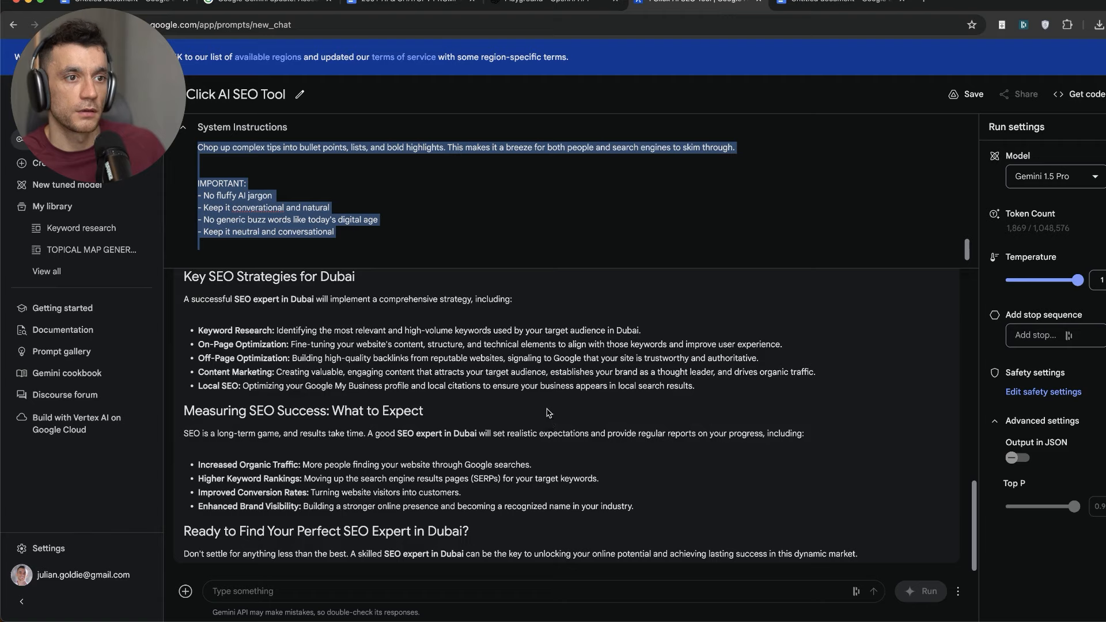
{"action": "mouse_move", "coordinate": [370, 449]}
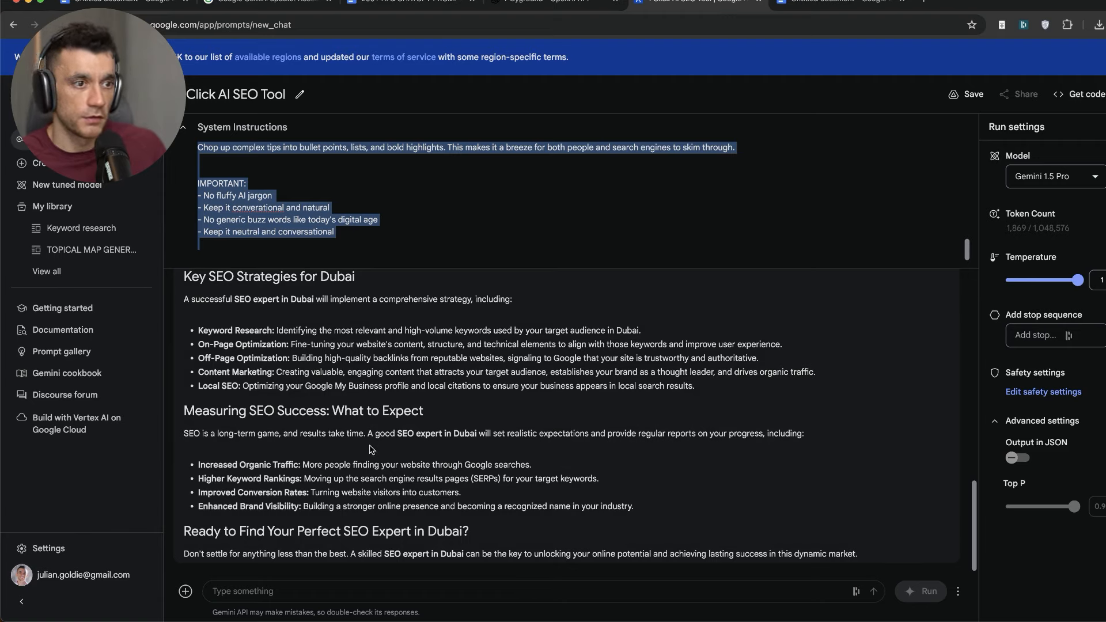
{"action": "left_click", "coordinate": [840, 1]}
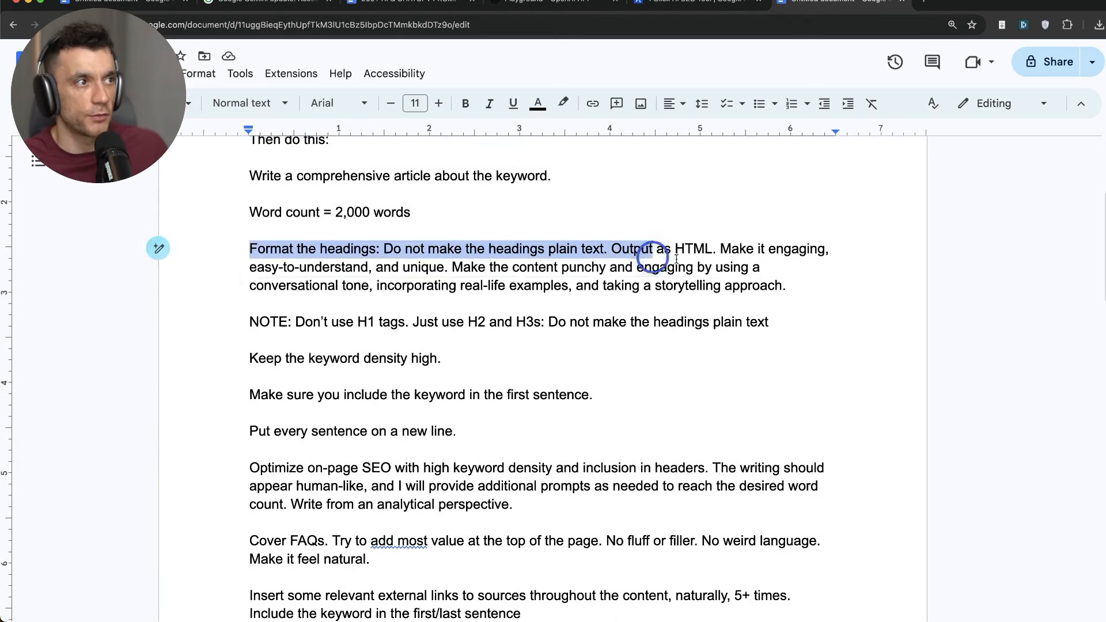
{"action": "scroll", "scroll_direction": "down", "scroll_amount": 3}
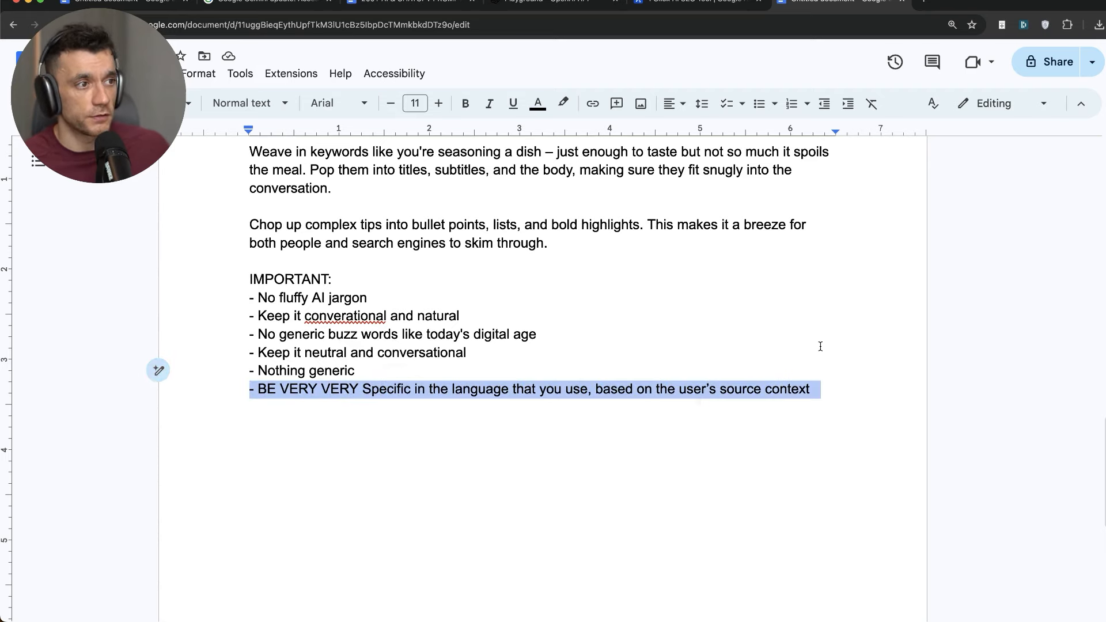
{"action": "scroll", "scroll_direction": "down", "scroll_amount": 3}
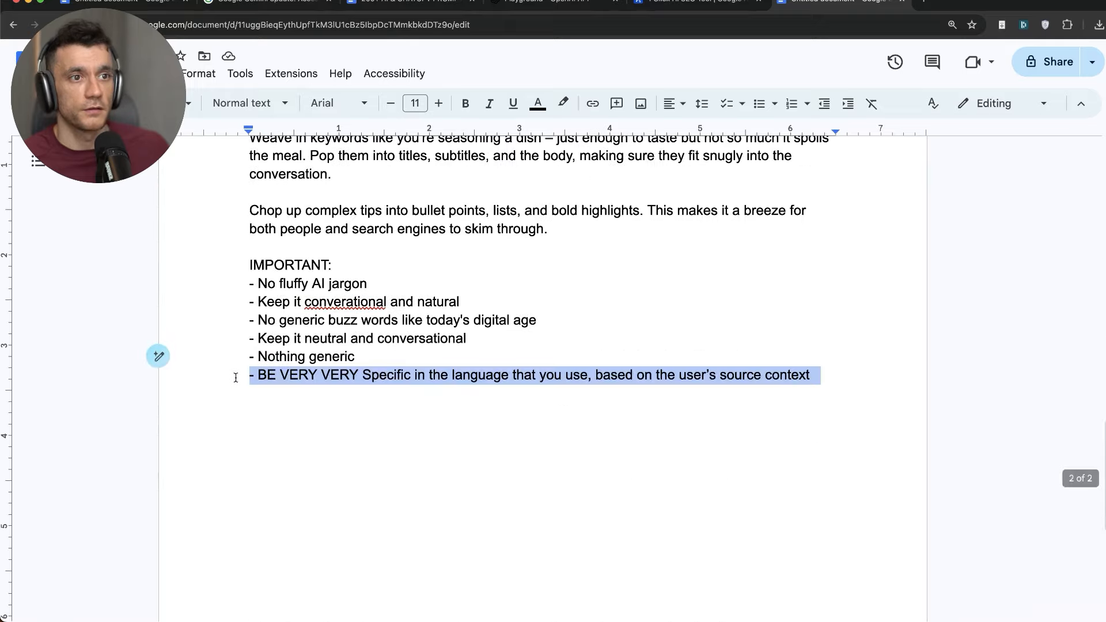
{"action": "scroll", "scroll_direction": "up", "scroll_amount": 3}
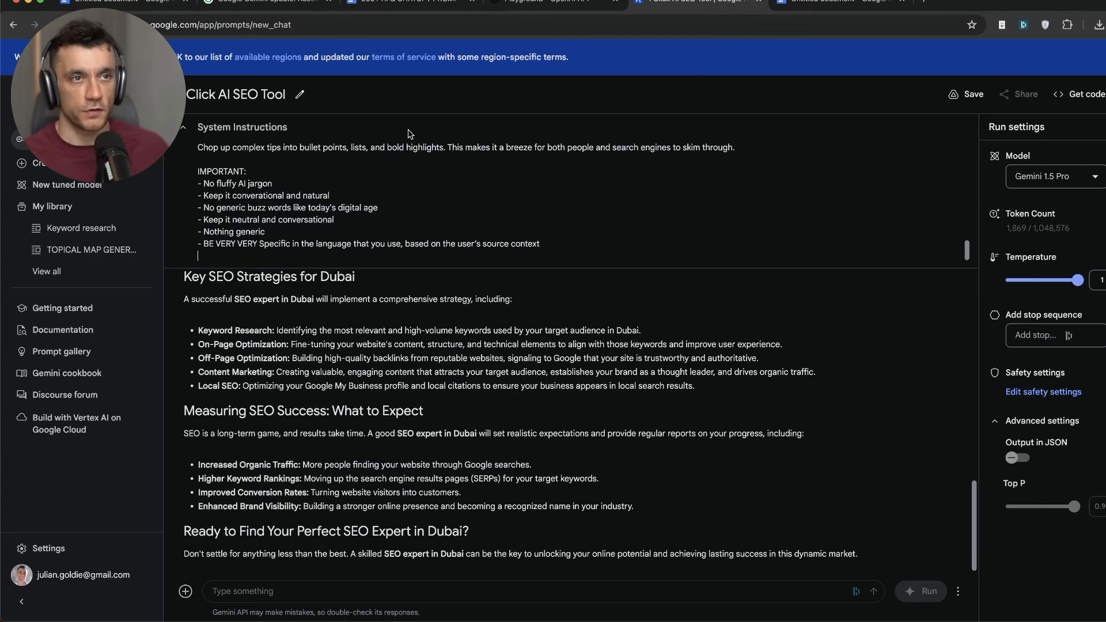
{"action": "mouse_move", "coordinate": [250, 89]}
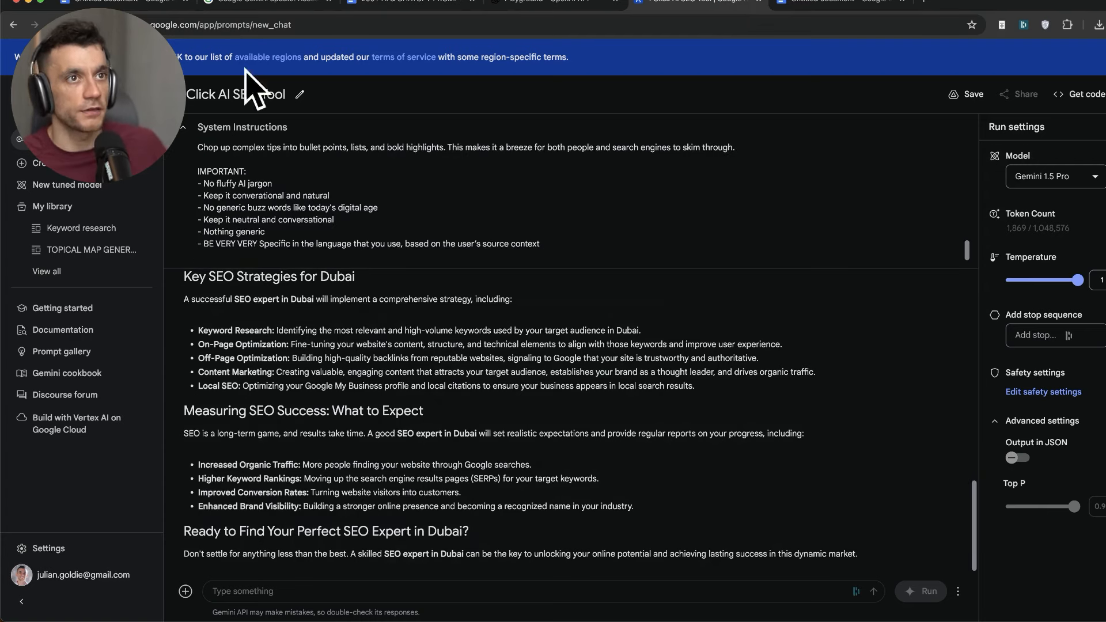
{"action": "left_click", "coordinate": [973, 93]}
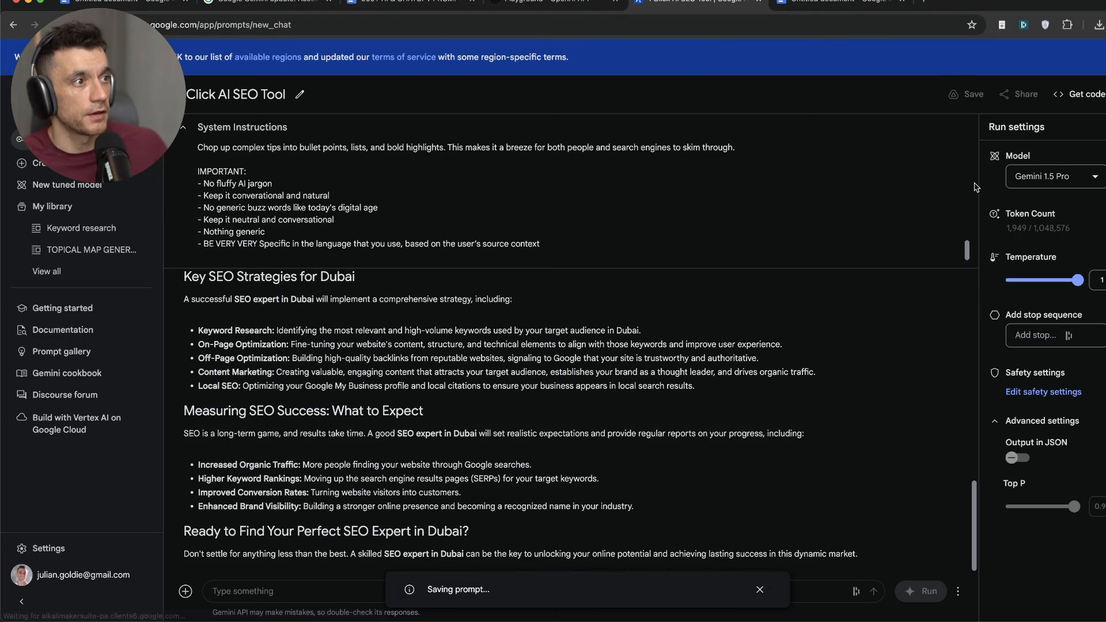
Step: Reopen '1 Click AI SEO Tool' from My library, showing the earlier Dubai SEO conversation
{"action": "left_click", "coordinate": [52, 206]}
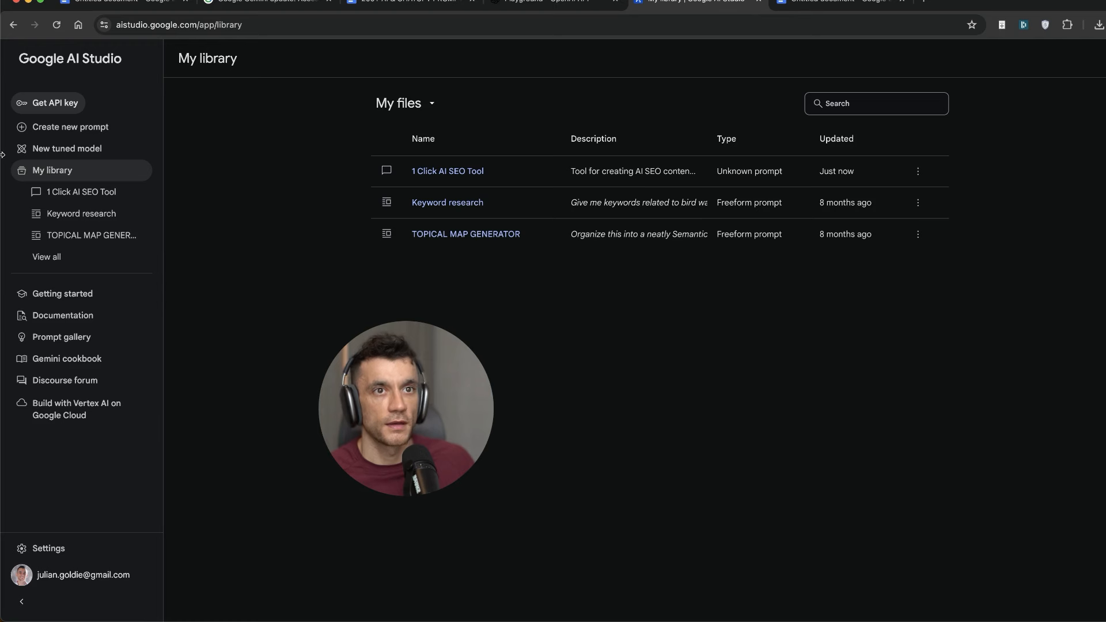
{"action": "mouse_move", "coordinate": [363, 250]}
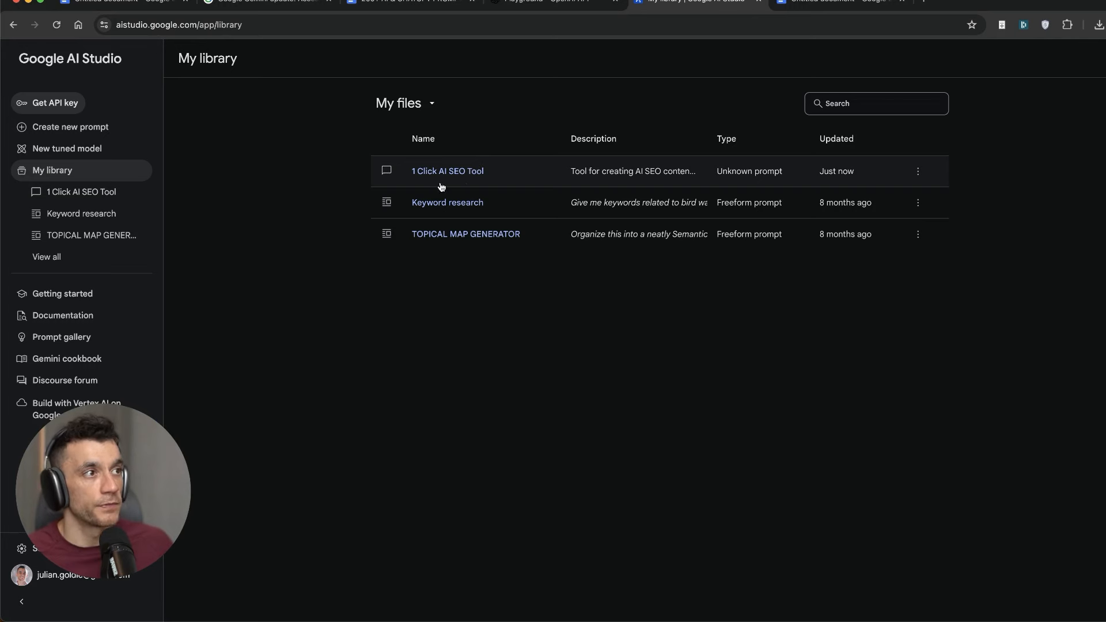
{"action": "left_click", "coordinate": [177, 24]}
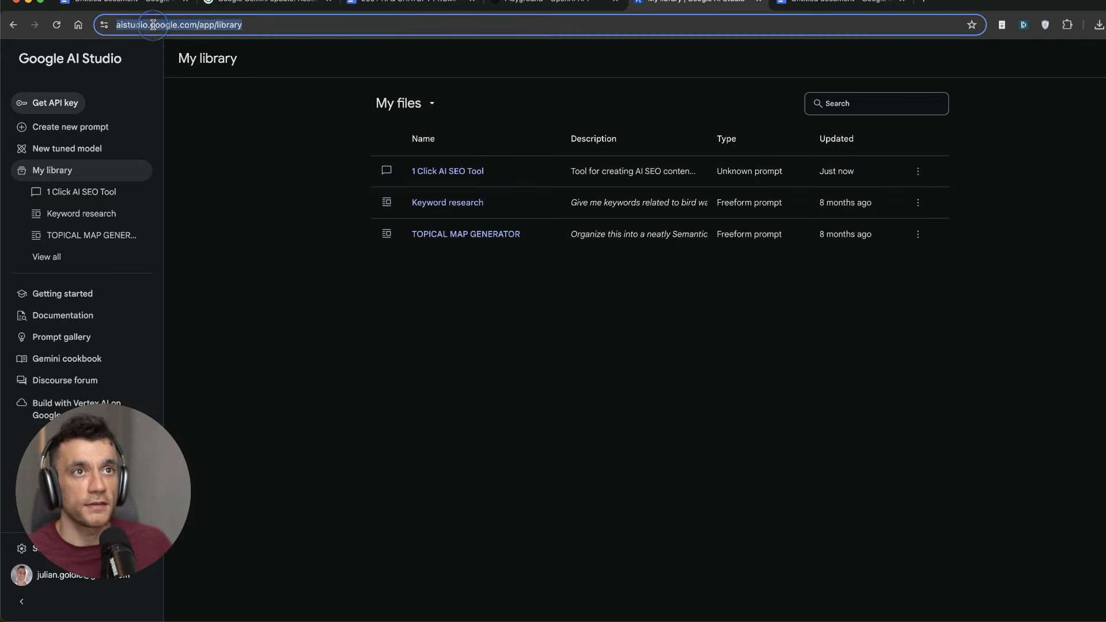
{"action": "left_click", "coordinate": [447, 171]}
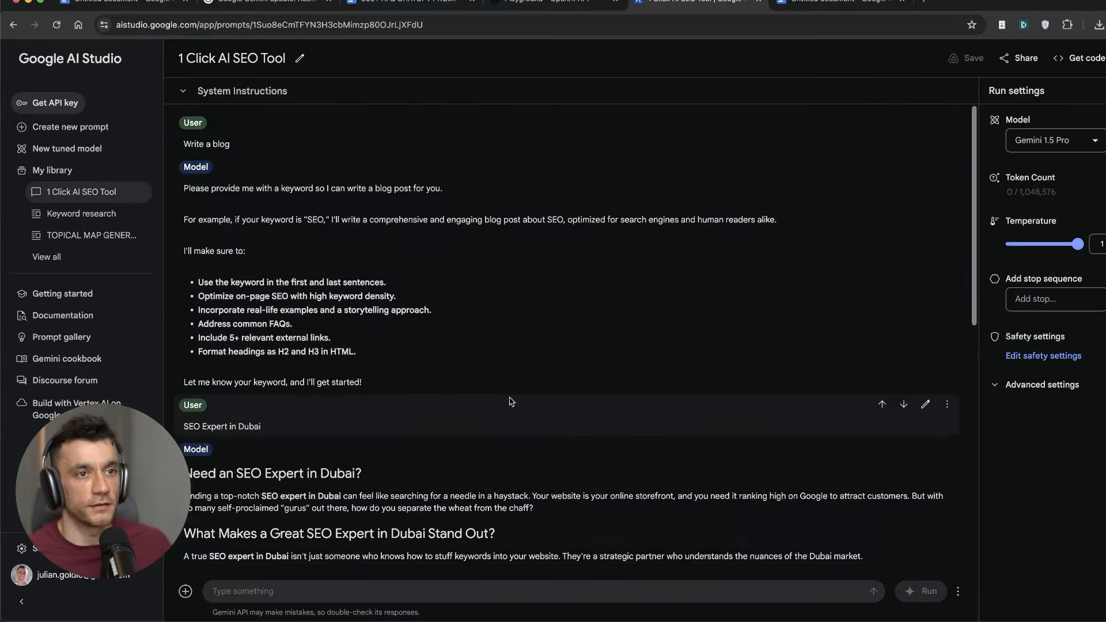
{"action": "scroll", "scroll_direction": "down", "scroll_amount": 3}
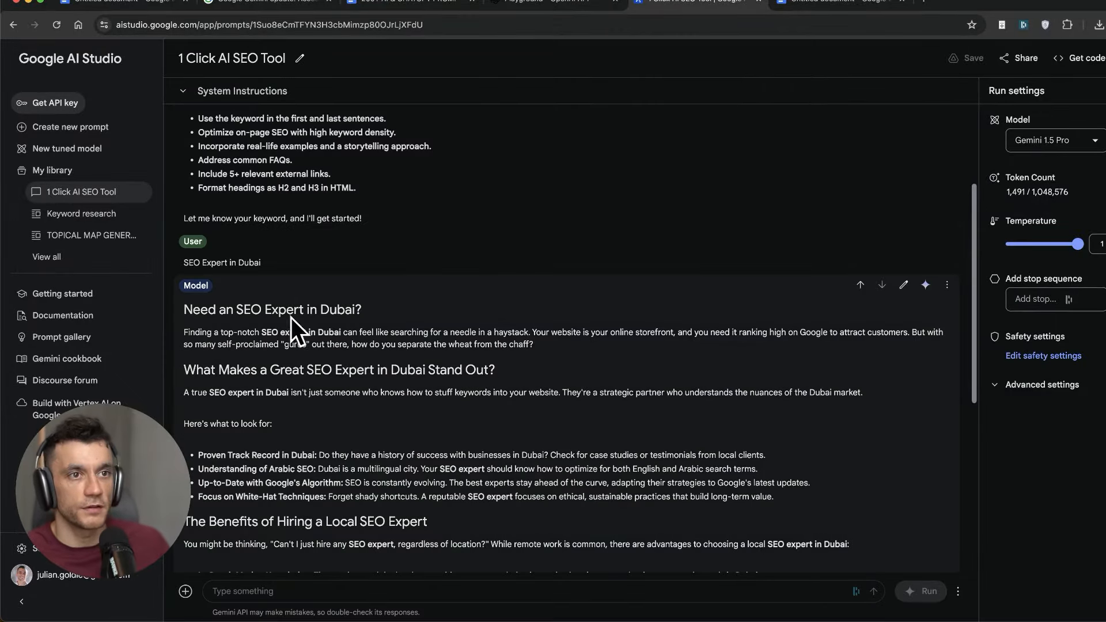
{"action": "mouse_move", "coordinate": [924, 285]}
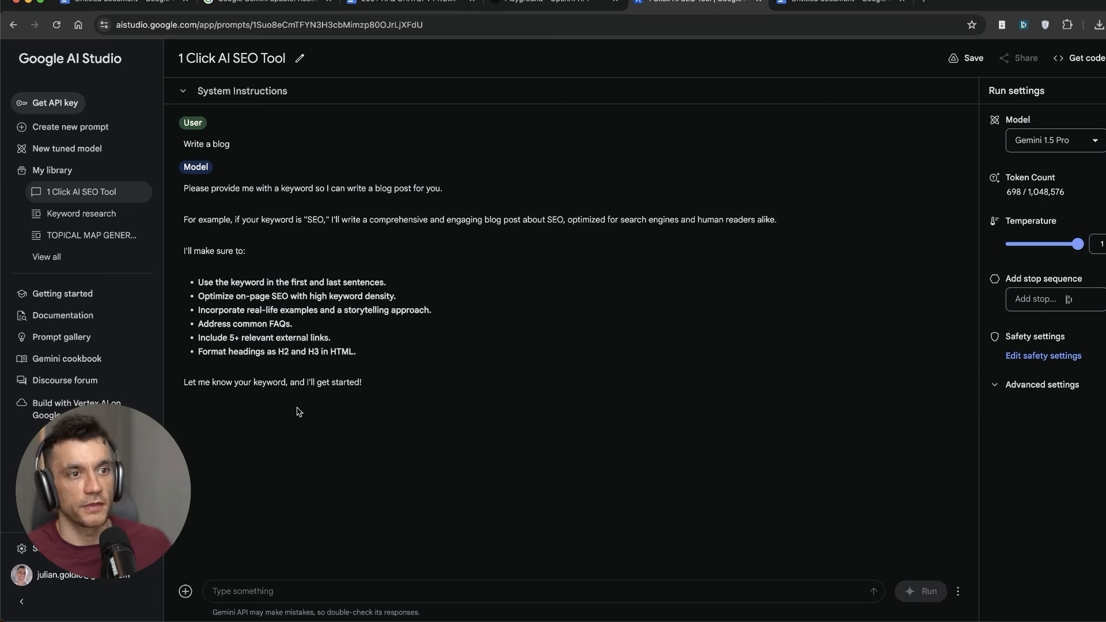
{"action": "mouse_move", "coordinate": [455, 232]}
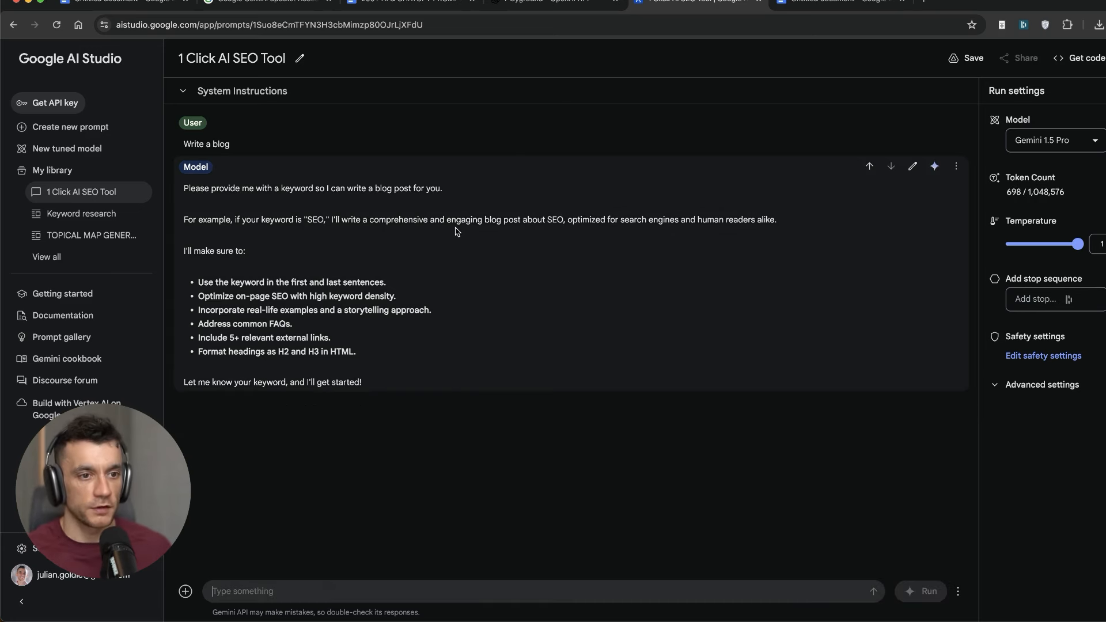
Step: Reply with the keyword 'SEO Expert in Dubai' as a user turn and add personal background details to it
{"action": "left_click", "coordinate": [929, 590]}
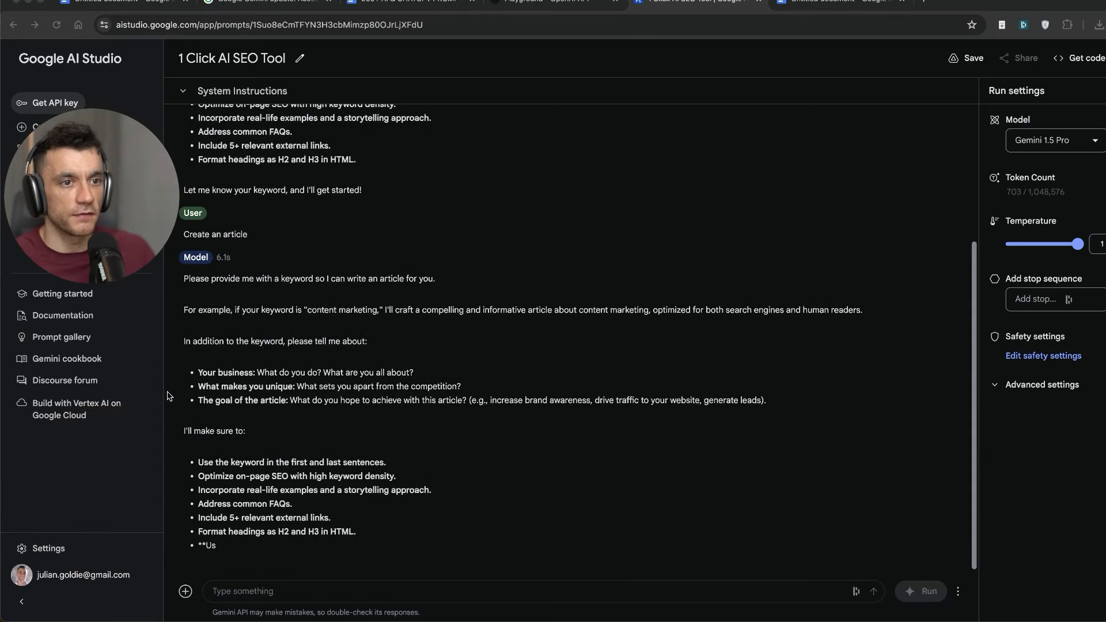
{"action": "type", "text": "SEO Expert in Dubai"}
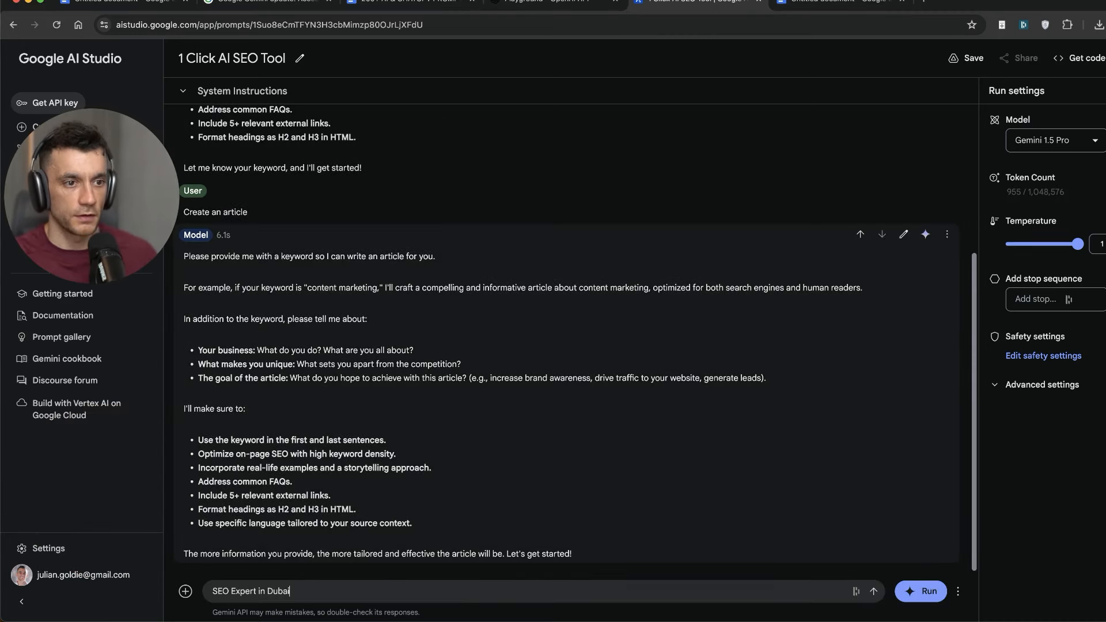
{"action": "left_click", "coordinate": [979, 3]}
{"action": "type", "text": "Sell me, Julian Goldie of Goldie Agency, as the best SEO Expert in Dubai. I run a link"}
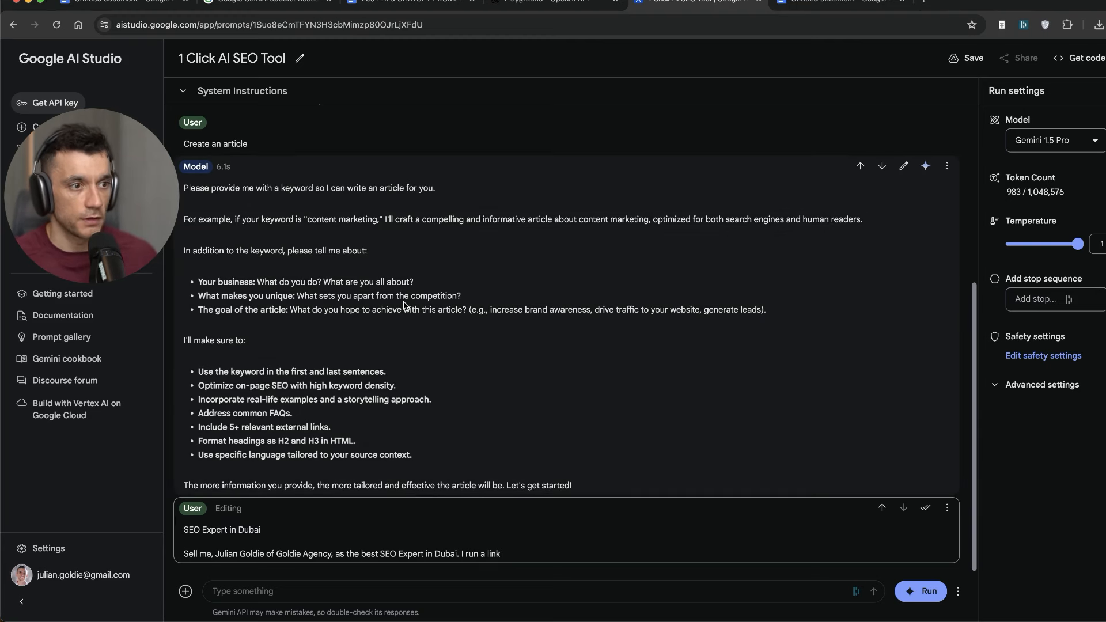
{"action": "type", "text": "building expert. Details about me"}
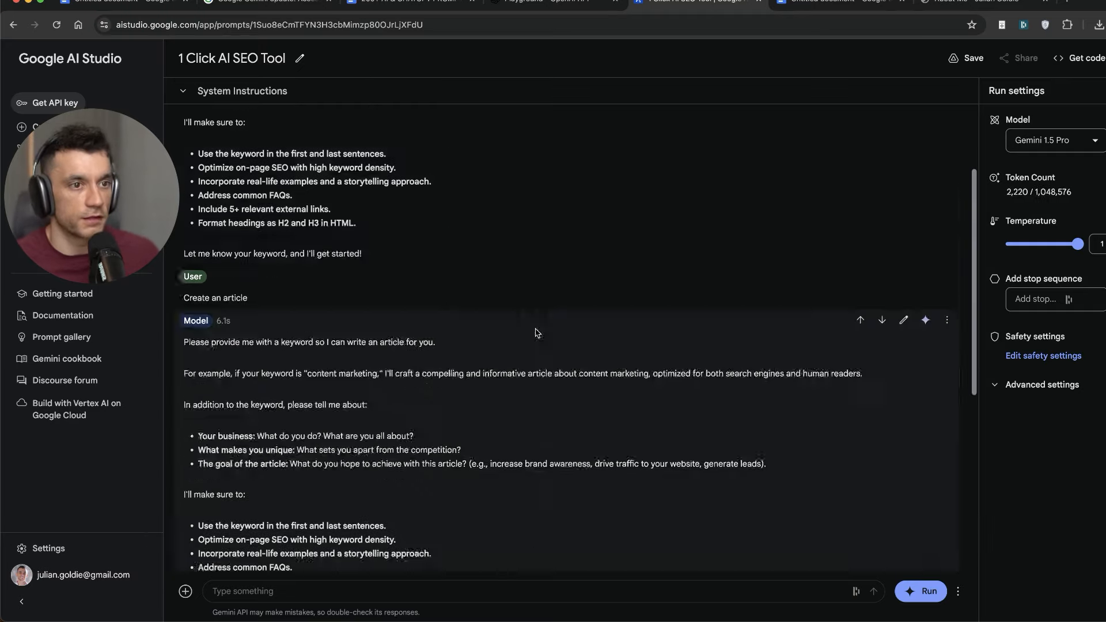
{"action": "scroll", "scroll_direction": "up", "scroll_amount": 3}
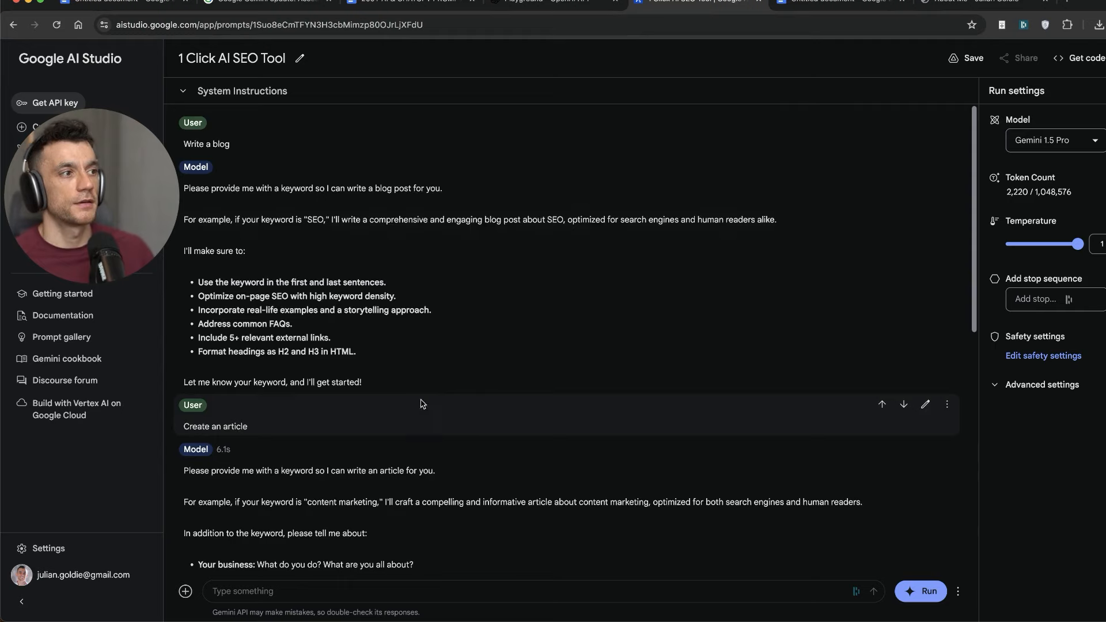
{"action": "scroll", "scroll_direction": "down", "scroll_amount": 3}
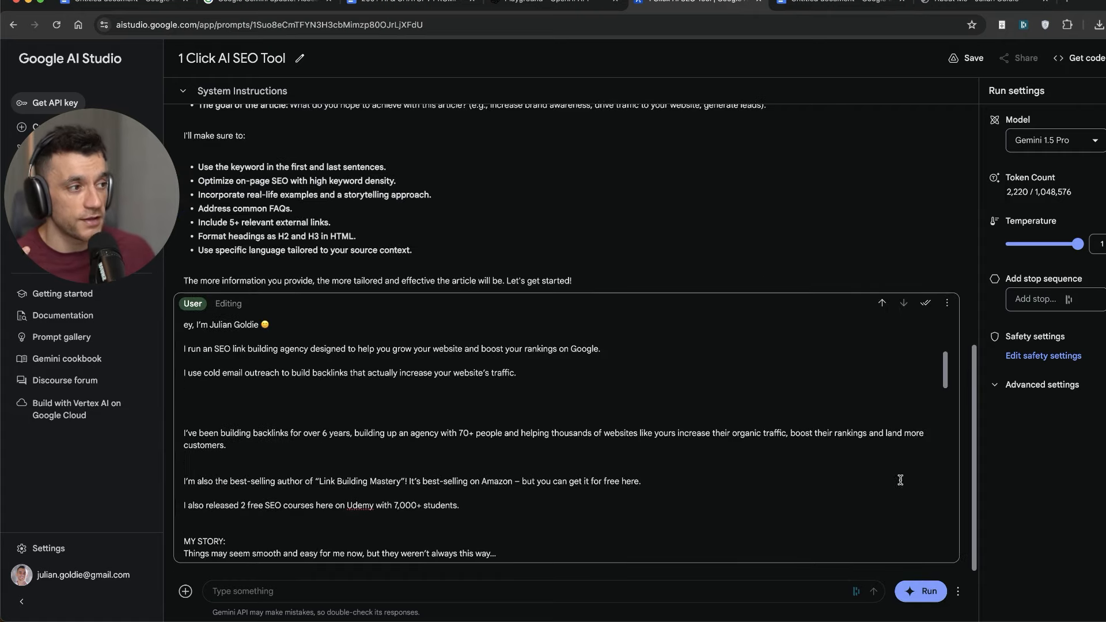
Step: Generate the personalised Dubai SEO article and single out the generic phrase 'digital crowd'
{"action": "left_click", "coordinate": [920, 591]}
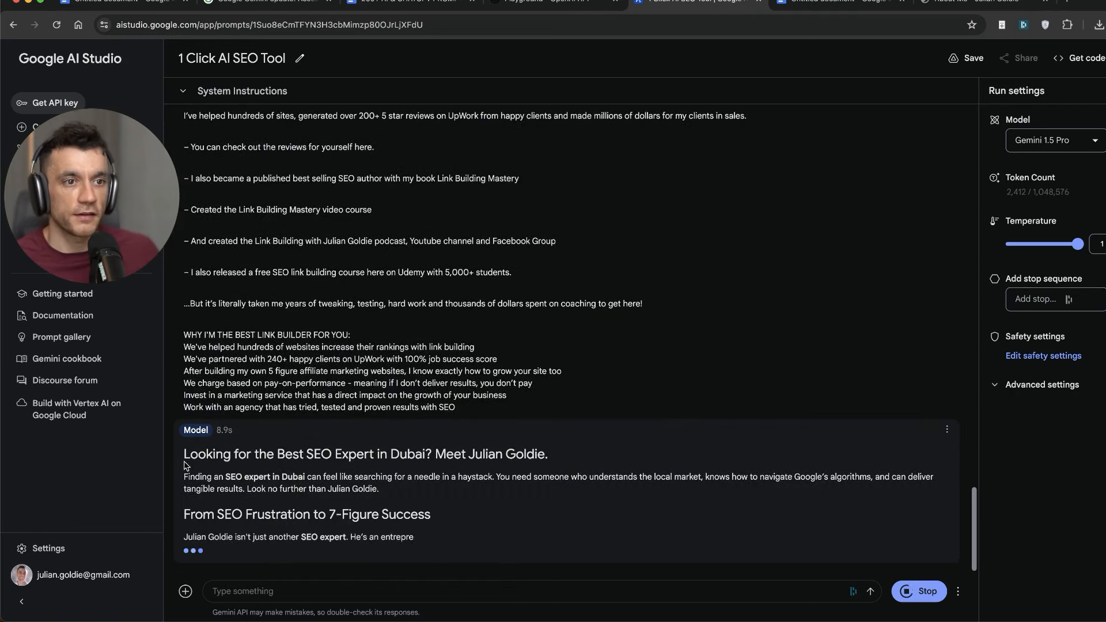
{"action": "scroll", "scroll_direction": "down", "scroll_amount": 3}
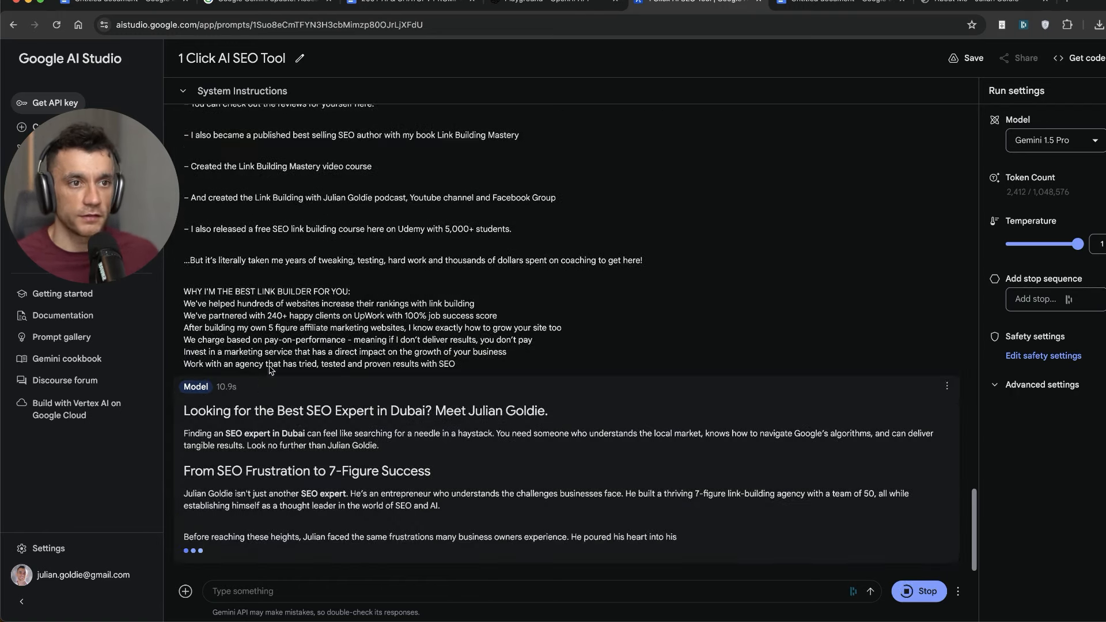
{"action": "scroll", "scroll_direction": "down", "scroll_amount": 3}
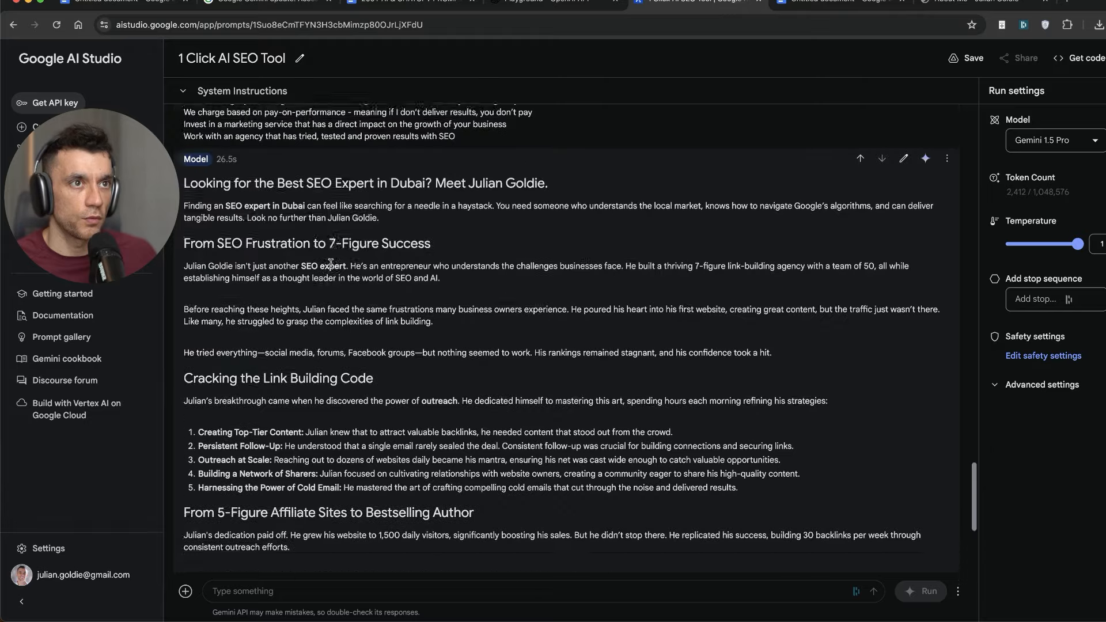
{"action": "scroll", "scroll_direction": "up", "scroll_amount": 3}
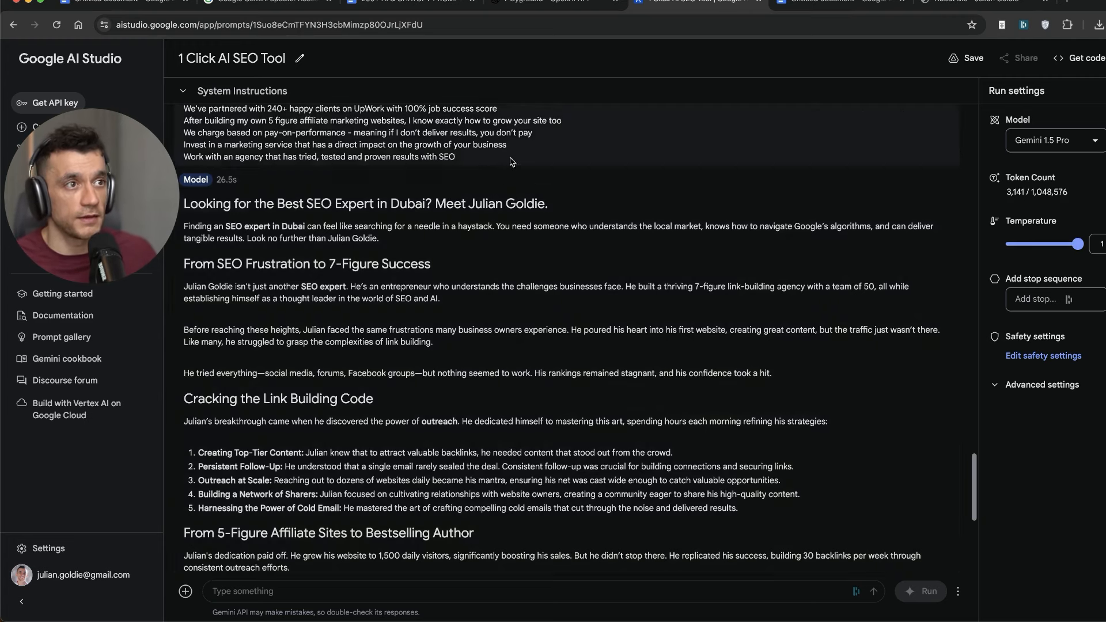
{"action": "scroll", "scroll_direction": "down", "scroll_amount": 3}
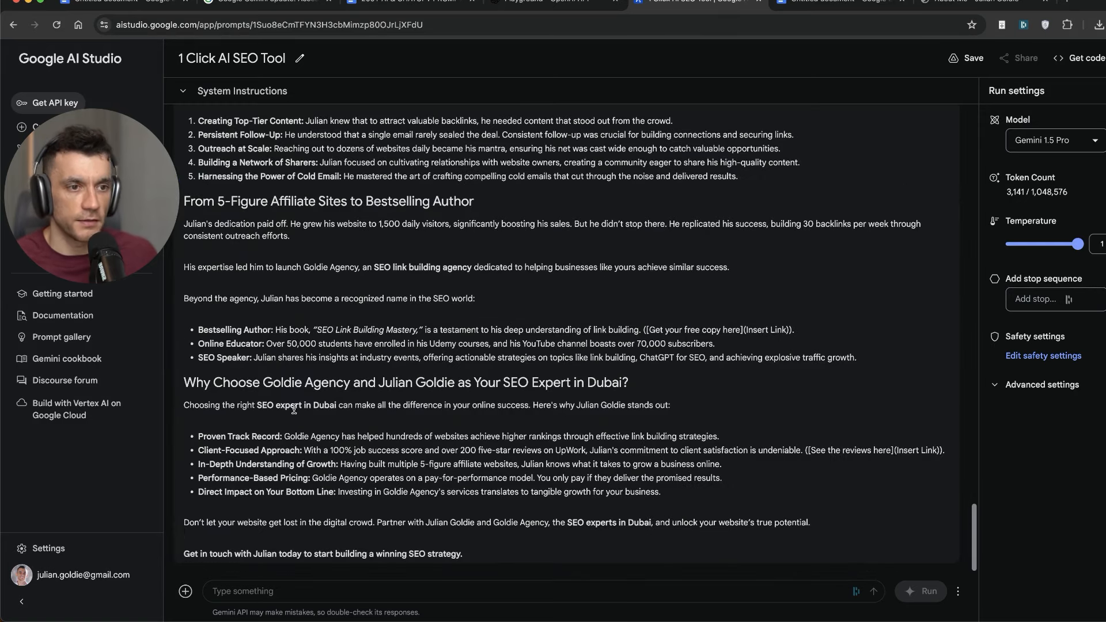
{"action": "double_click", "coordinate": [332, 523]}
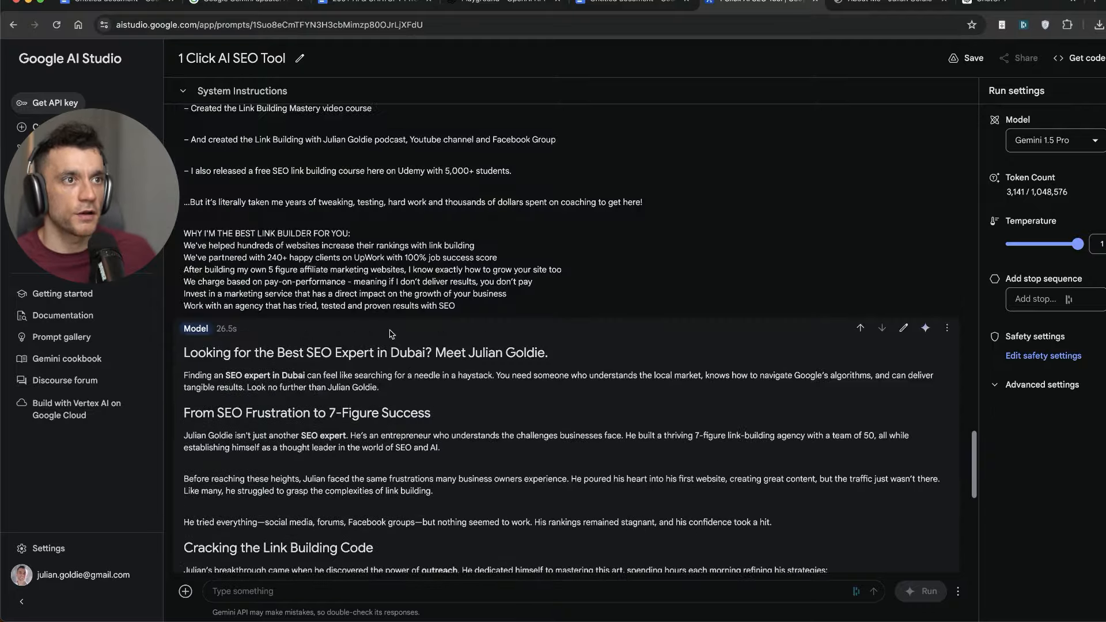
Step: Send 'Rewrite this content and remove the fluffy generic words' to the model
{"action": "scroll", "scroll_direction": "down", "scroll_amount": 3}
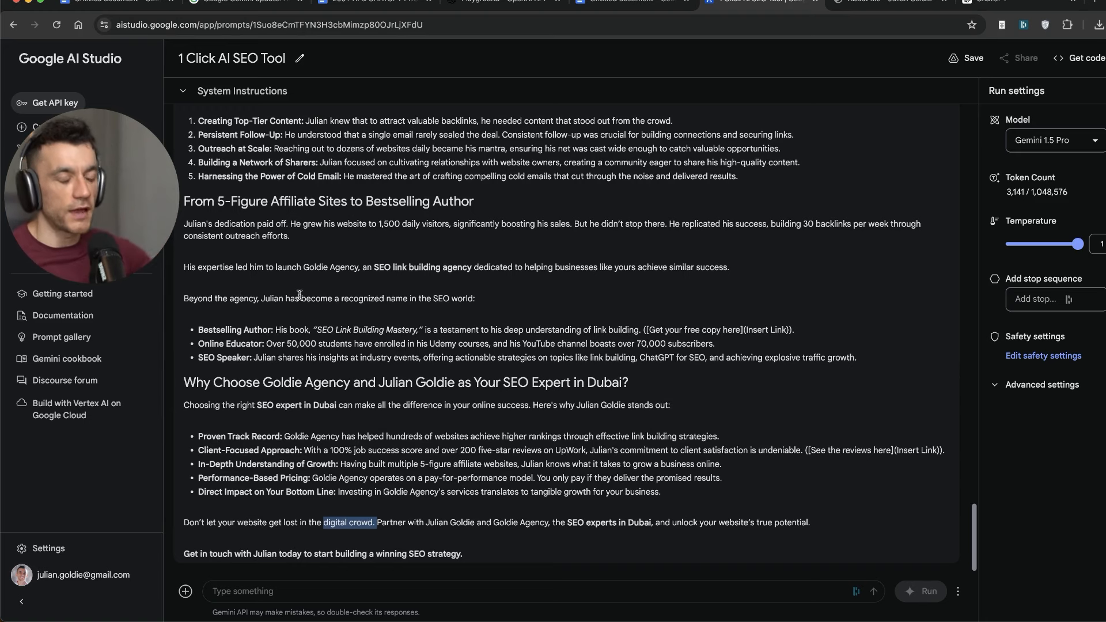
{"action": "mouse_move", "coordinate": [645, 237]}
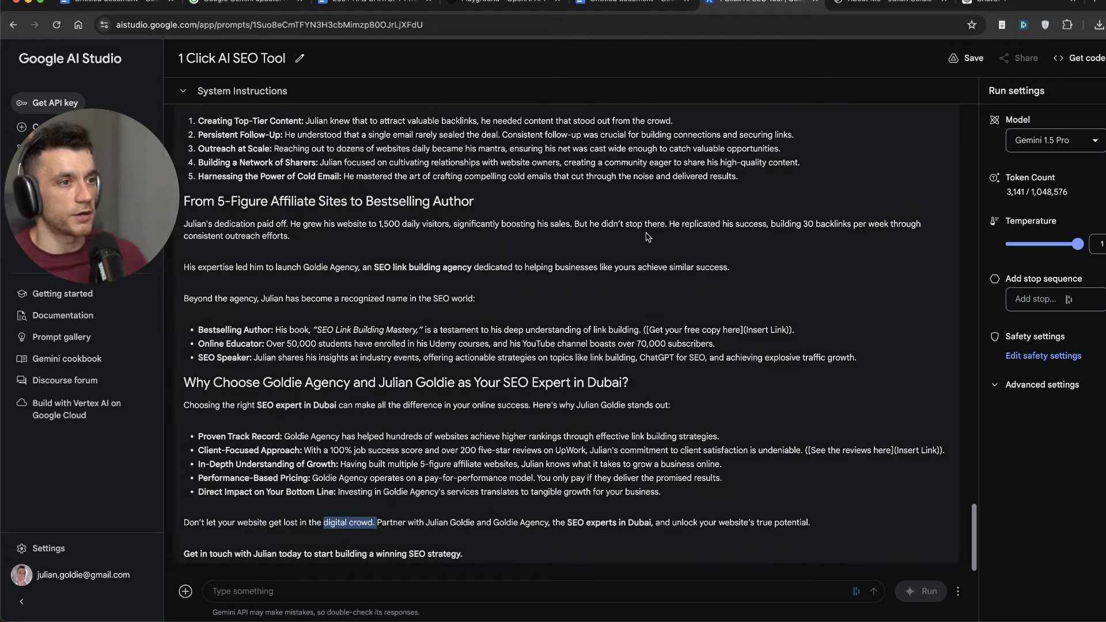
{"action": "scroll", "scroll_direction": "up", "scroll_amount": 3}
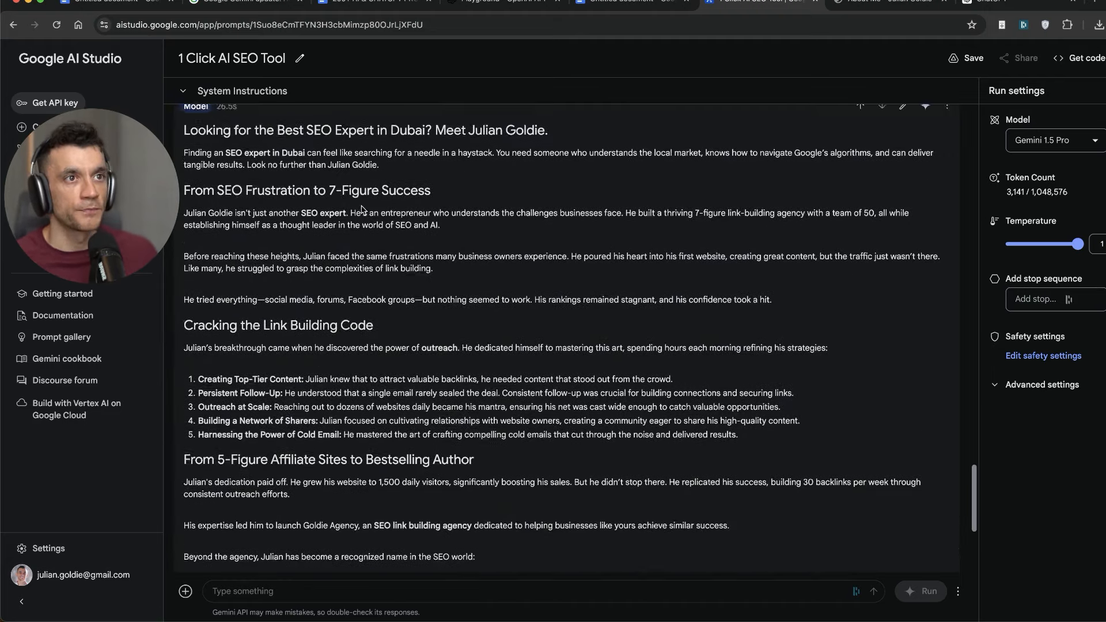
{"action": "scroll", "scroll_direction": "up", "scroll_amount": 3}
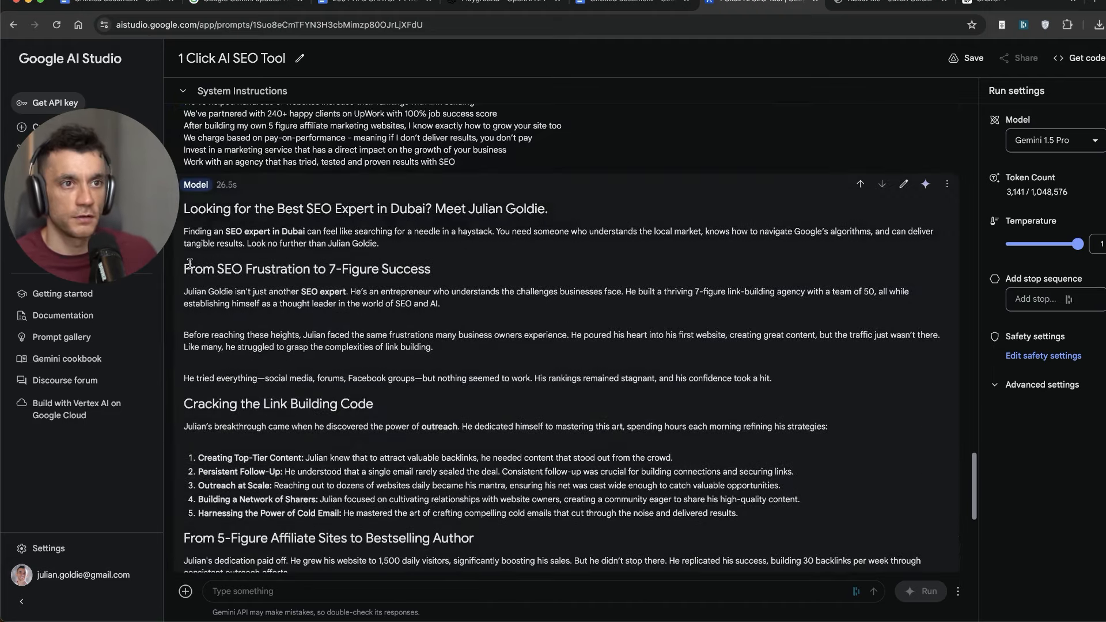
{"action": "mouse_move", "coordinate": [352, 479]}
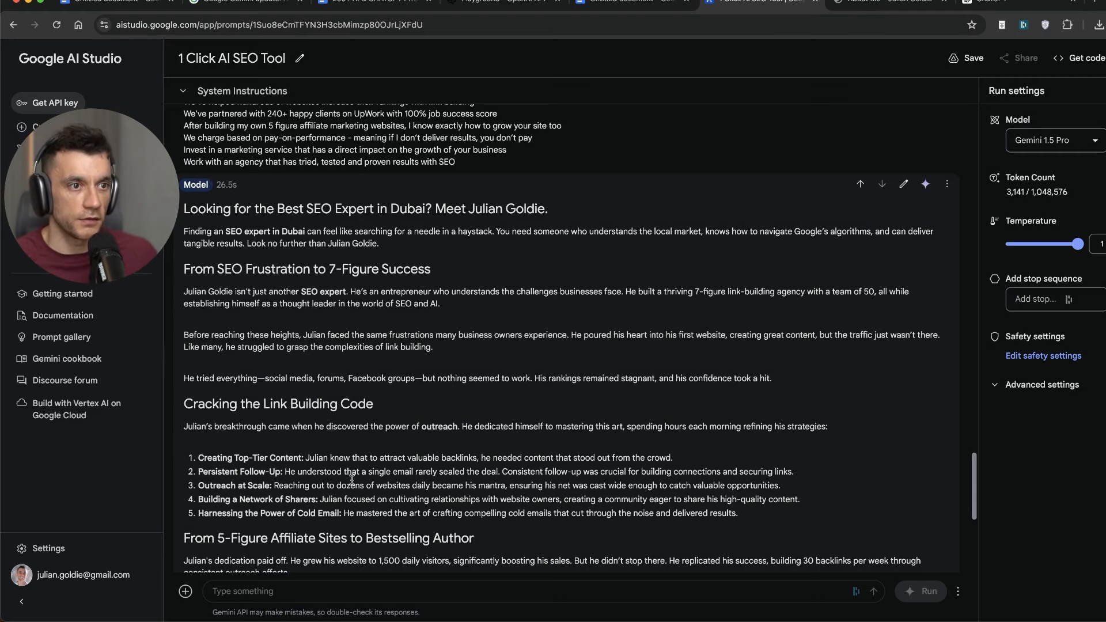
{"action": "scroll", "scroll_direction": "down", "scroll_amount": 3}
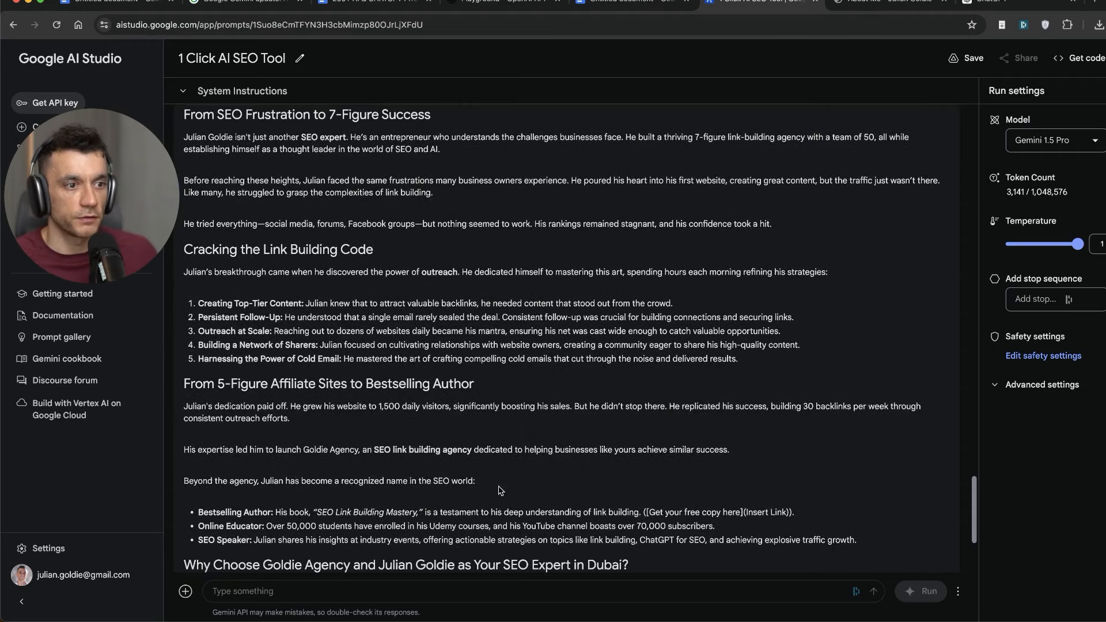
{"action": "scroll", "scroll_direction": "up", "scroll_amount": 3}
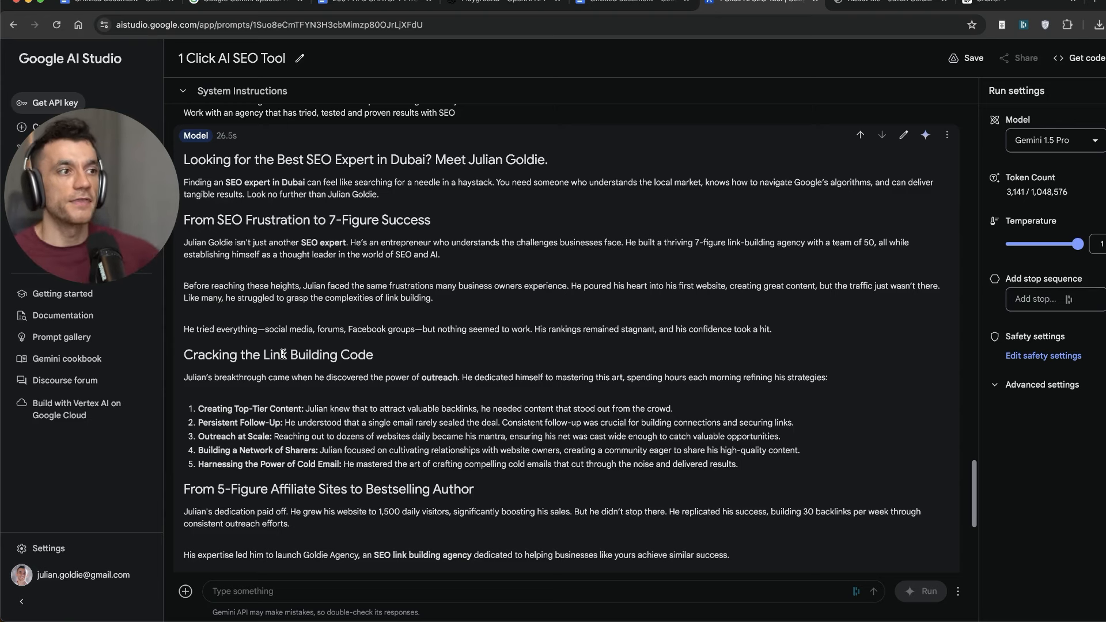
{"action": "left_click", "coordinate": [928, 591]}
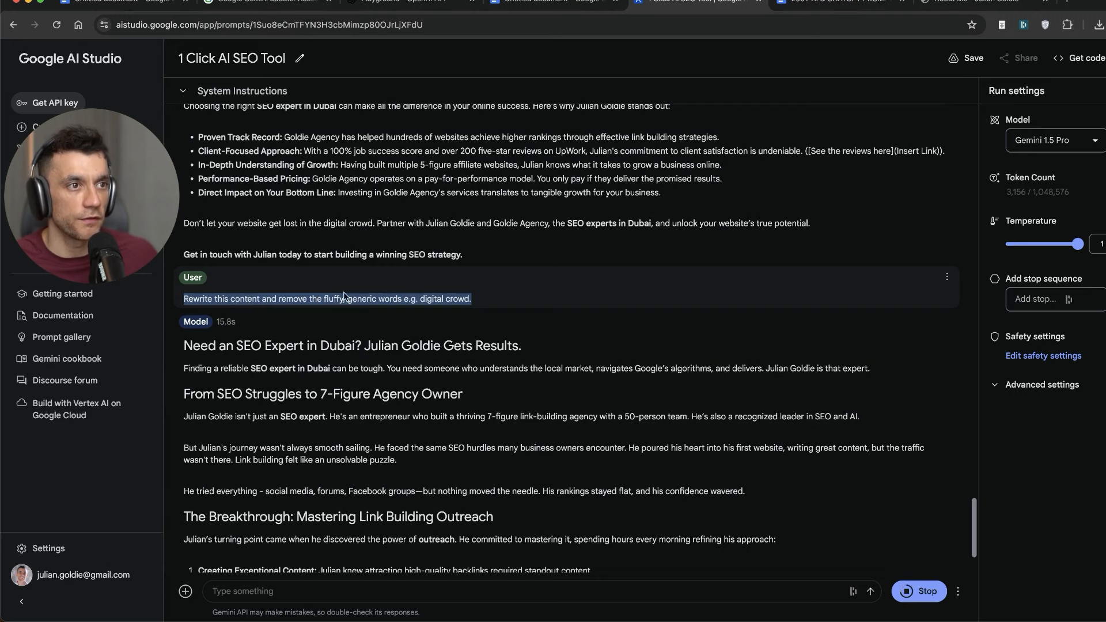
{"action": "mouse_move", "coordinate": [475, 293]}
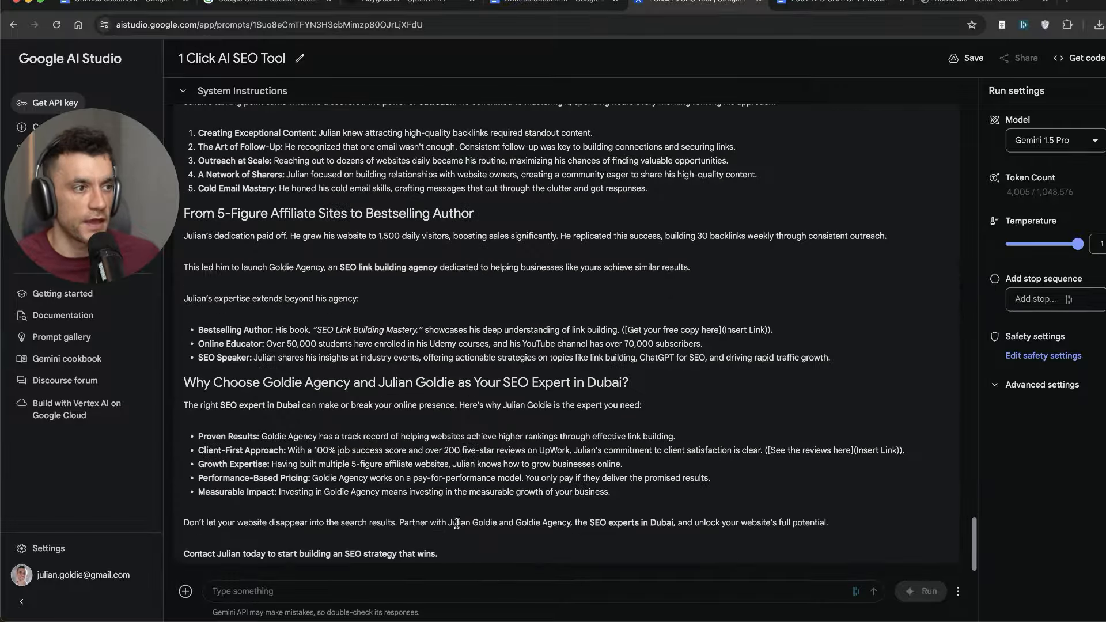
Step: Scroll through the fluff-free rewrite back up to the conversation's opening instructions
{"action": "scroll", "scroll_direction": "up", "scroll_amount": 3}
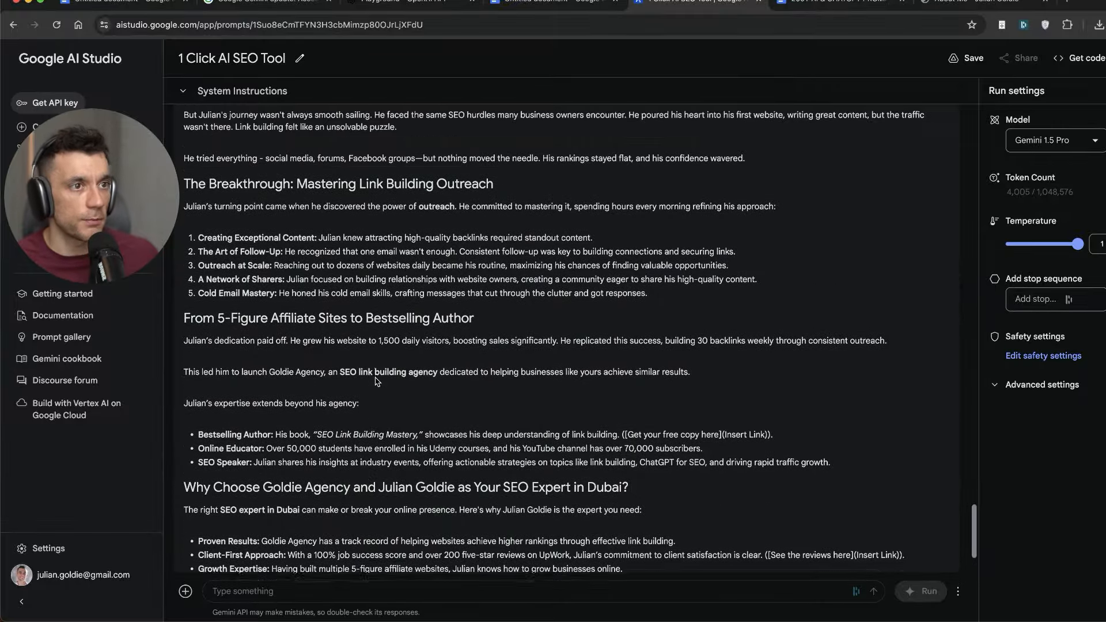
{"action": "scroll", "scroll_direction": "up", "scroll_amount": 3}
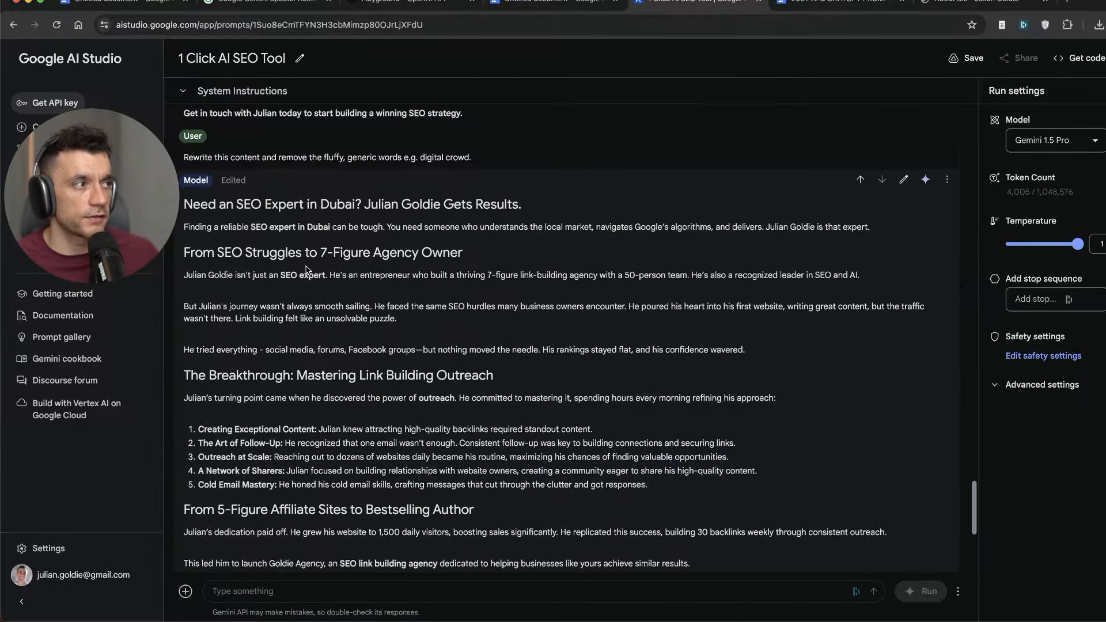
{"action": "scroll", "scroll_direction": "down", "scroll_amount": 3}
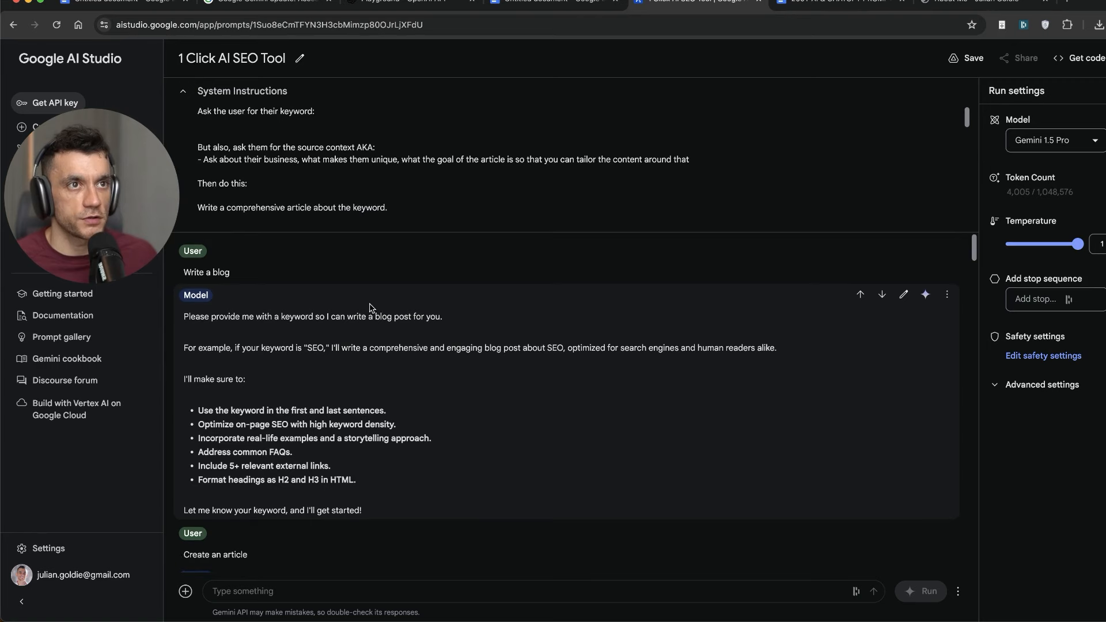
Step: Add 'Word count = 2,000 words' to the system instructions and begin a new 'Give me' prompt
{"action": "type", "text": "Word count = 2,000 words"}
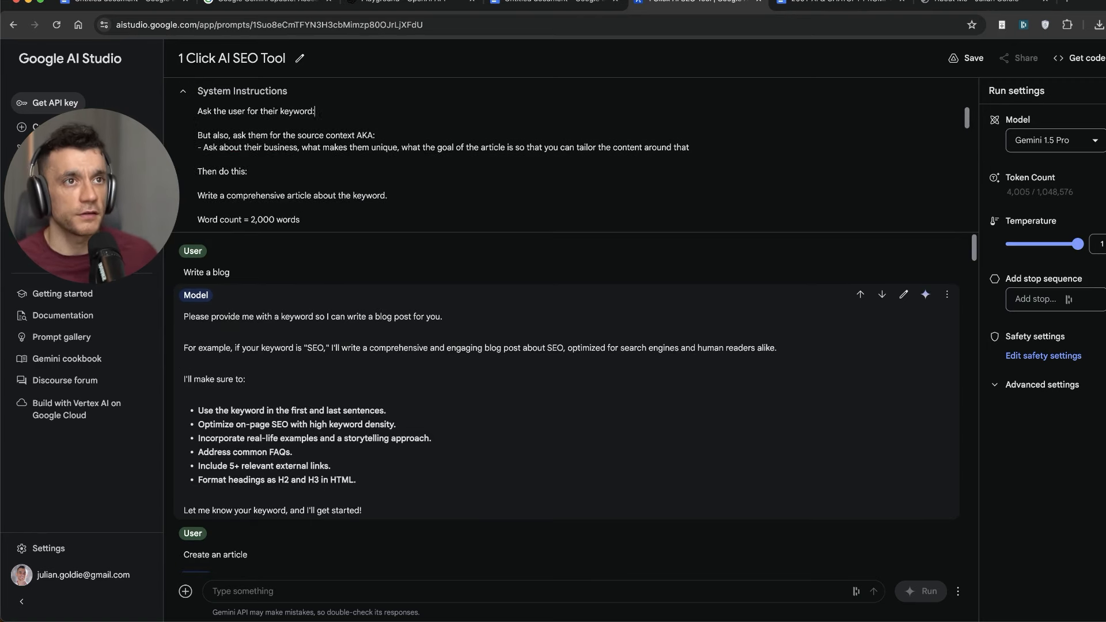
{"action": "key", "text": "Backspace"}
{"action": "type", "text": "Ask them for their preferred headlines/content outline"}
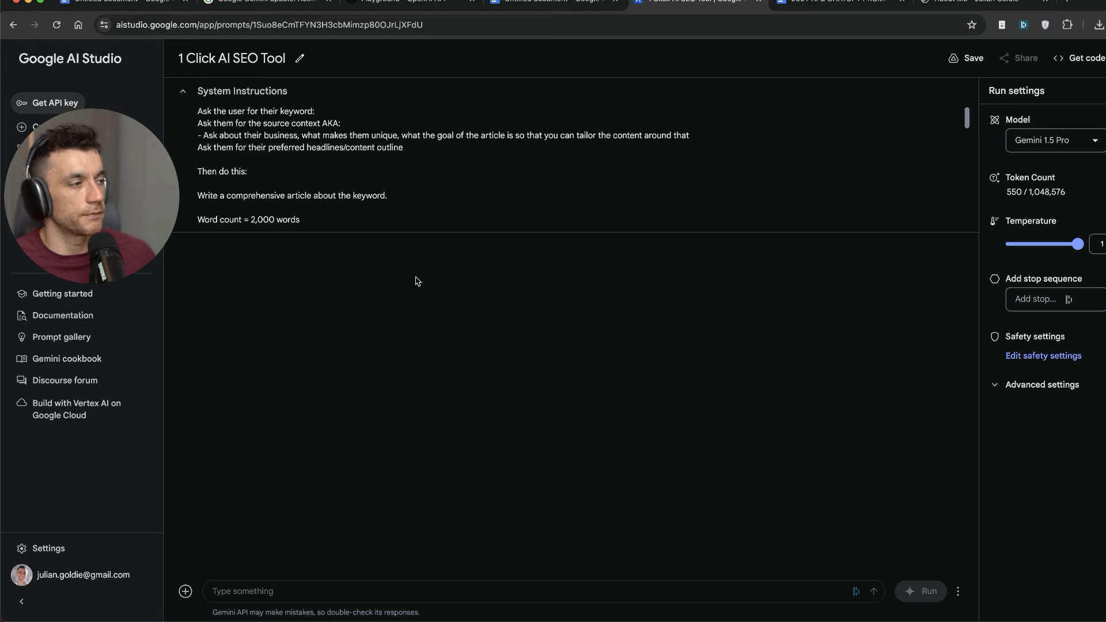
{"action": "type", "text": "Give me"}
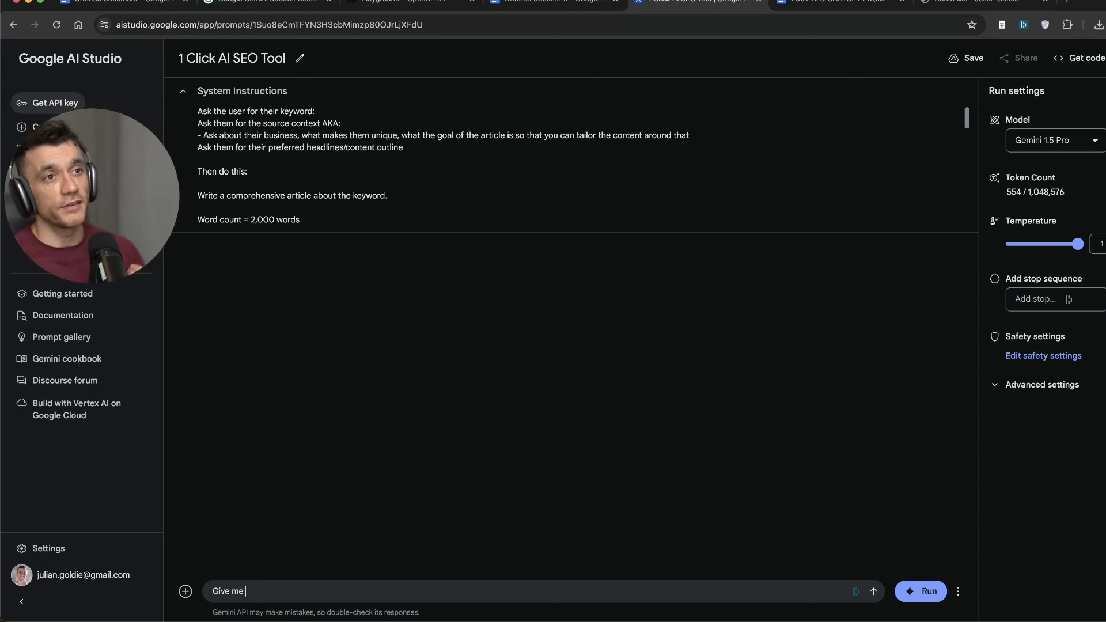
{"action": "mouse_move", "coordinate": [385, 394]}
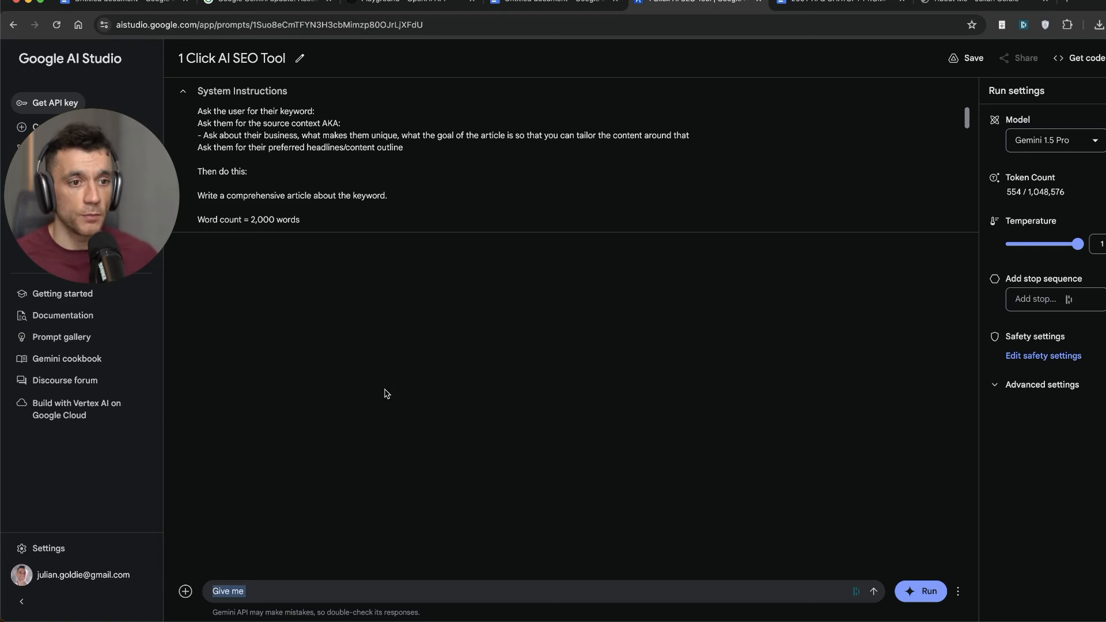
Step: Send 'Write an SEO blog for the keyword SEO expert in Dubai', then the business details, generating the blog
{"action": "type", "text": "Write an SEO blog for the keyword SEO expert in Dubai"}
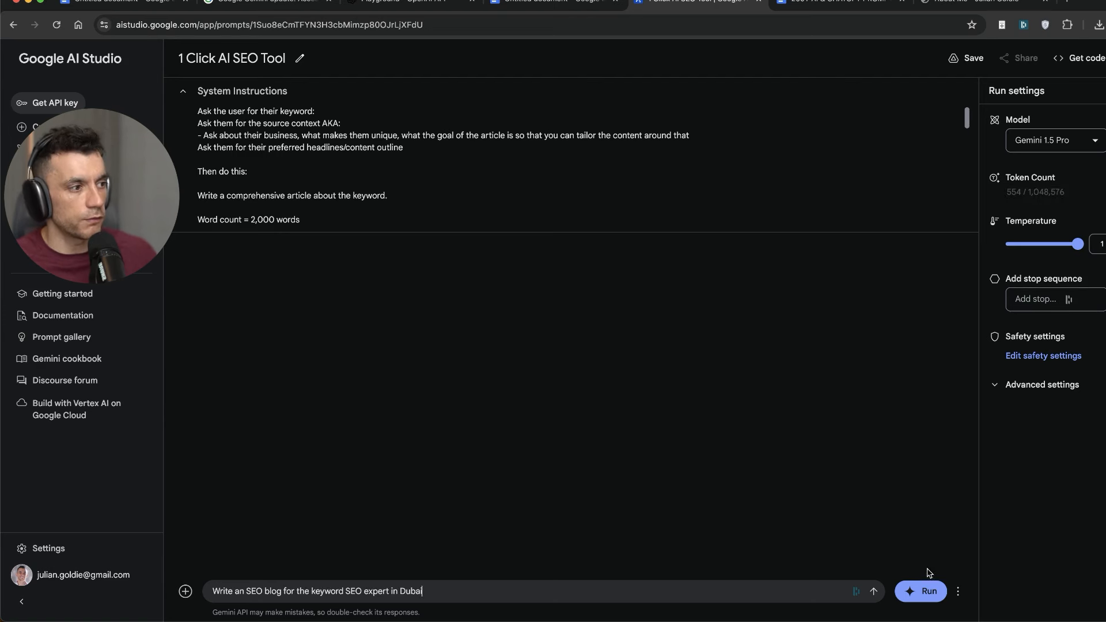
{"action": "left_click", "coordinate": [920, 591]}
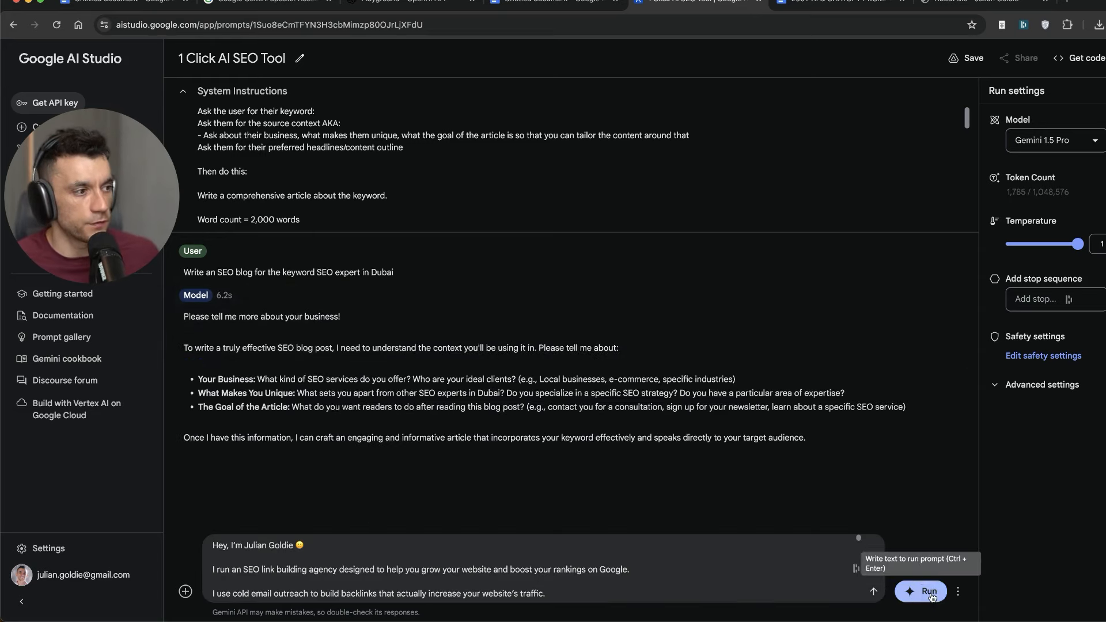
{"action": "left_click", "coordinate": [921, 591]}
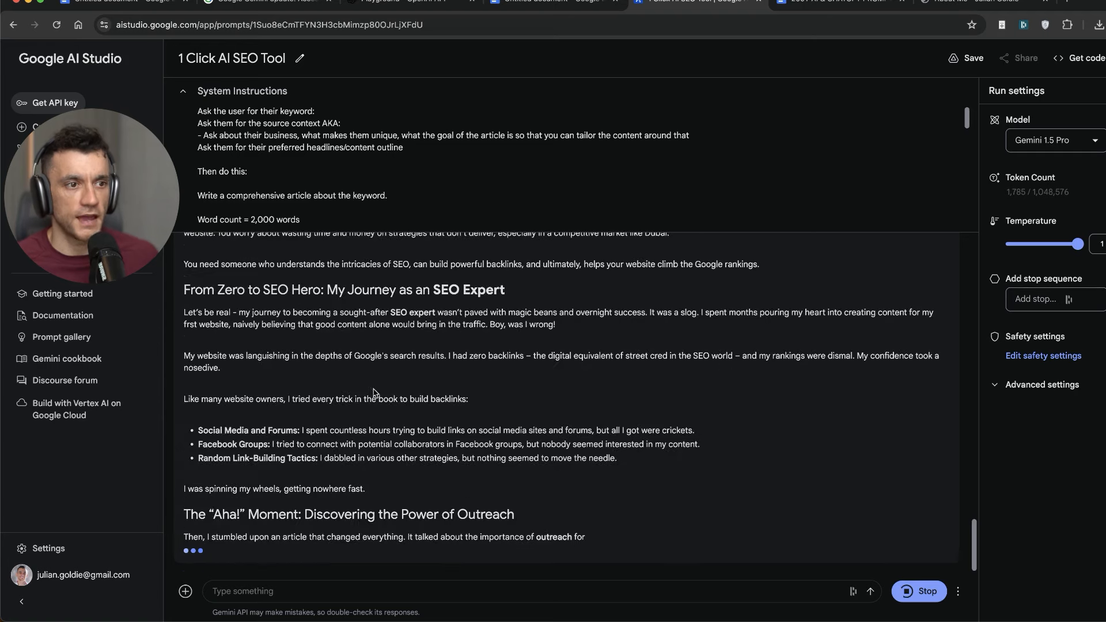
{"action": "scroll", "scroll_direction": "down", "scroll_amount": 3}
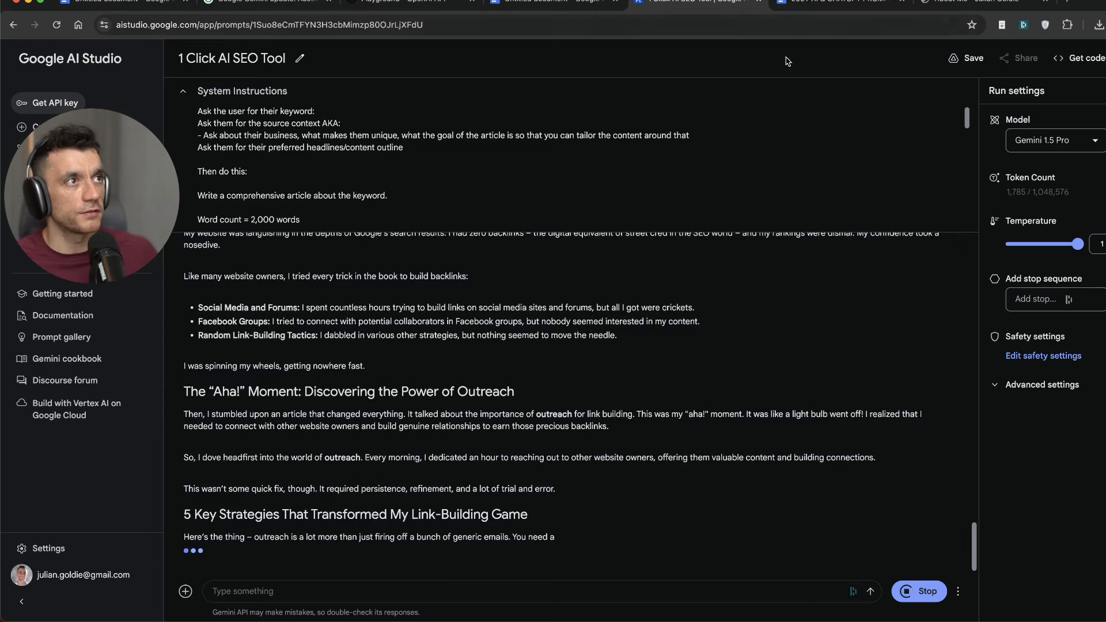
{"action": "scroll", "scroll_direction": "down", "scroll_amount": 3}
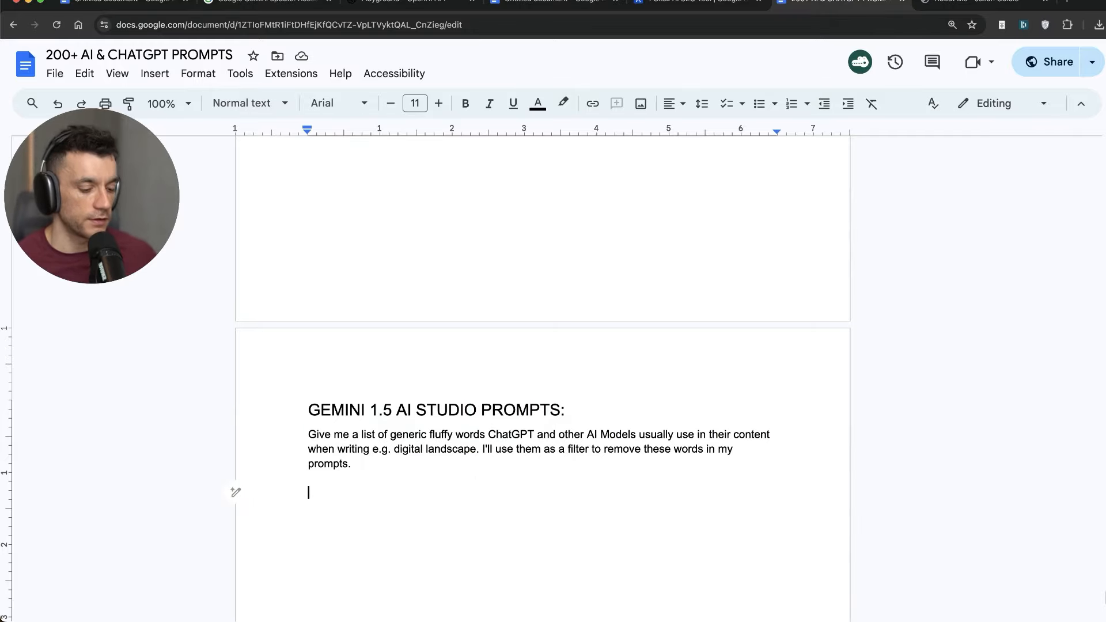
Step: Jump to the top of the prompts doc and follow the 'FREE SEO strategy Session HERE' link
{"action": "scroll", "scroll_direction": "up", "scroll_amount": 3}
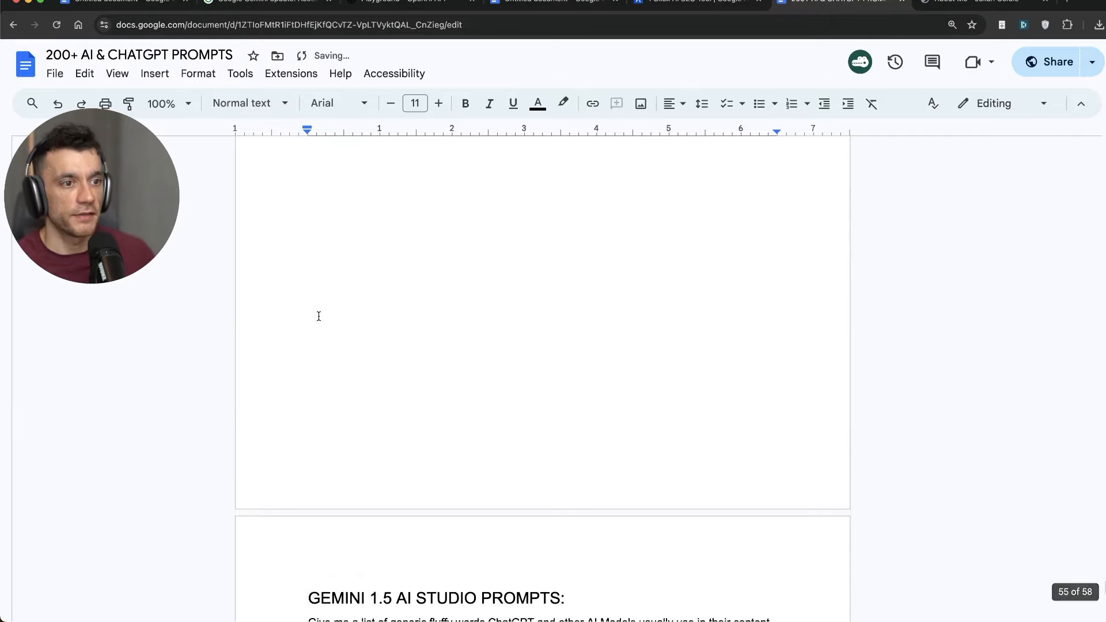
{"action": "scroll", "scroll_direction": "down", "scroll_amount": 3}
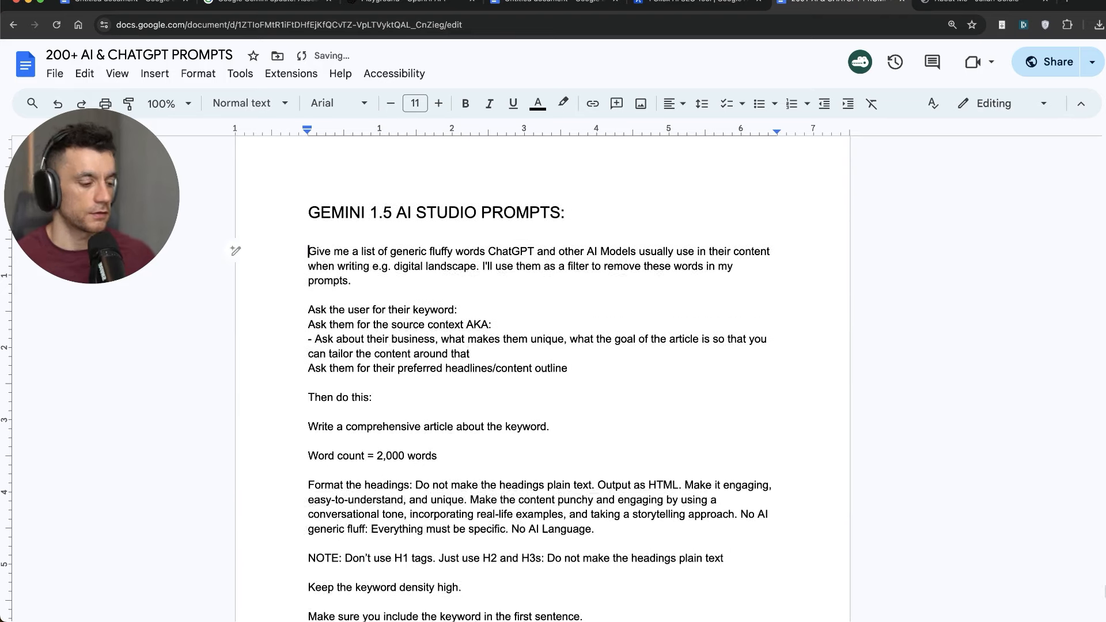
{"action": "scroll", "scroll_direction": "down", "scroll_amount": 3}
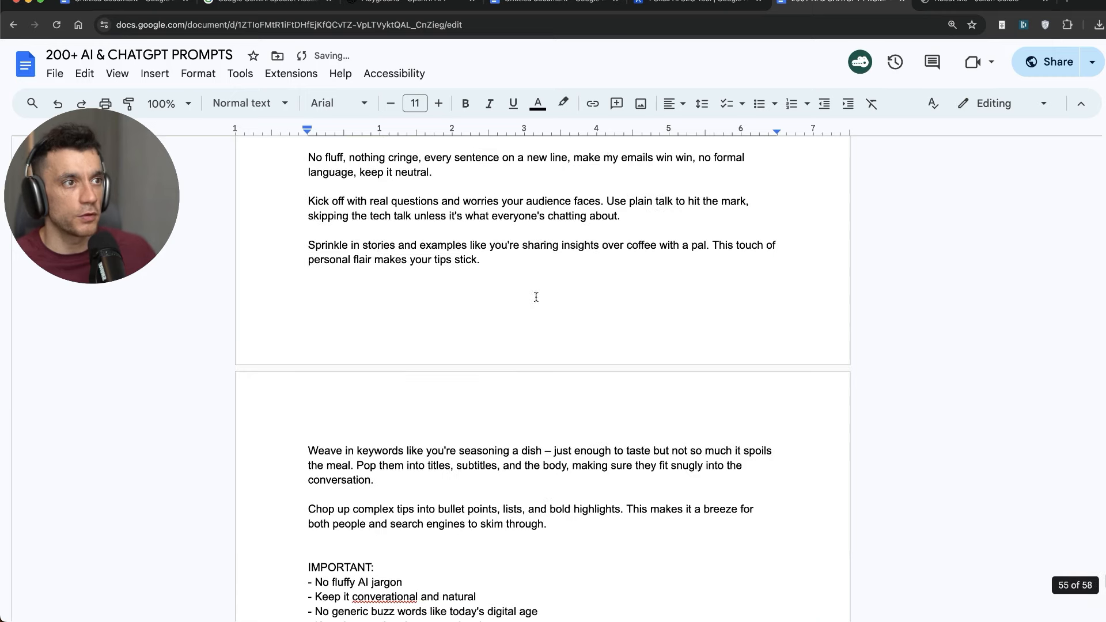
{"action": "key", "text": "Ctrl+Home"}
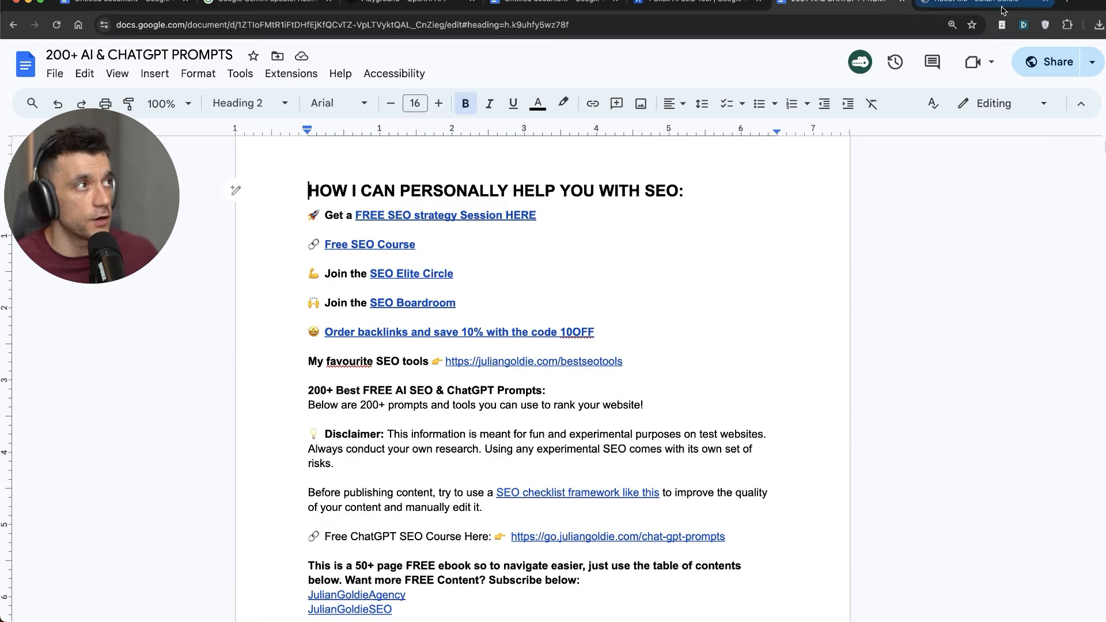
{"action": "left_click", "coordinate": [445, 216]}
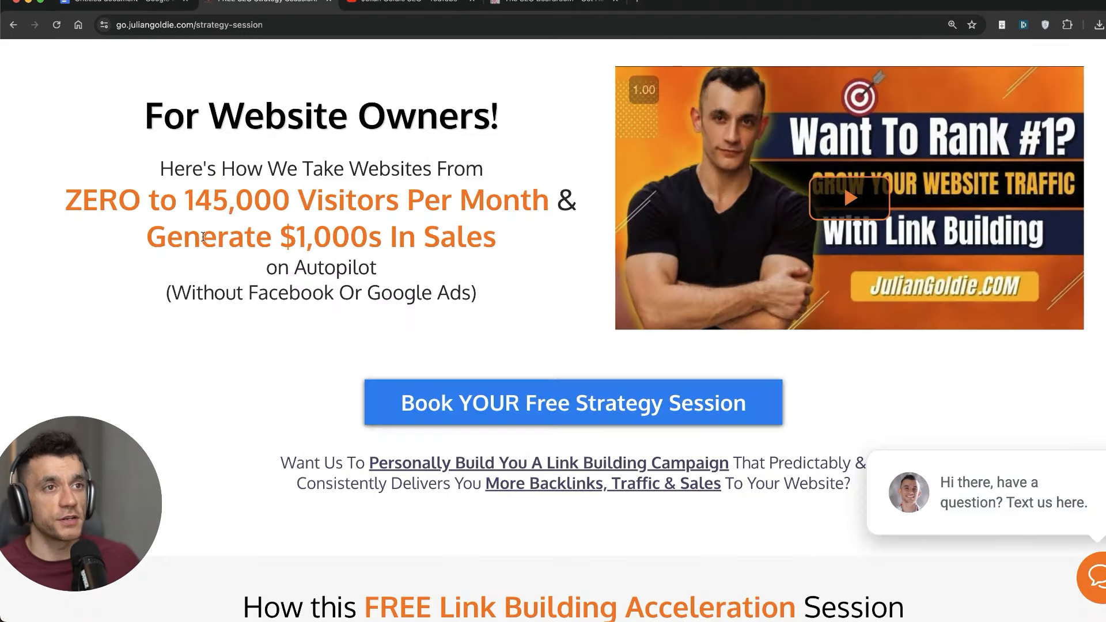
{"action": "mouse_move", "coordinate": [145, 96]}
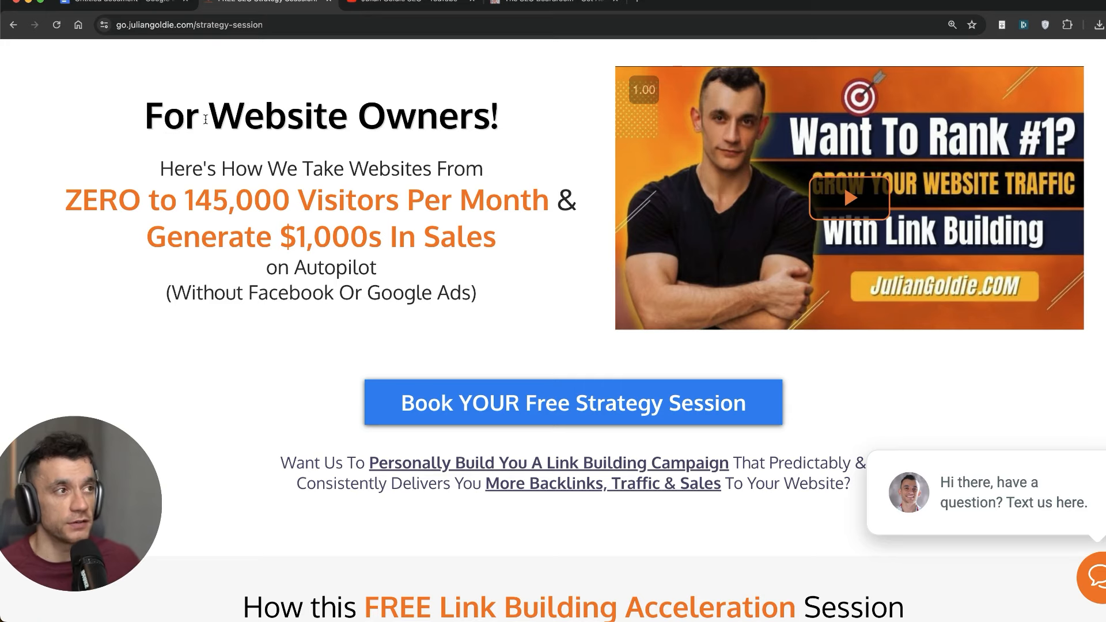
Step: Browse the strategy session and SEO Boardroom pages, then switch to the YouTube community tab
{"action": "scroll", "scroll_direction": "down", "scroll_amount": 3}
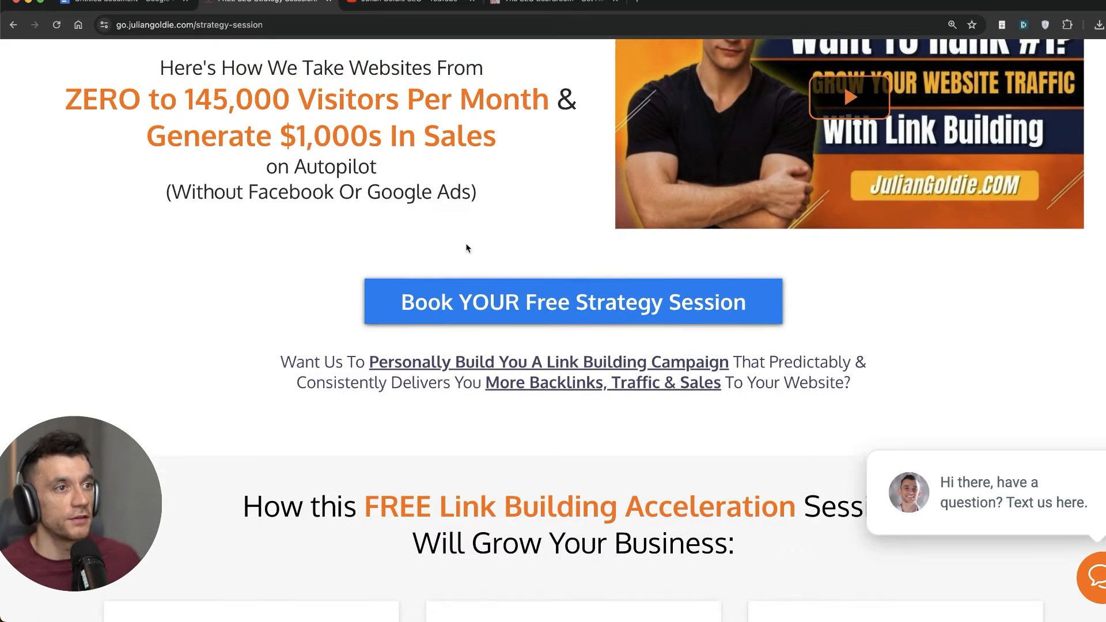
{"action": "scroll", "scroll_direction": "down", "scroll_amount": 3}
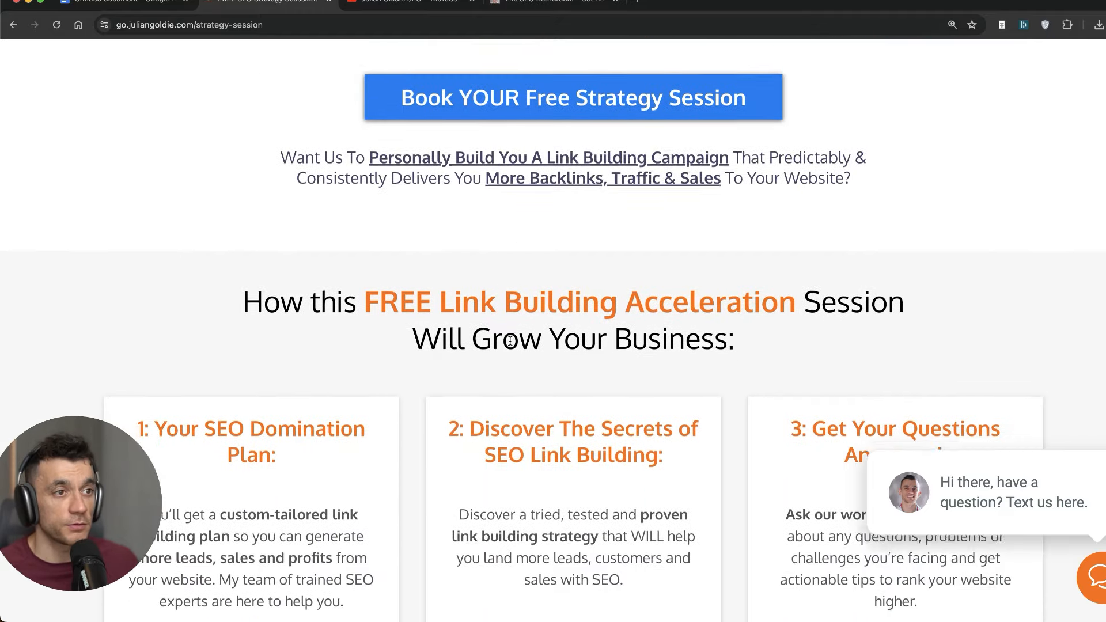
{"action": "scroll", "scroll_direction": "down", "scroll_amount": 3}
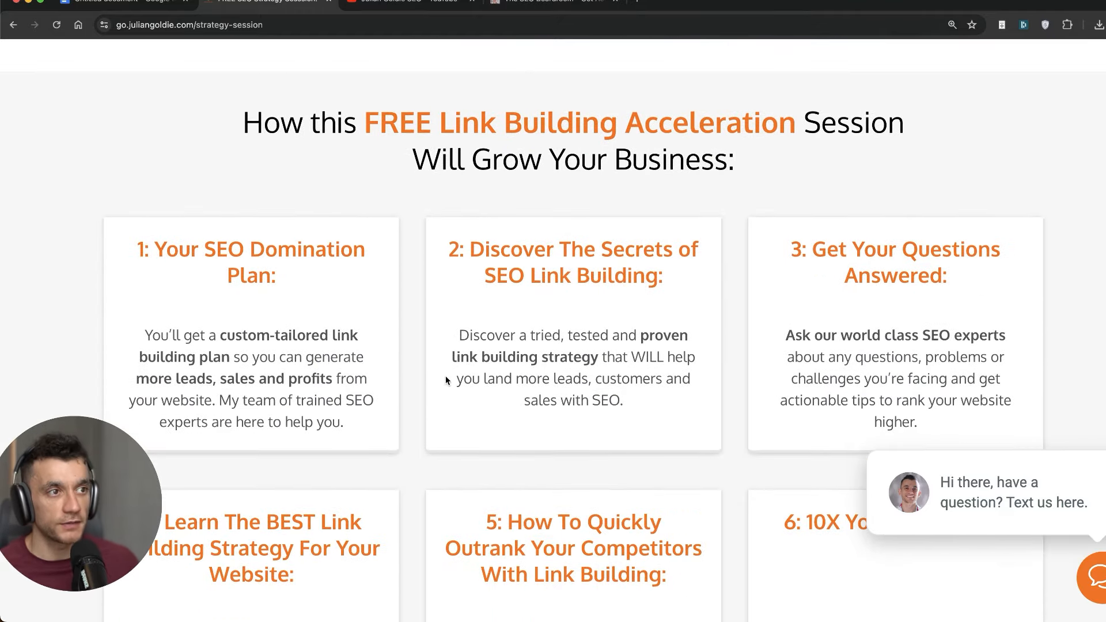
{"action": "mouse_move", "coordinate": [611, 215]}
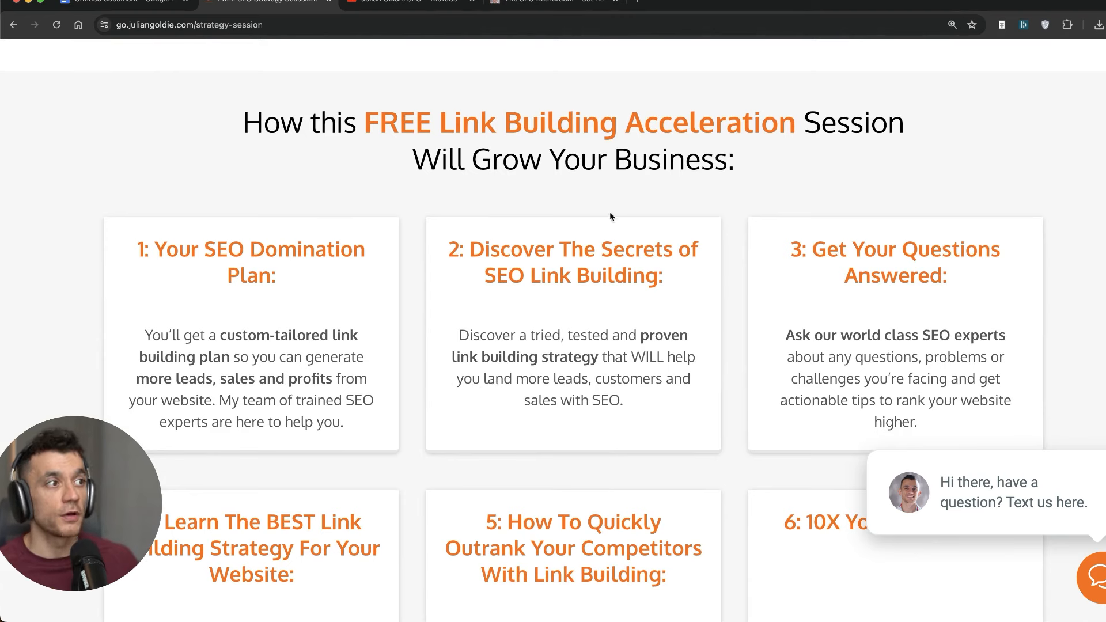
{"action": "mouse_move", "coordinate": [648, 599]}
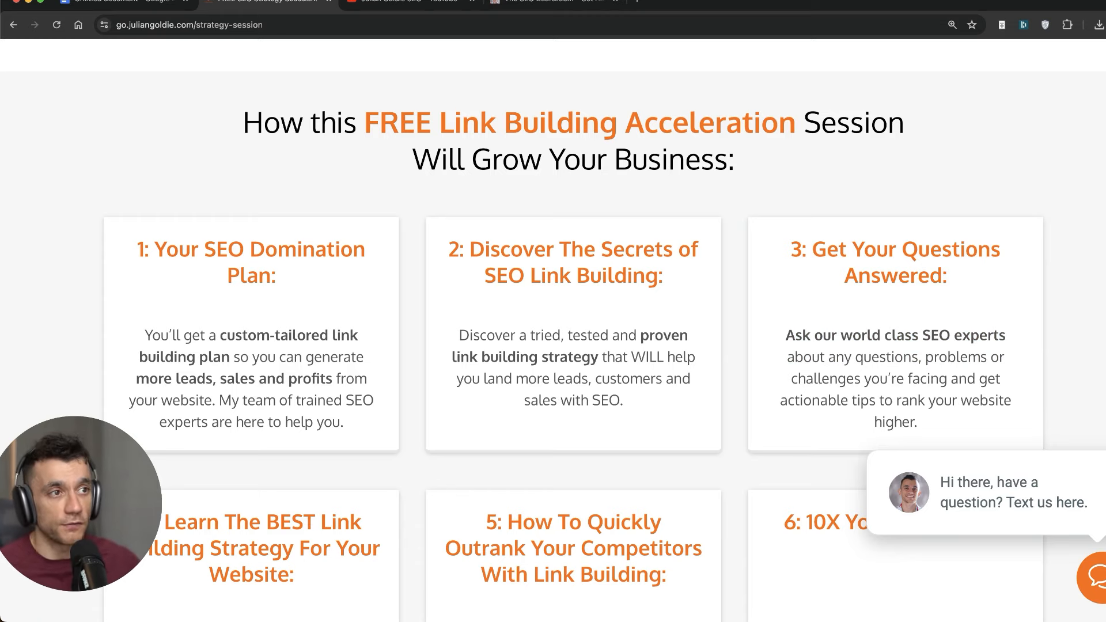
{"action": "scroll", "scroll_direction": "up", "scroll_amount": 3}
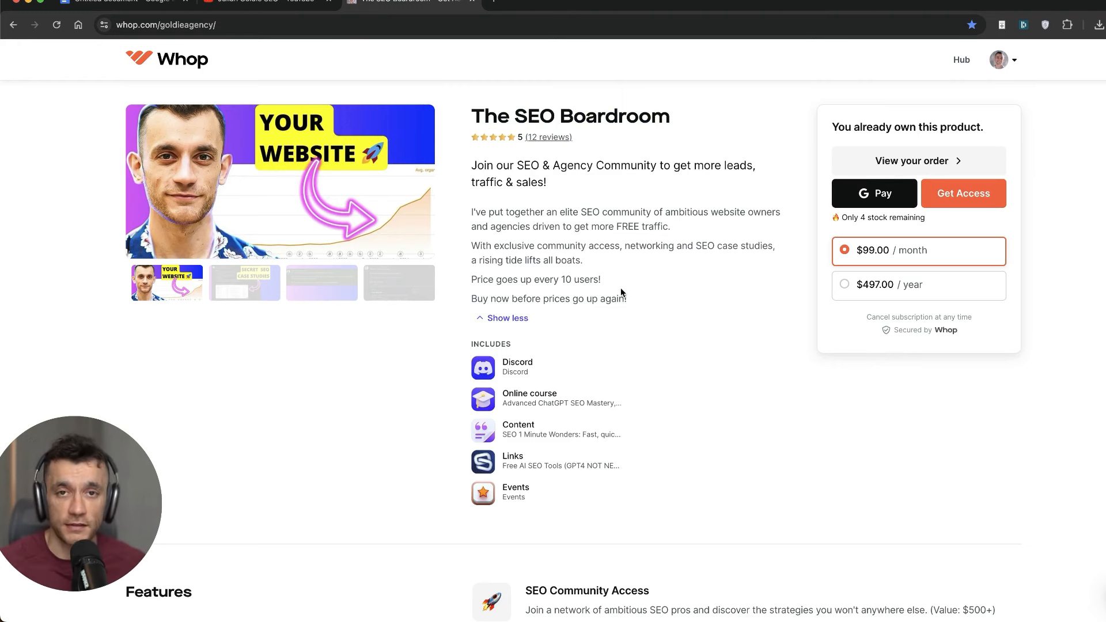
{"action": "mouse_move", "coordinate": [712, 511]}
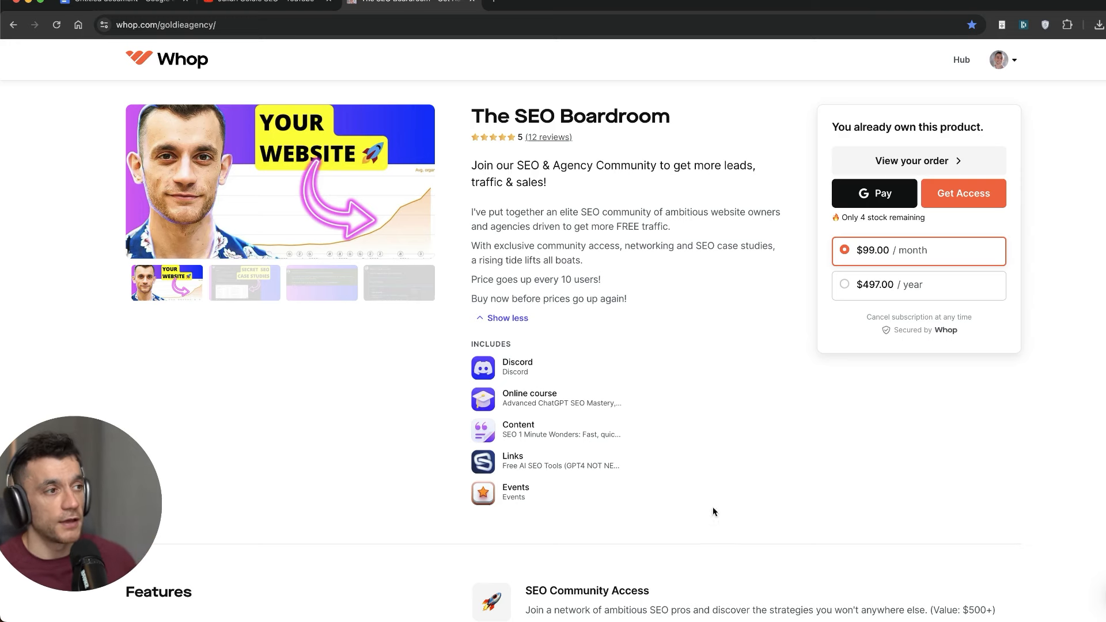
{"action": "scroll", "scroll_direction": "down", "scroll_amount": 3}
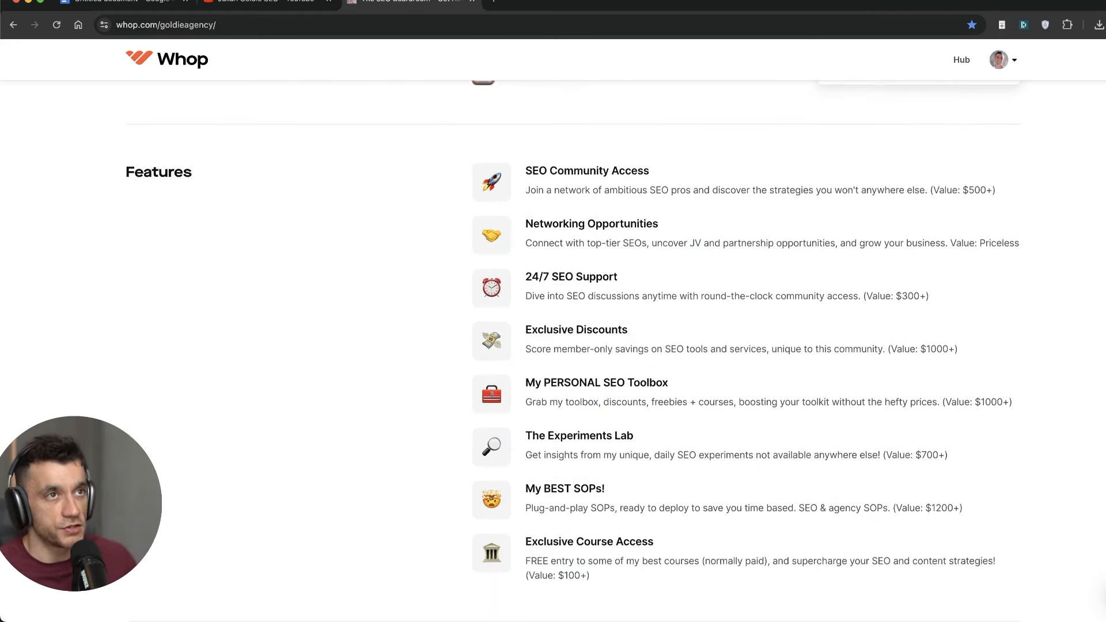
{"action": "left_click", "coordinate": [274, 2]}
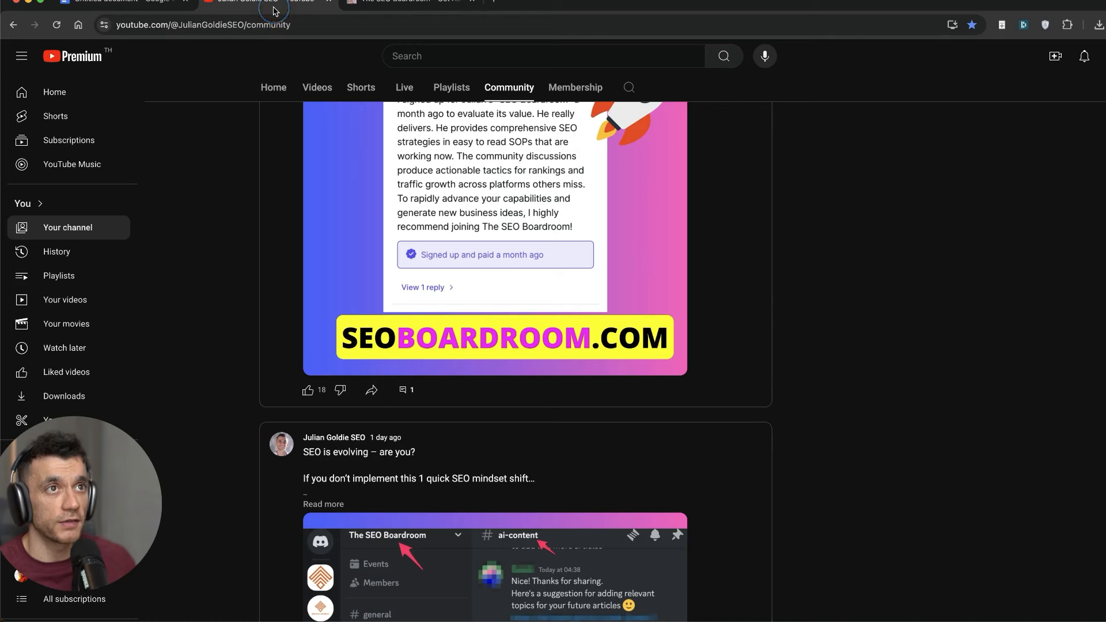
{"action": "scroll", "scroll_direction": "up", "scroll_amount": 3}
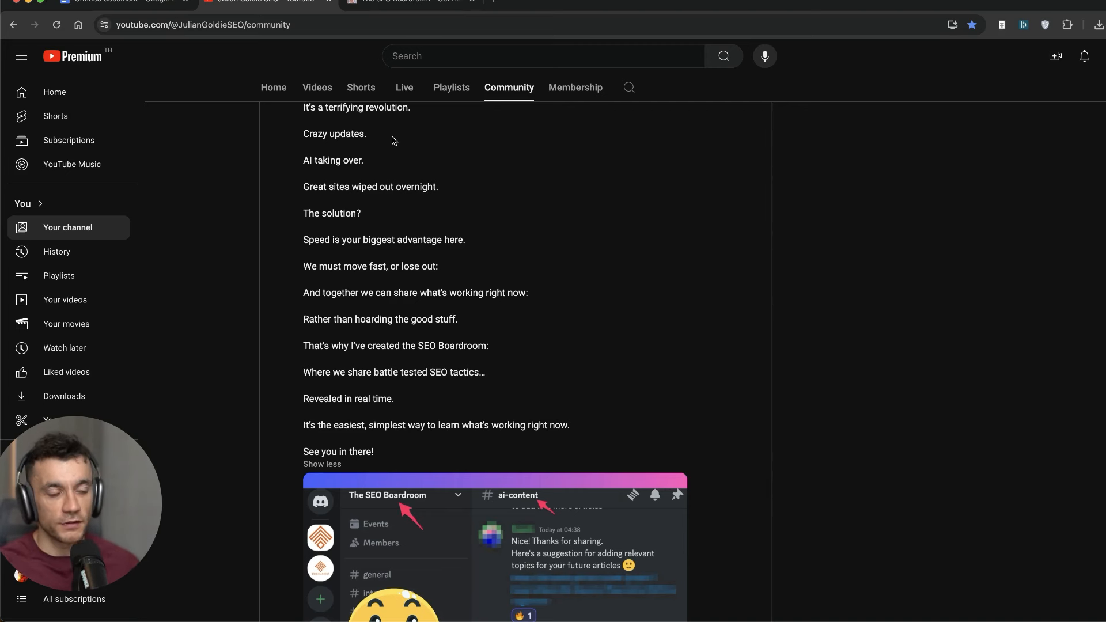
{"action": "mouse_move", "coordinate": [372, 121]}
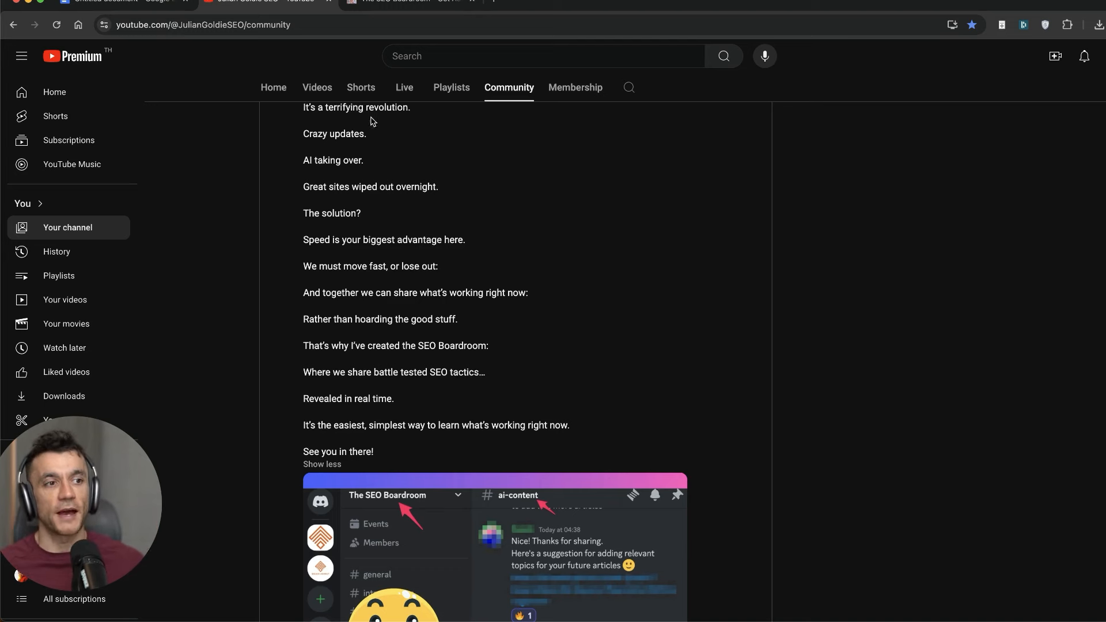
{"action": "scroll", "scroll_direction": "down", "scroll_amount": 3}
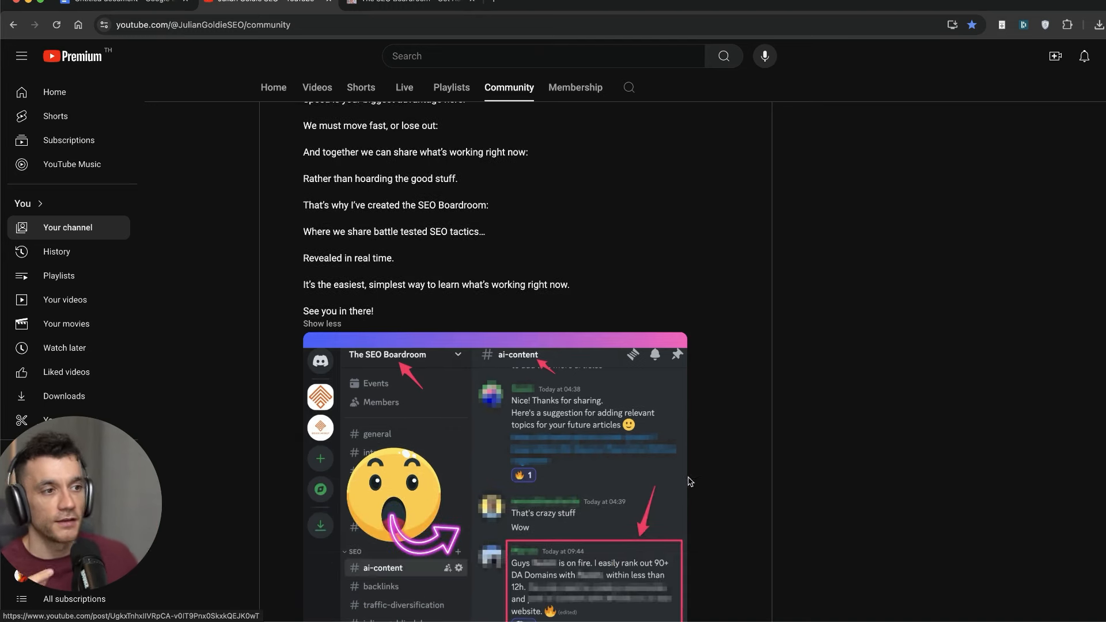
{"action": "scroll", "scroll_direction": "down", "scroll_amount": 3}
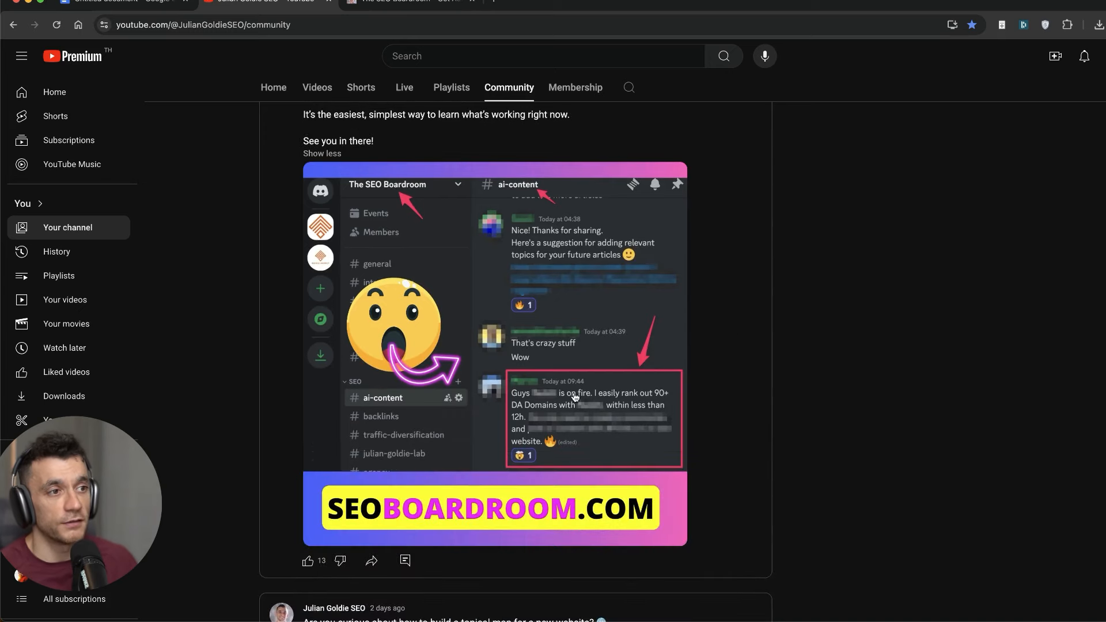
{"action": "mouse_move", "coordinate": [509, 343]}
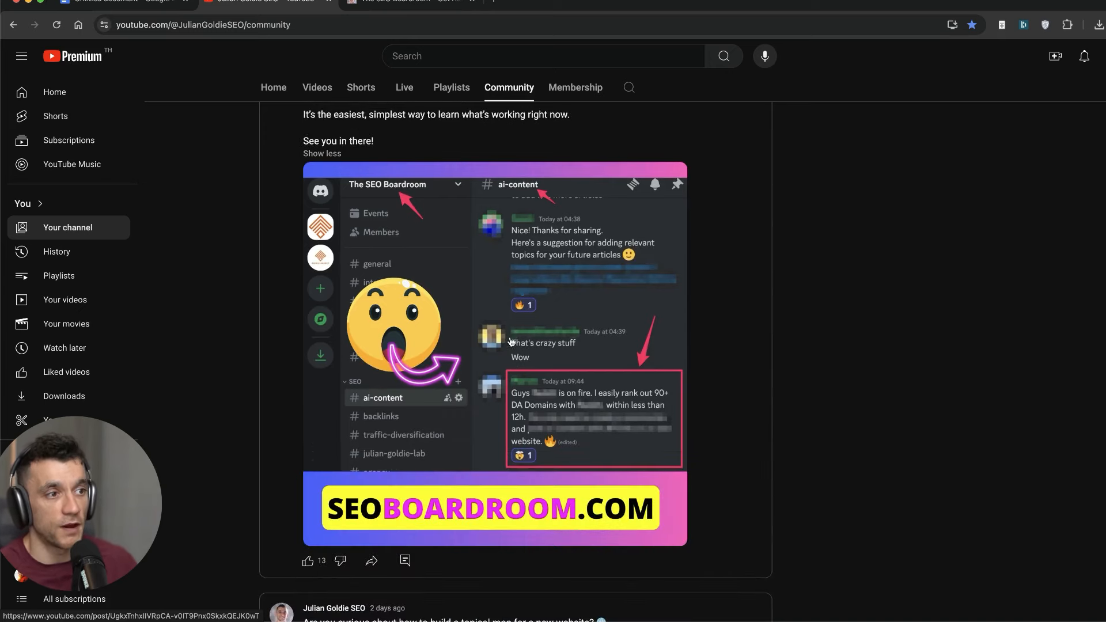
{"action": "scroll", "scroll_direction": "down", "scroll_amount": 3}
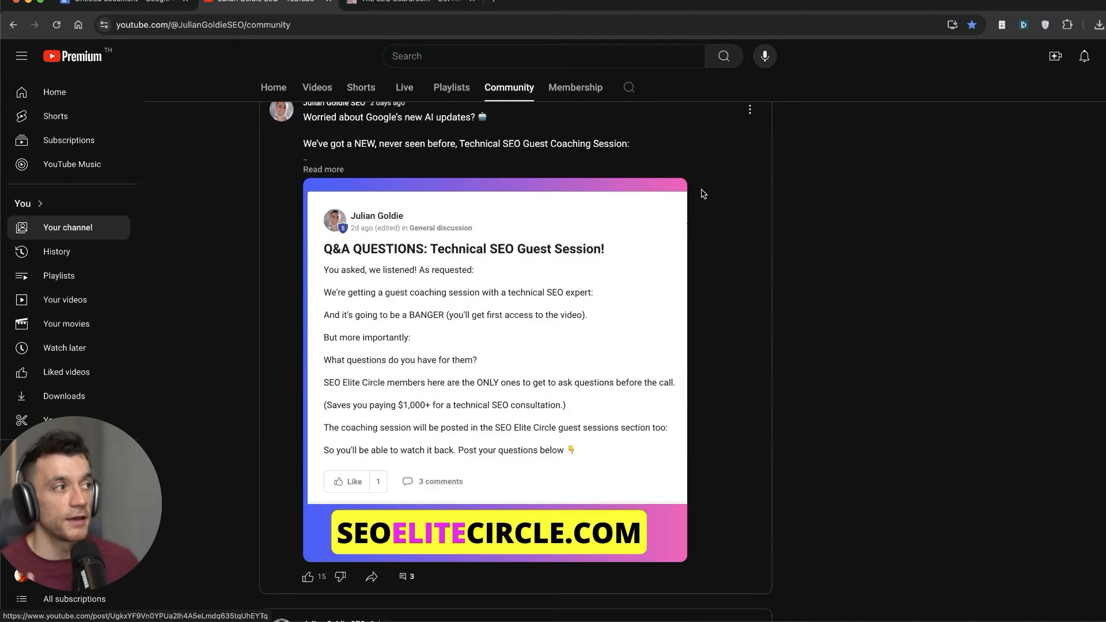
{"action": "mouse_move", "coordinate": [748, 354]}
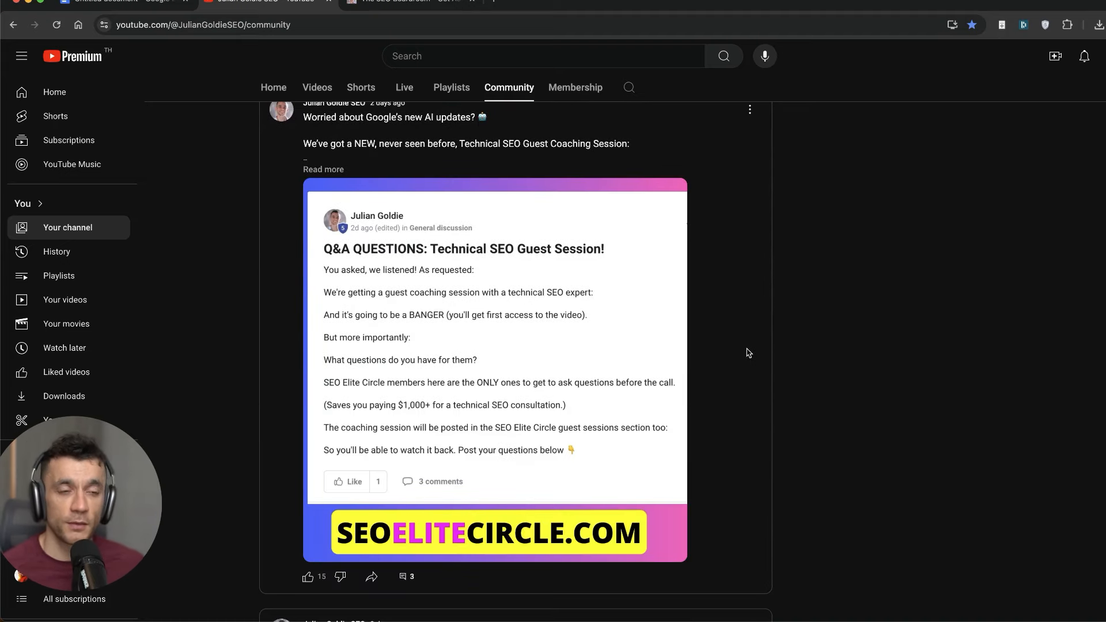